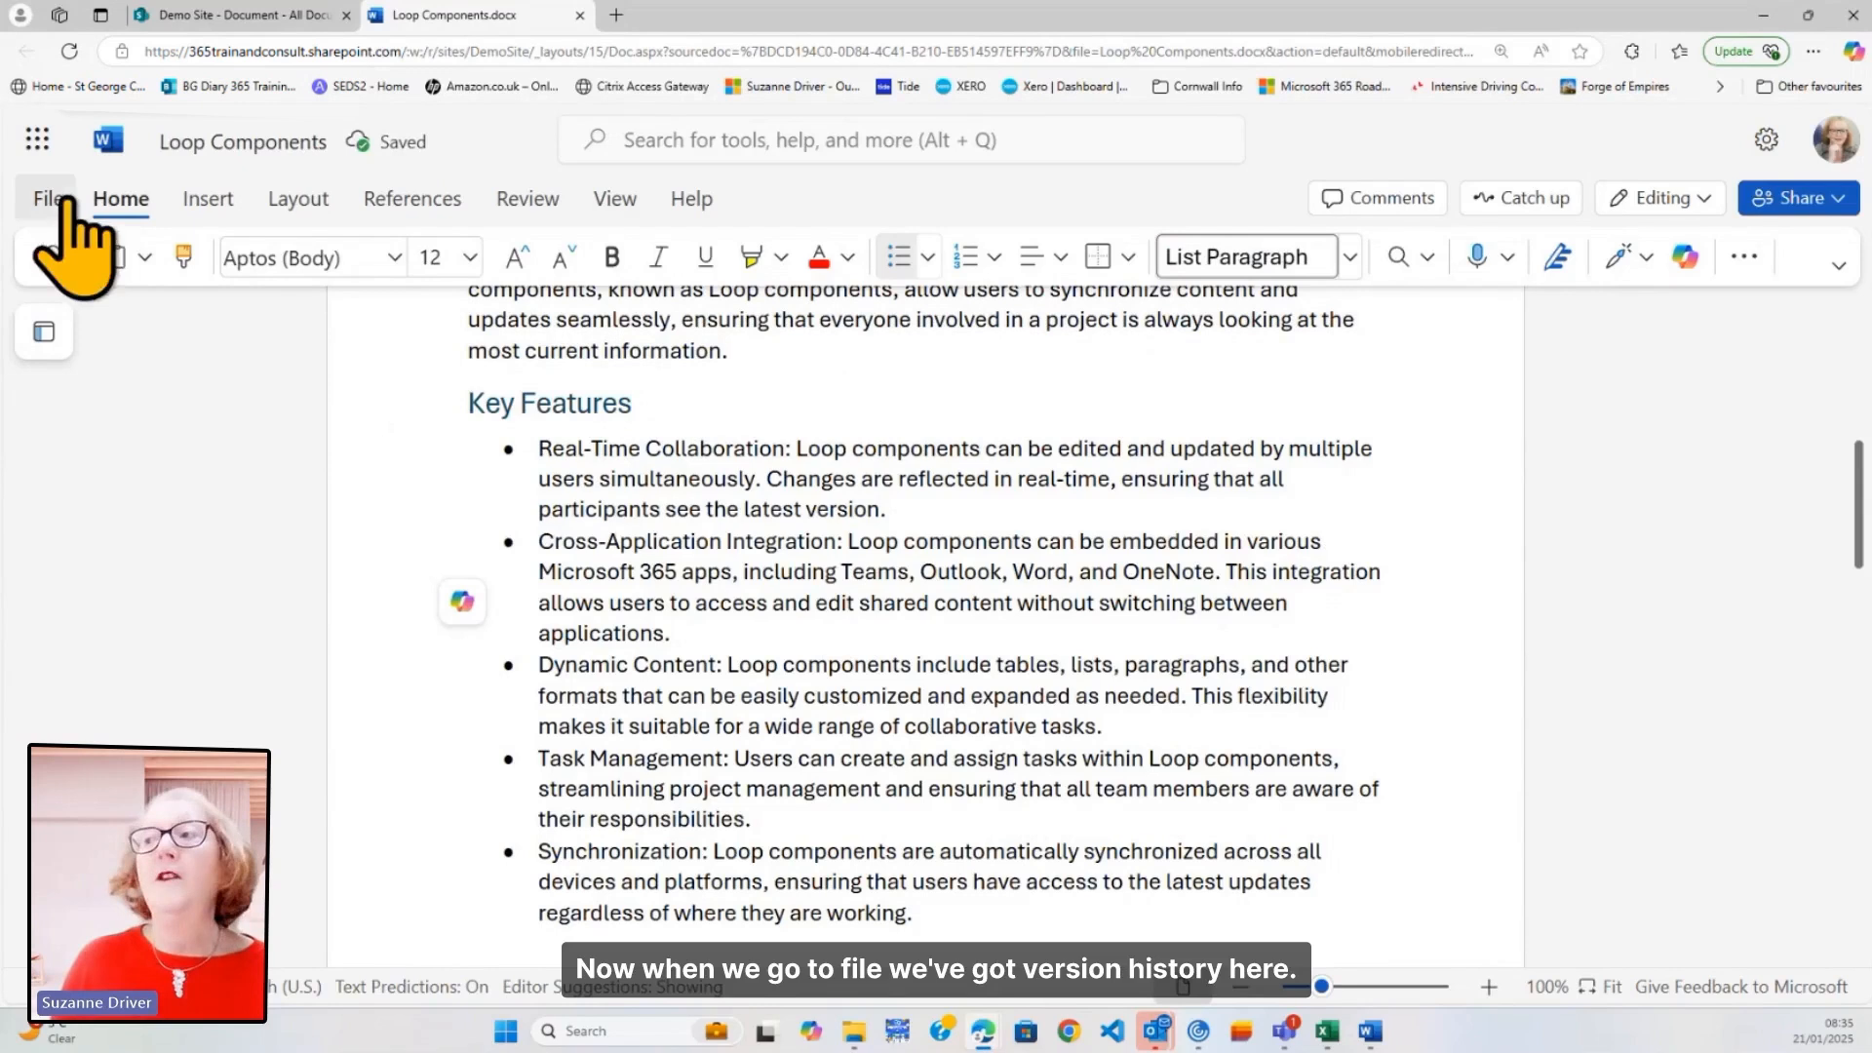
- Open the document's Version History and expand the Current Version group to list its saves
left_click(48, 198)
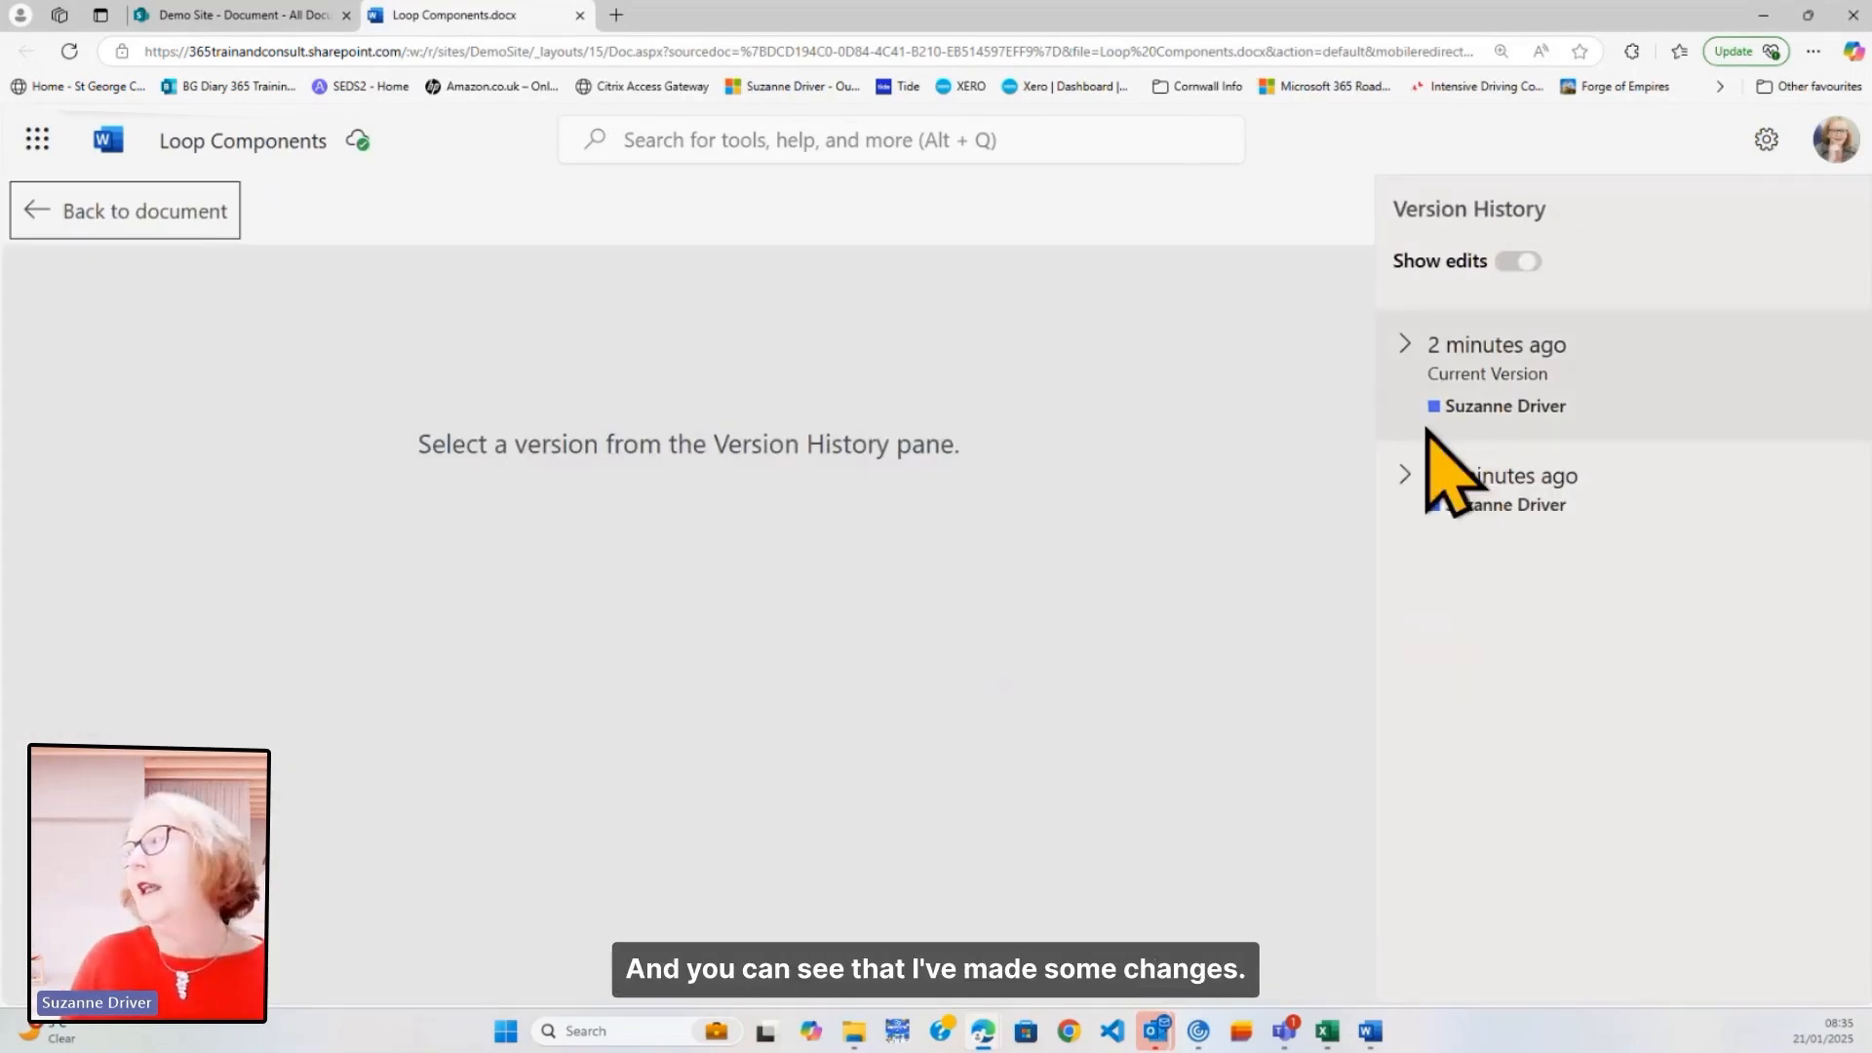
left_click(1405, 344)
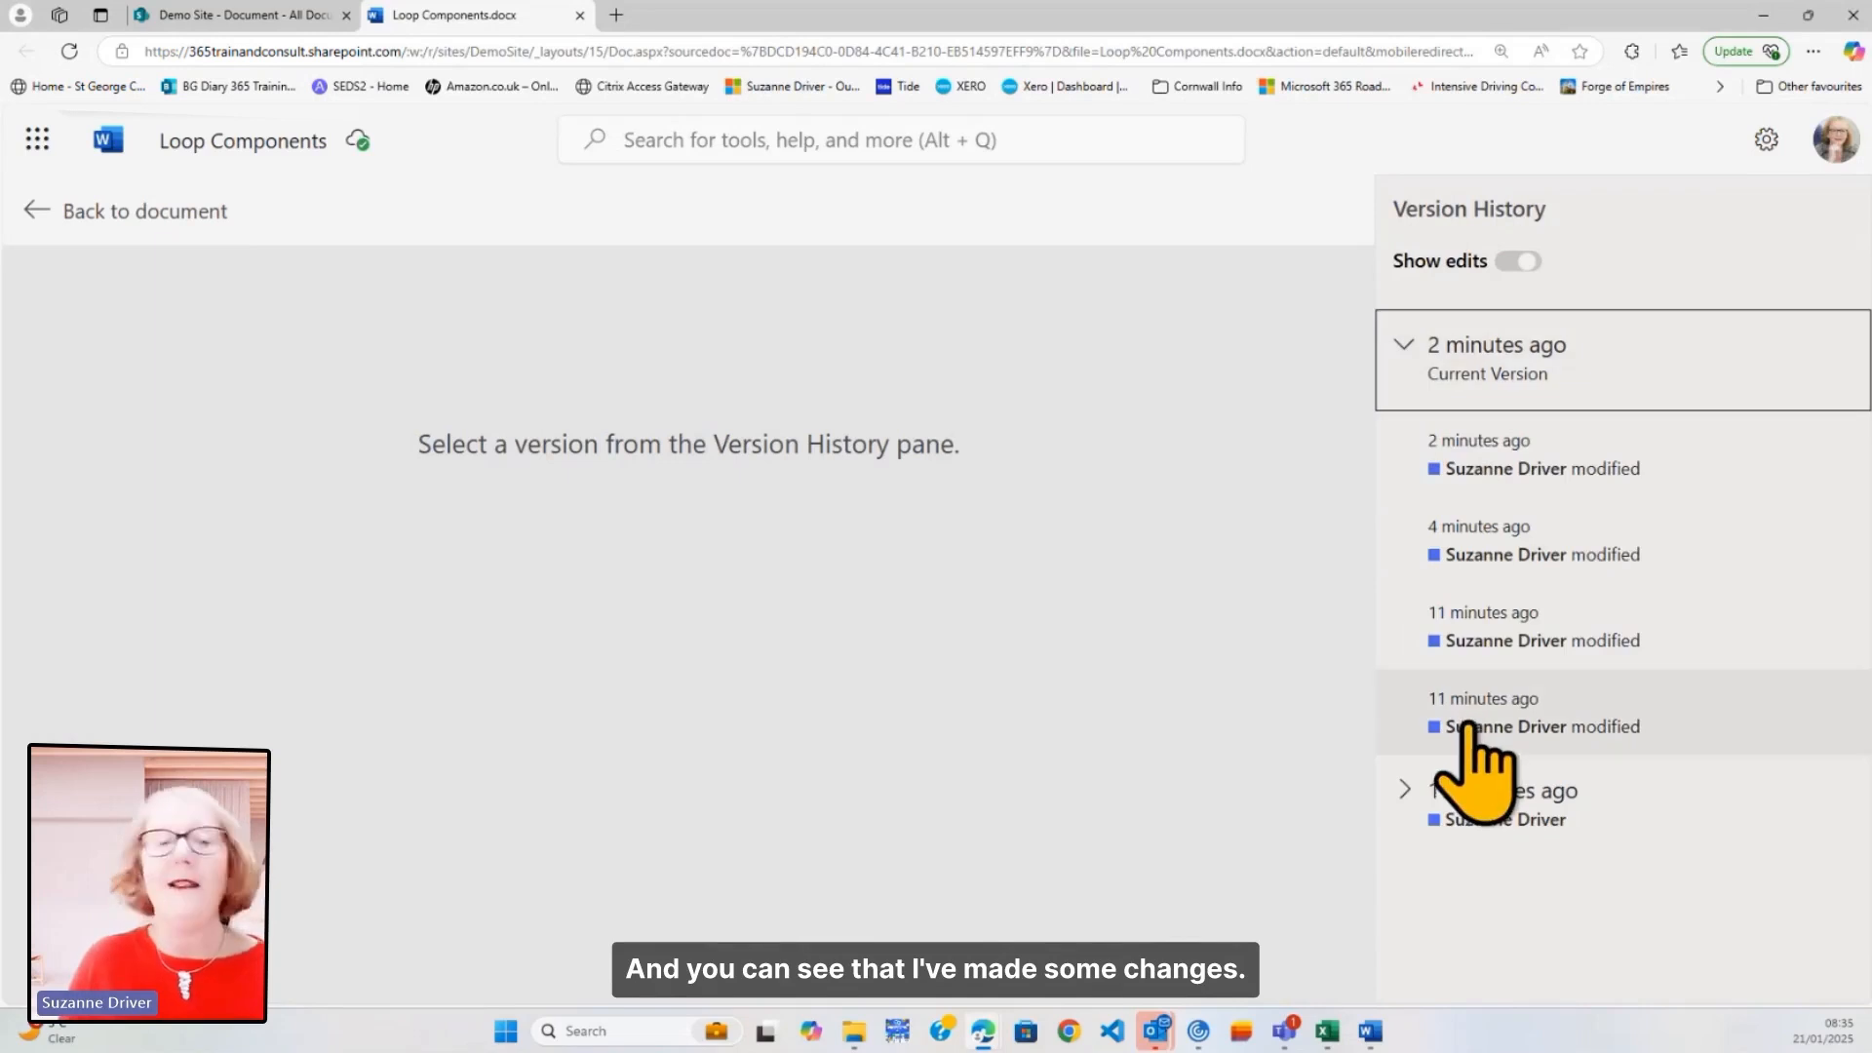
mouse_move(1474, 638)
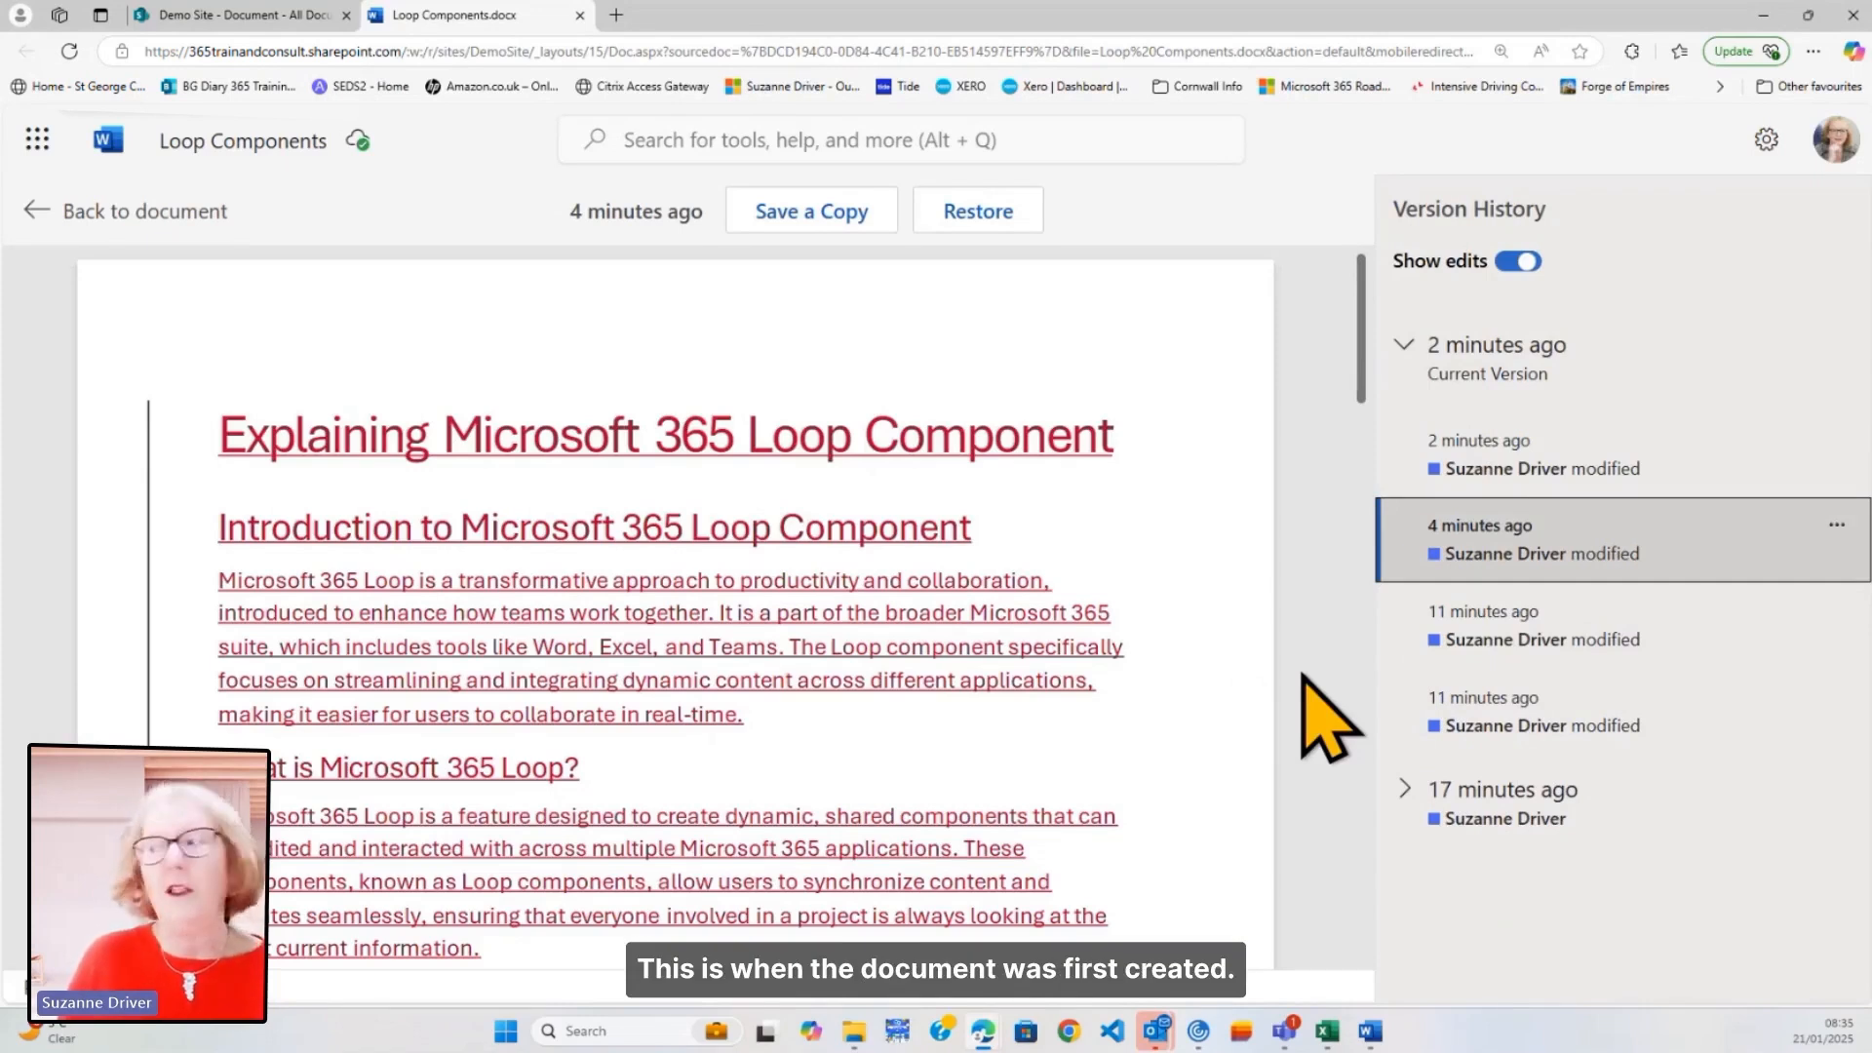
- View the two-minutes-ago version and scroll through it to see the heading edit
left_click(1478, 453)
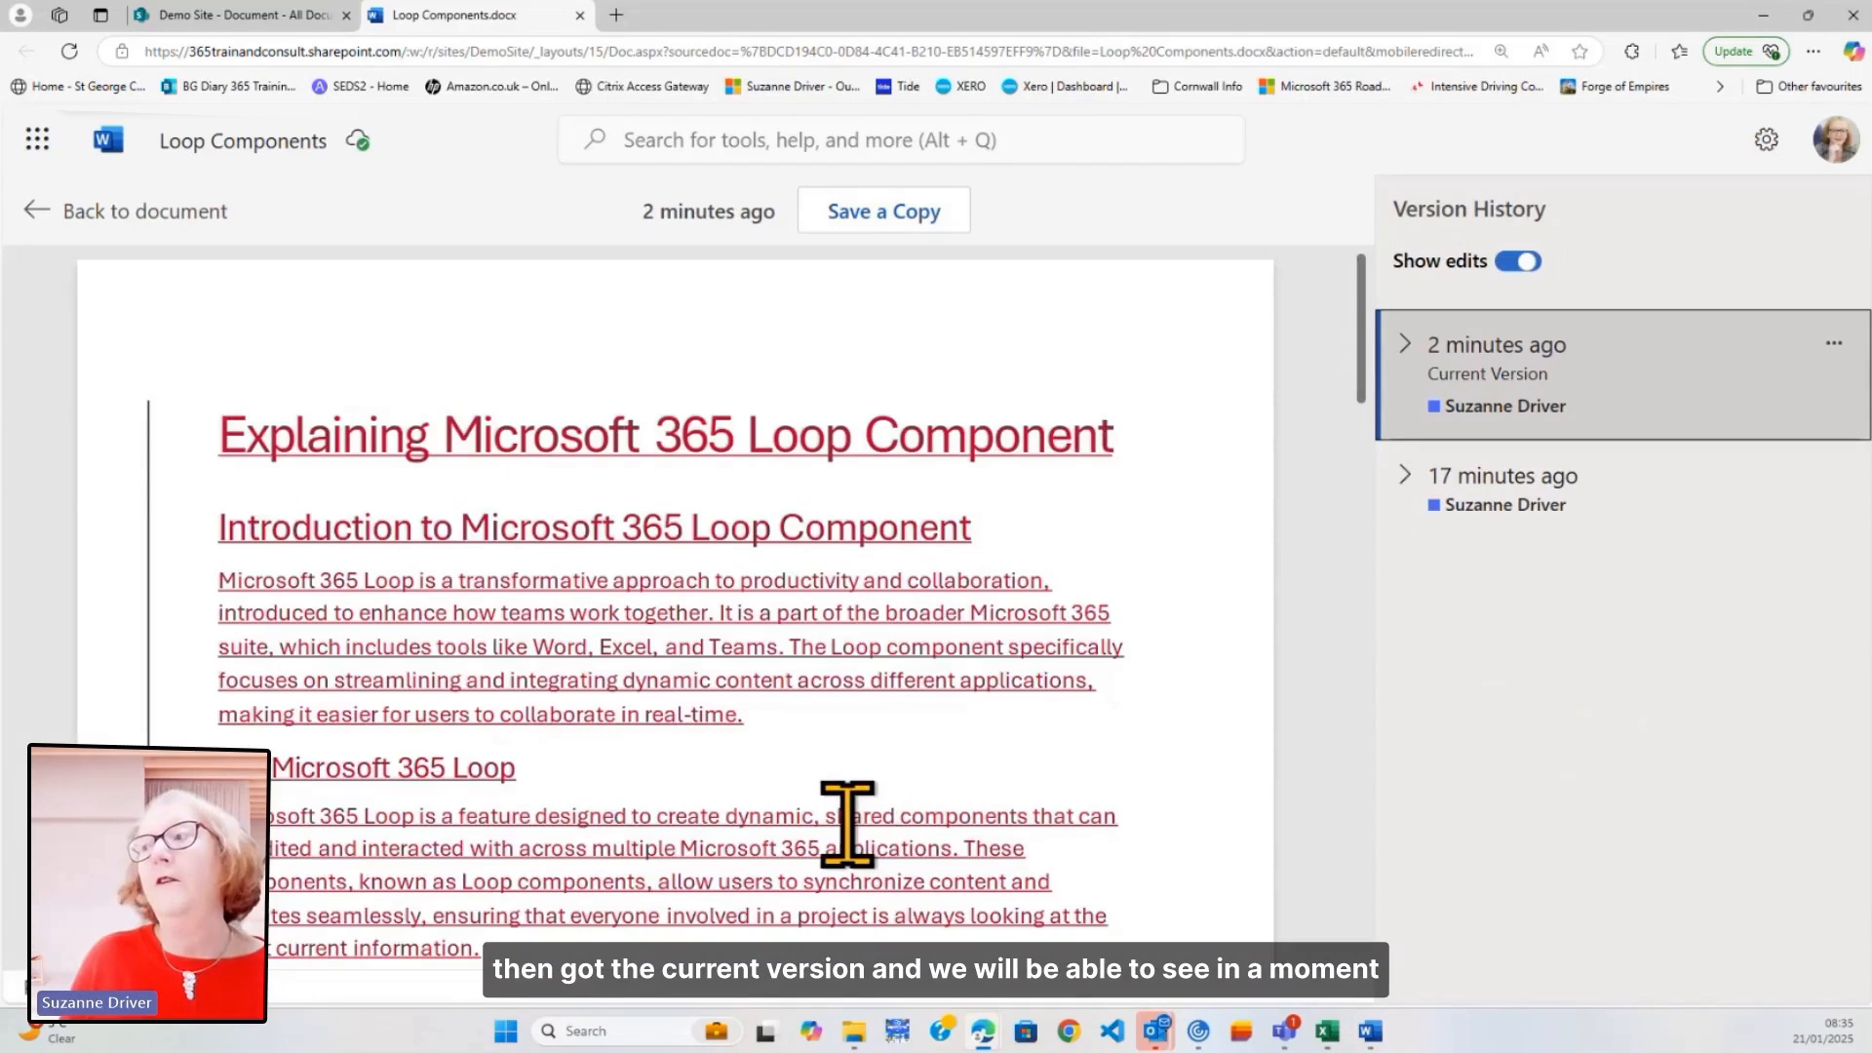
scroll("down", 3)
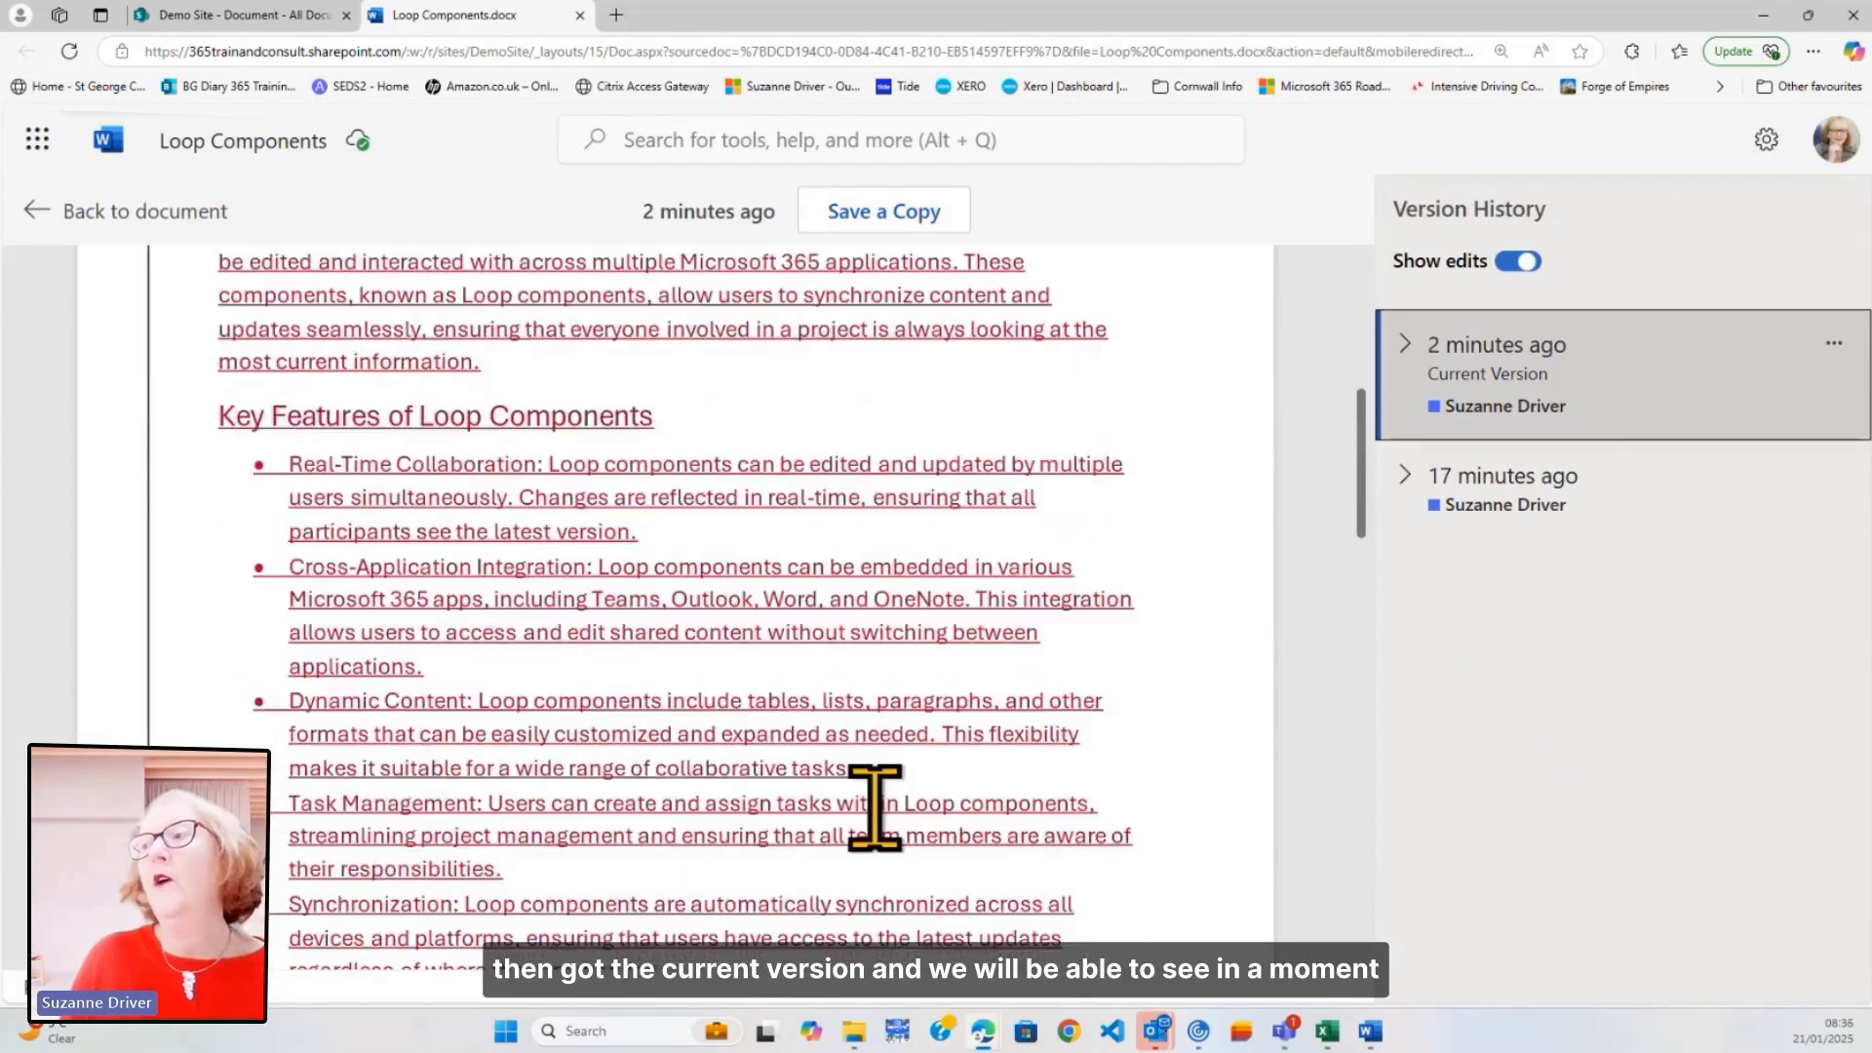
left_click(1405, 344)
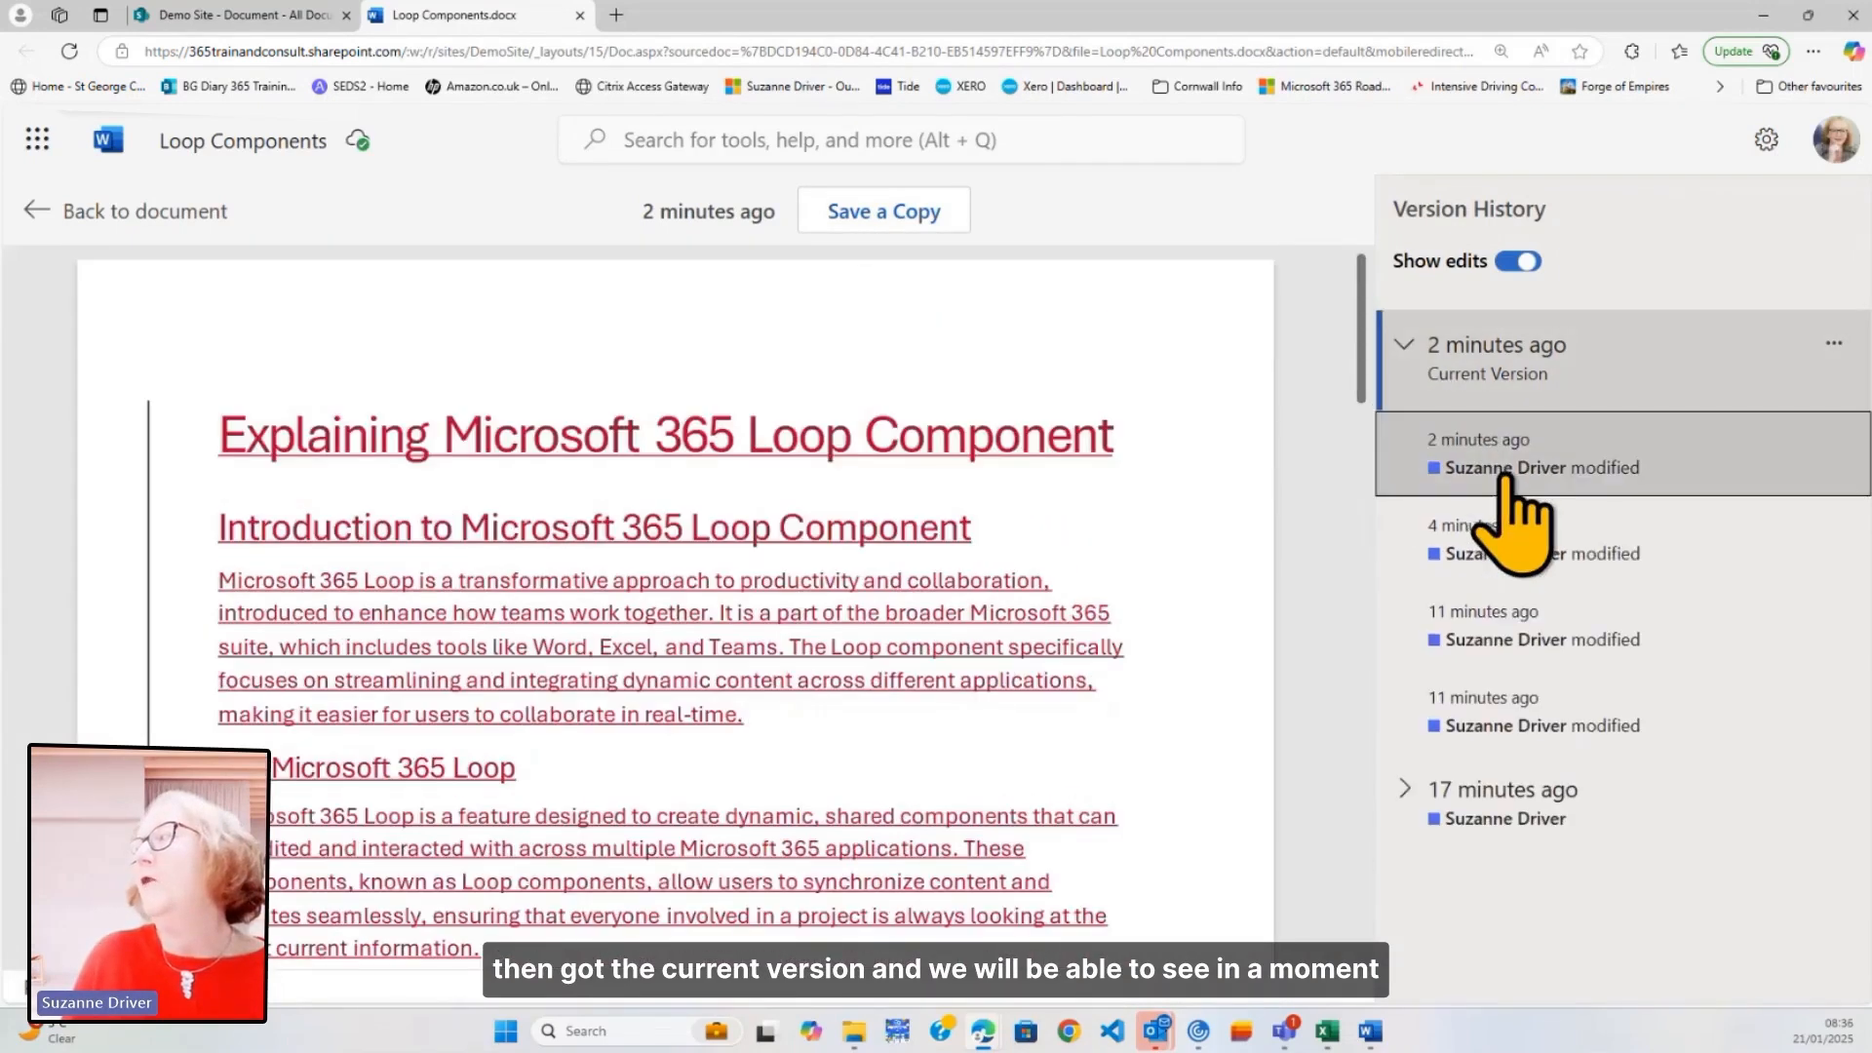
scroll("down", 3)
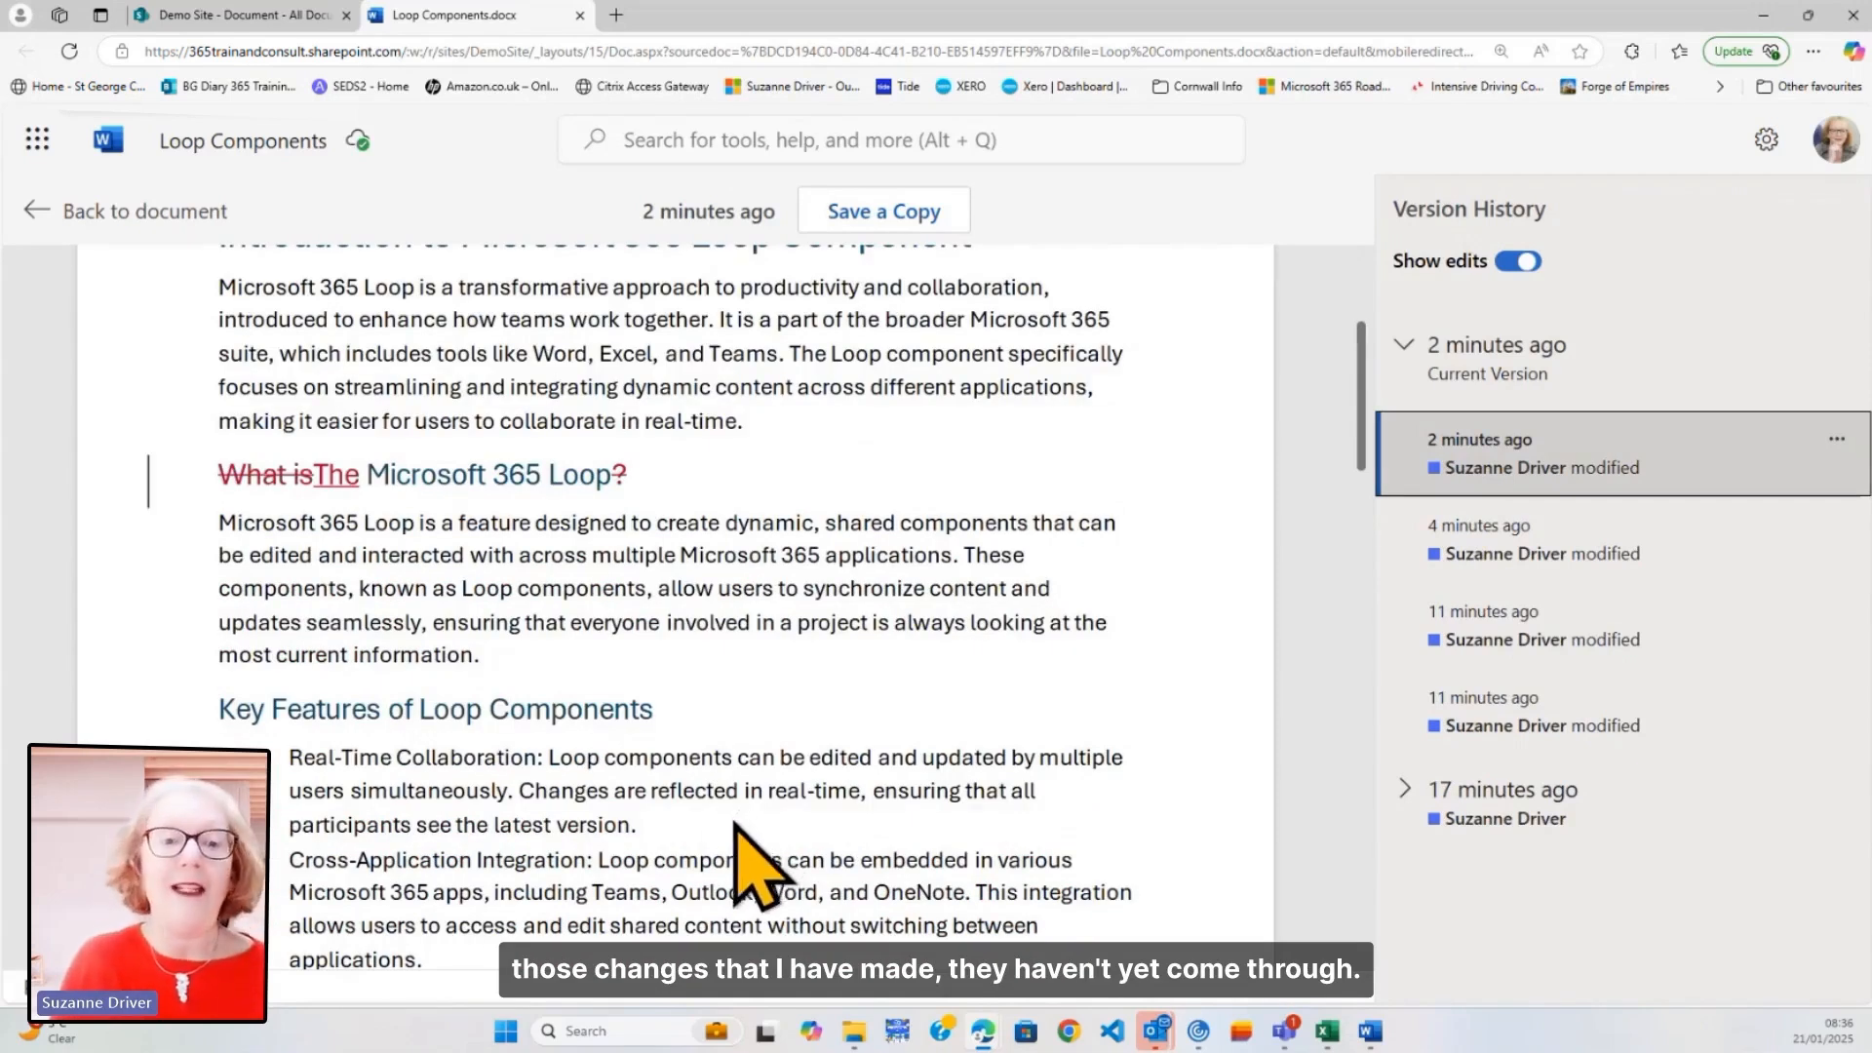
scroll("up", 3)
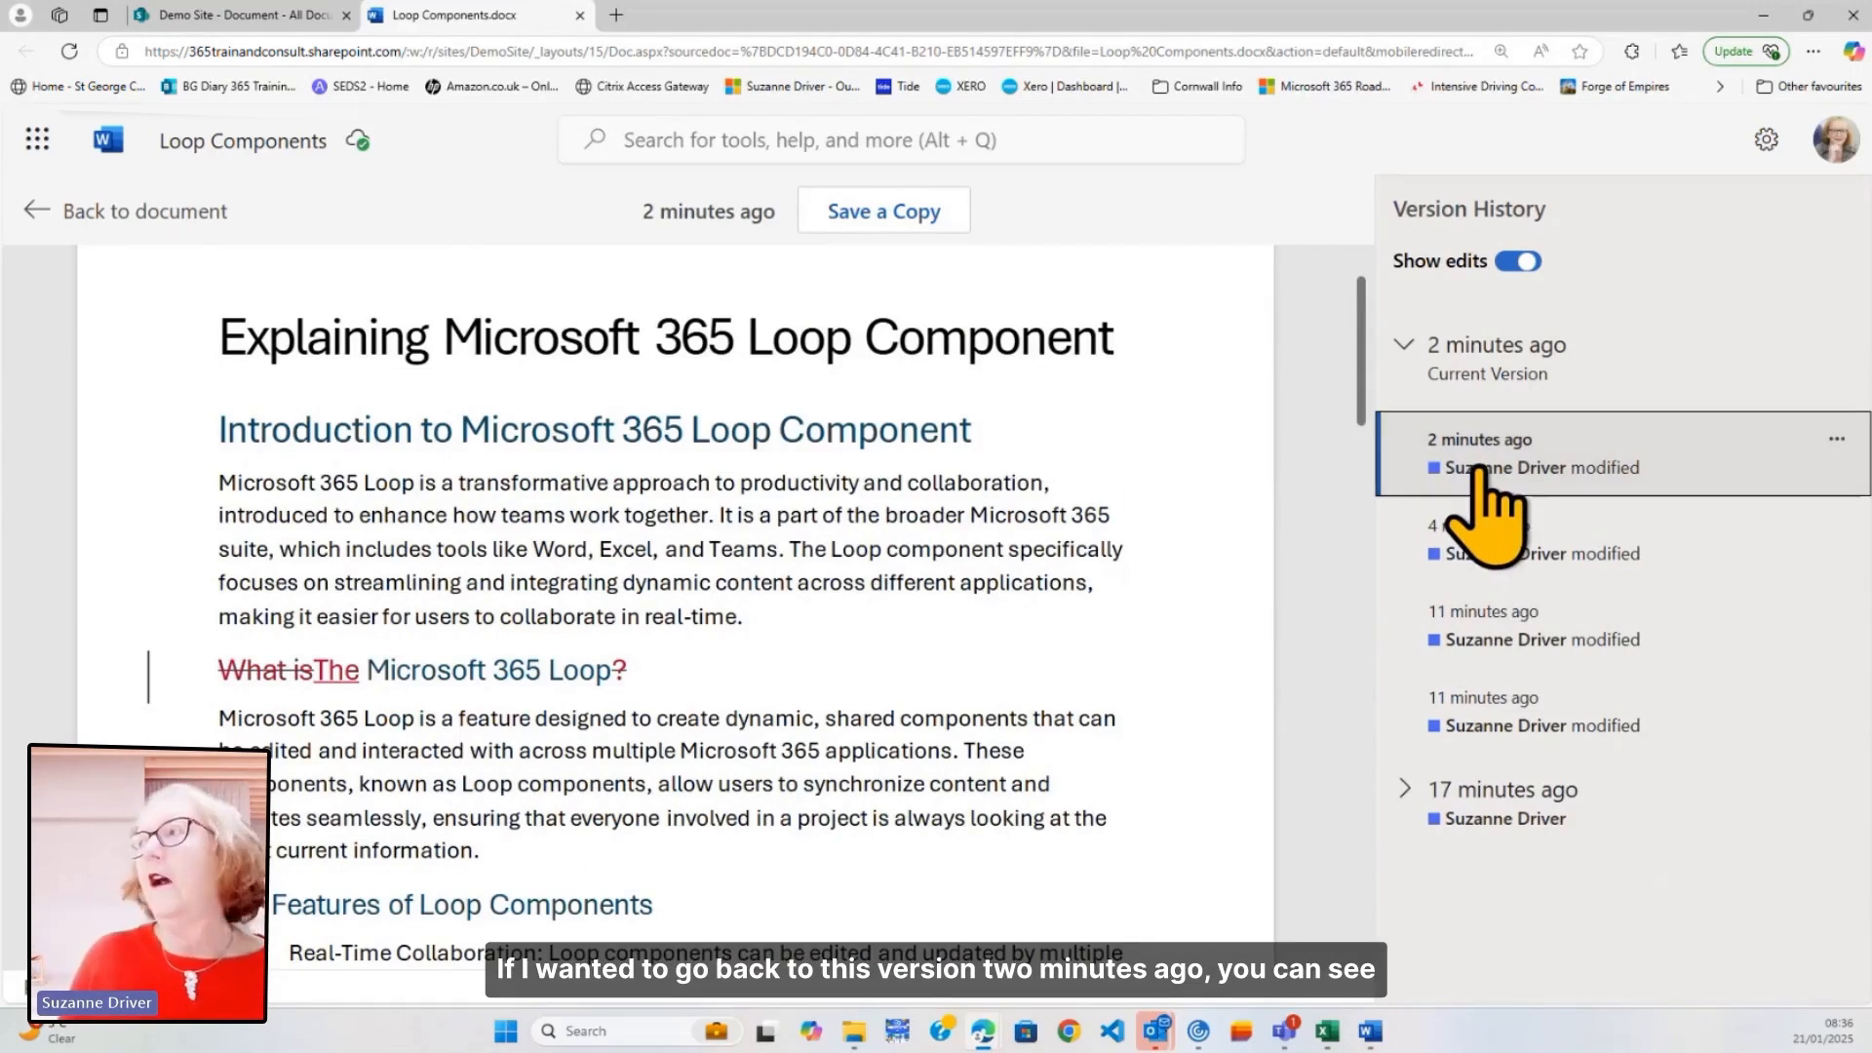
mouse_move(47, 263)
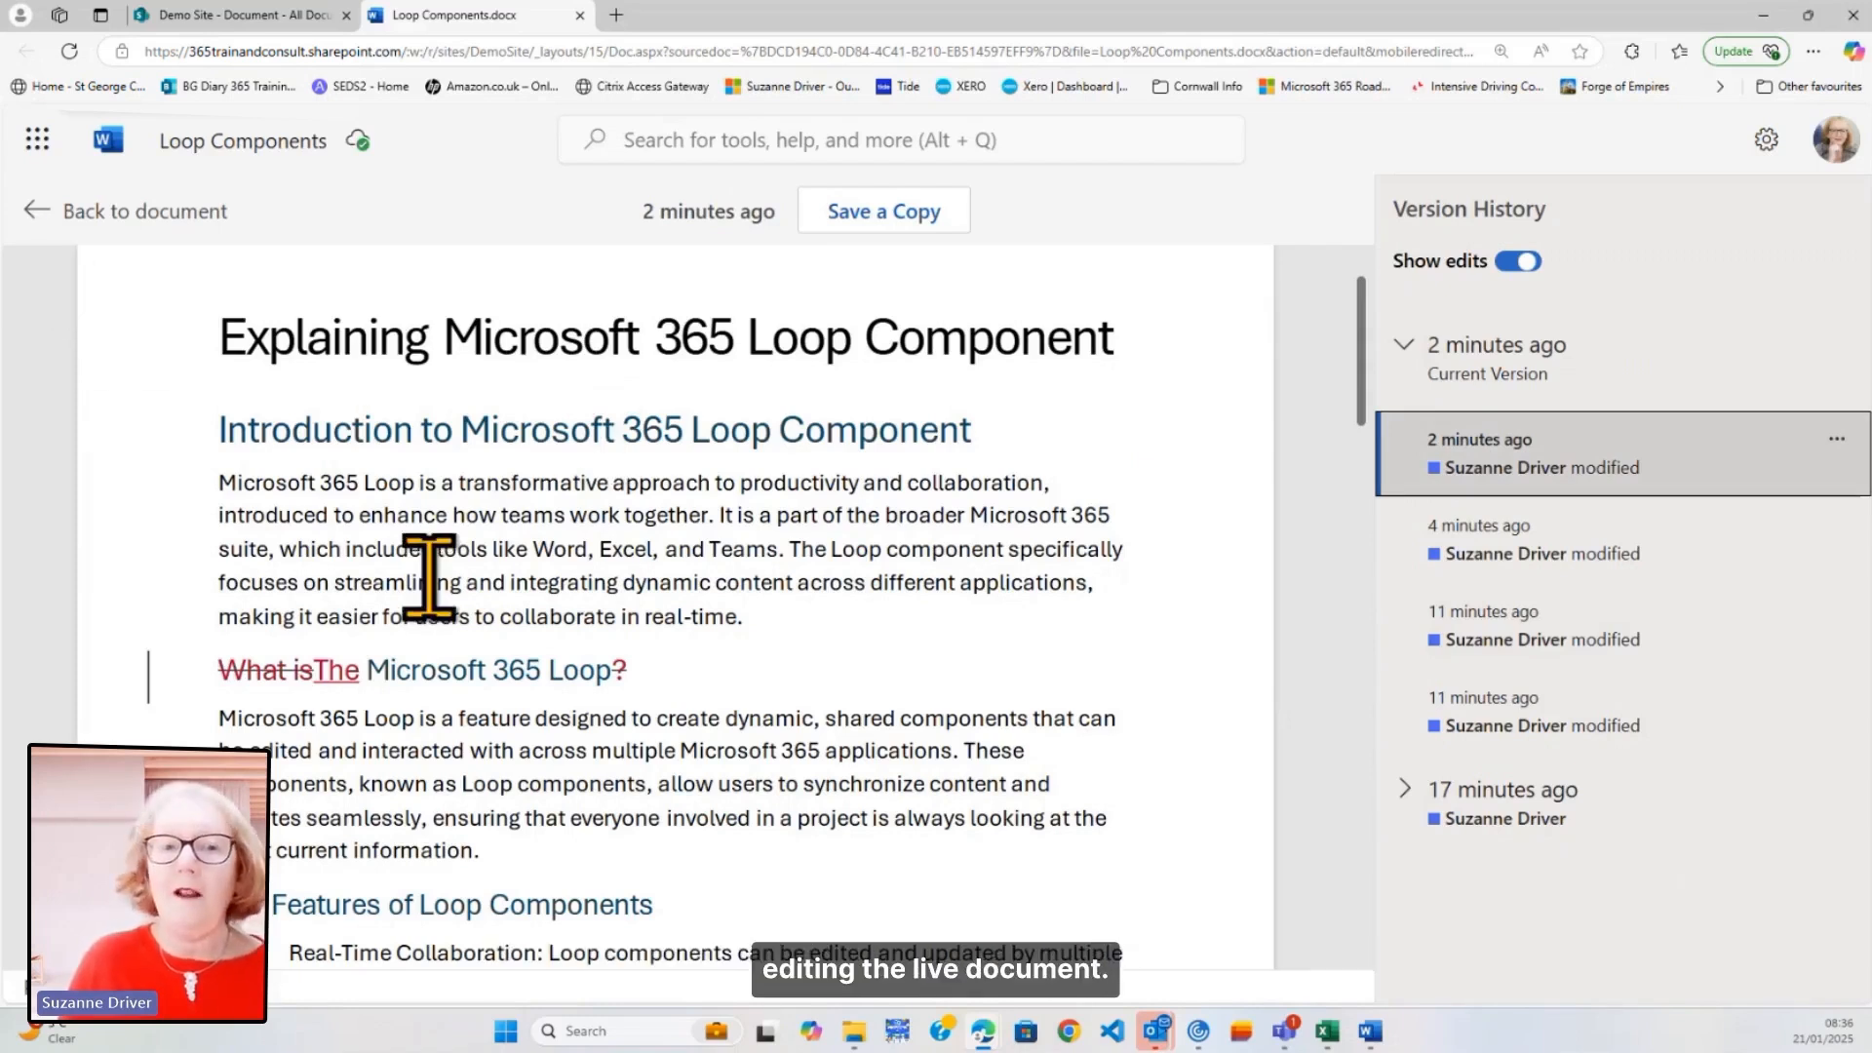
mouse_move(143, 211)
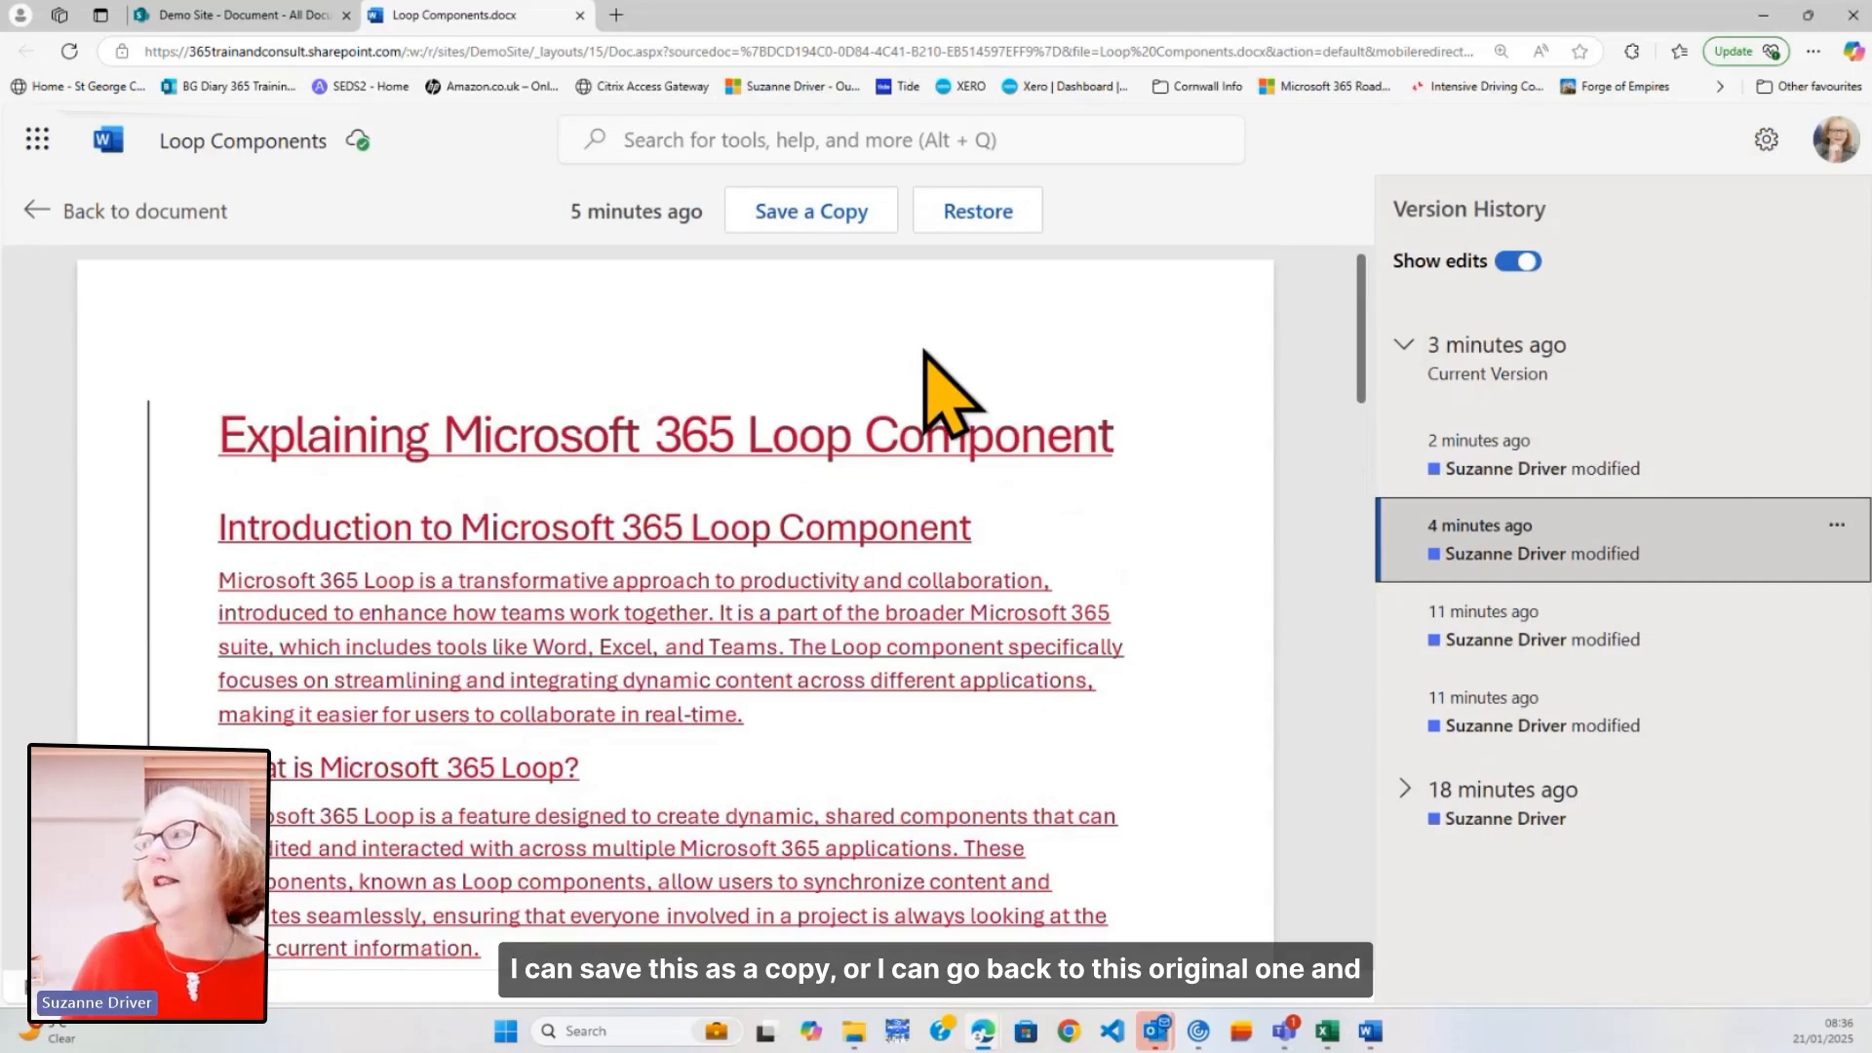
mouse_move(847, 400)
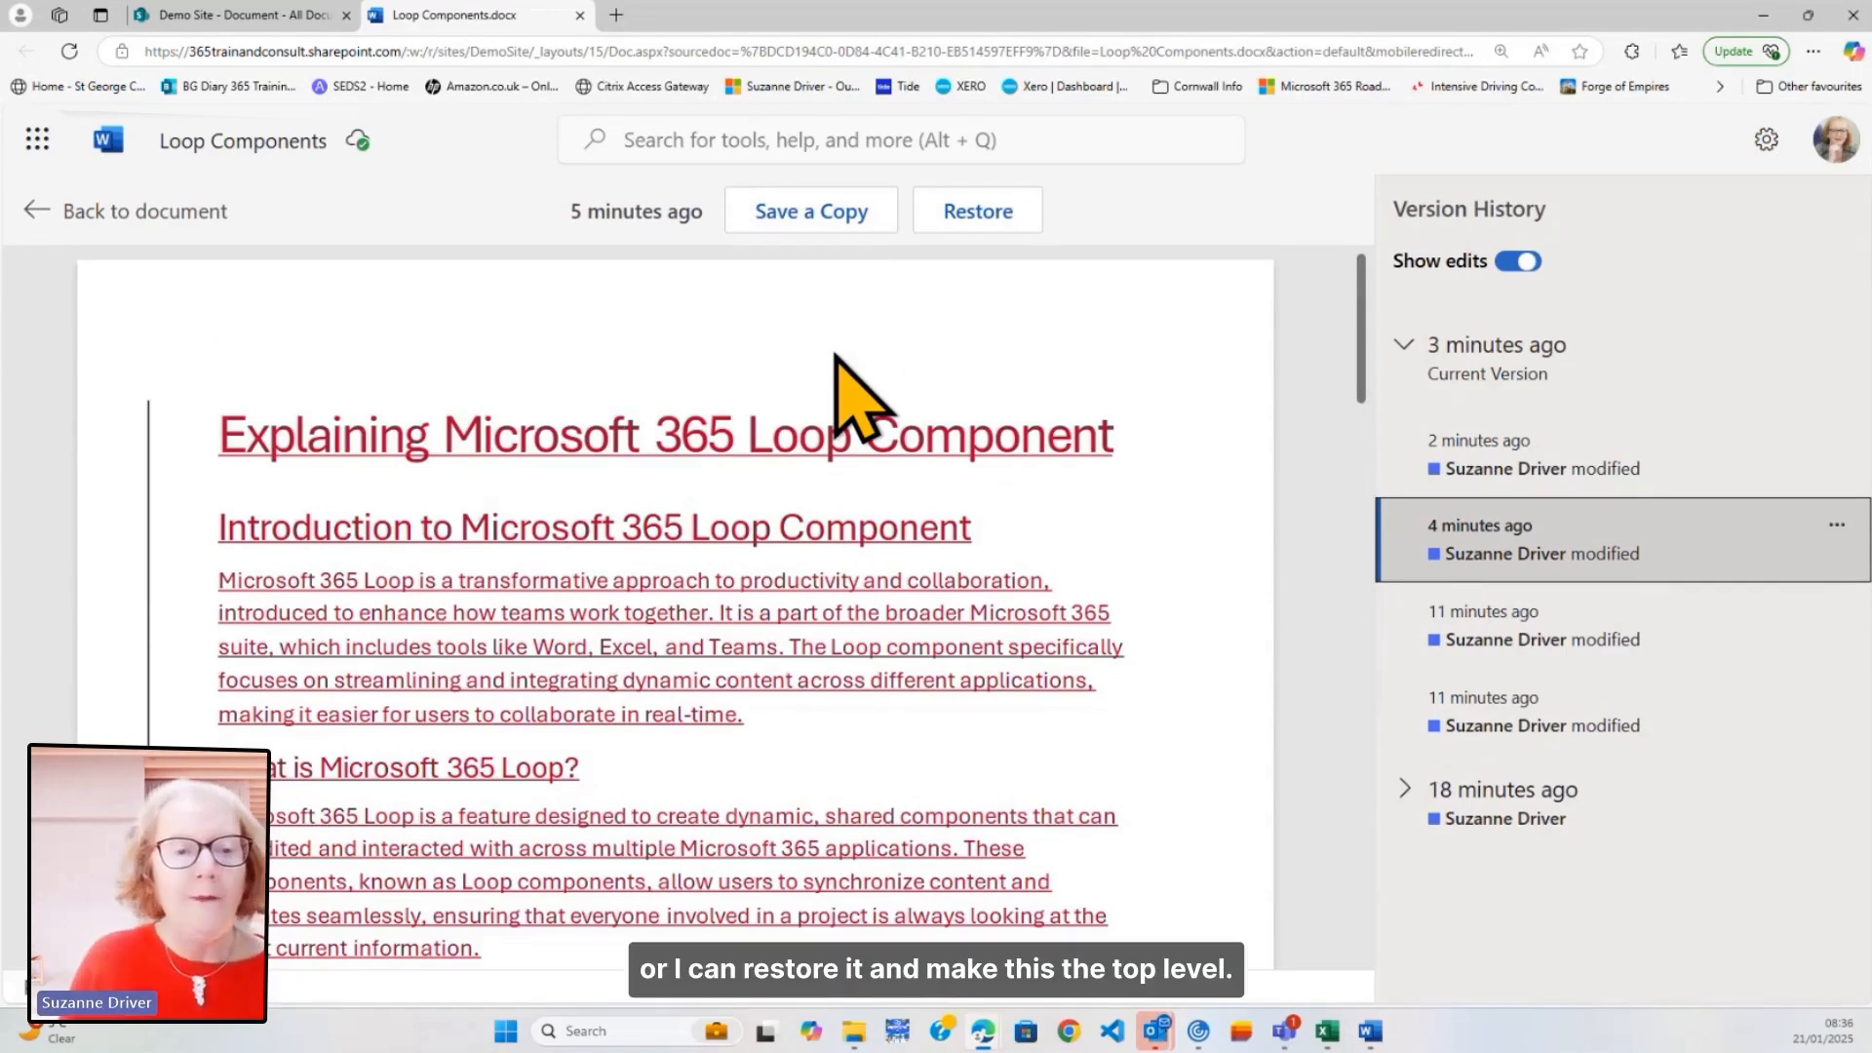
mouse_move(941, 644)
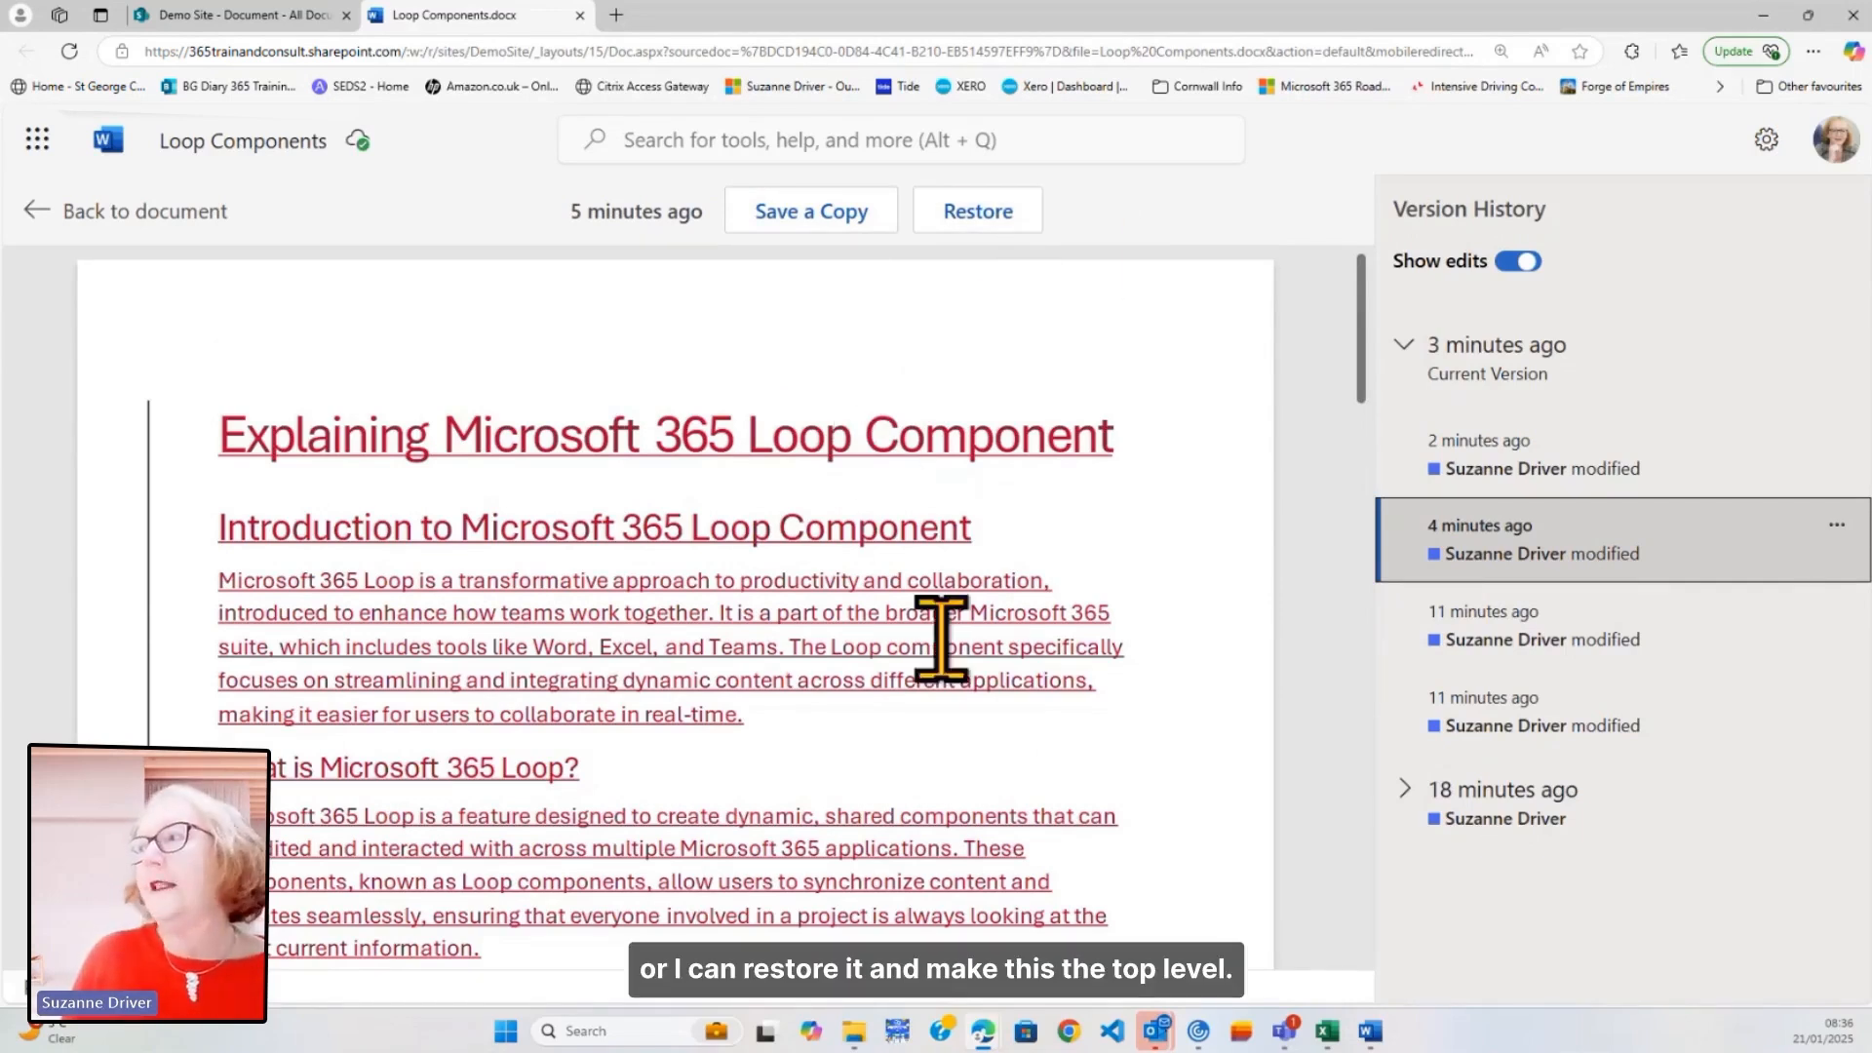
mouse_move(1445, 394)
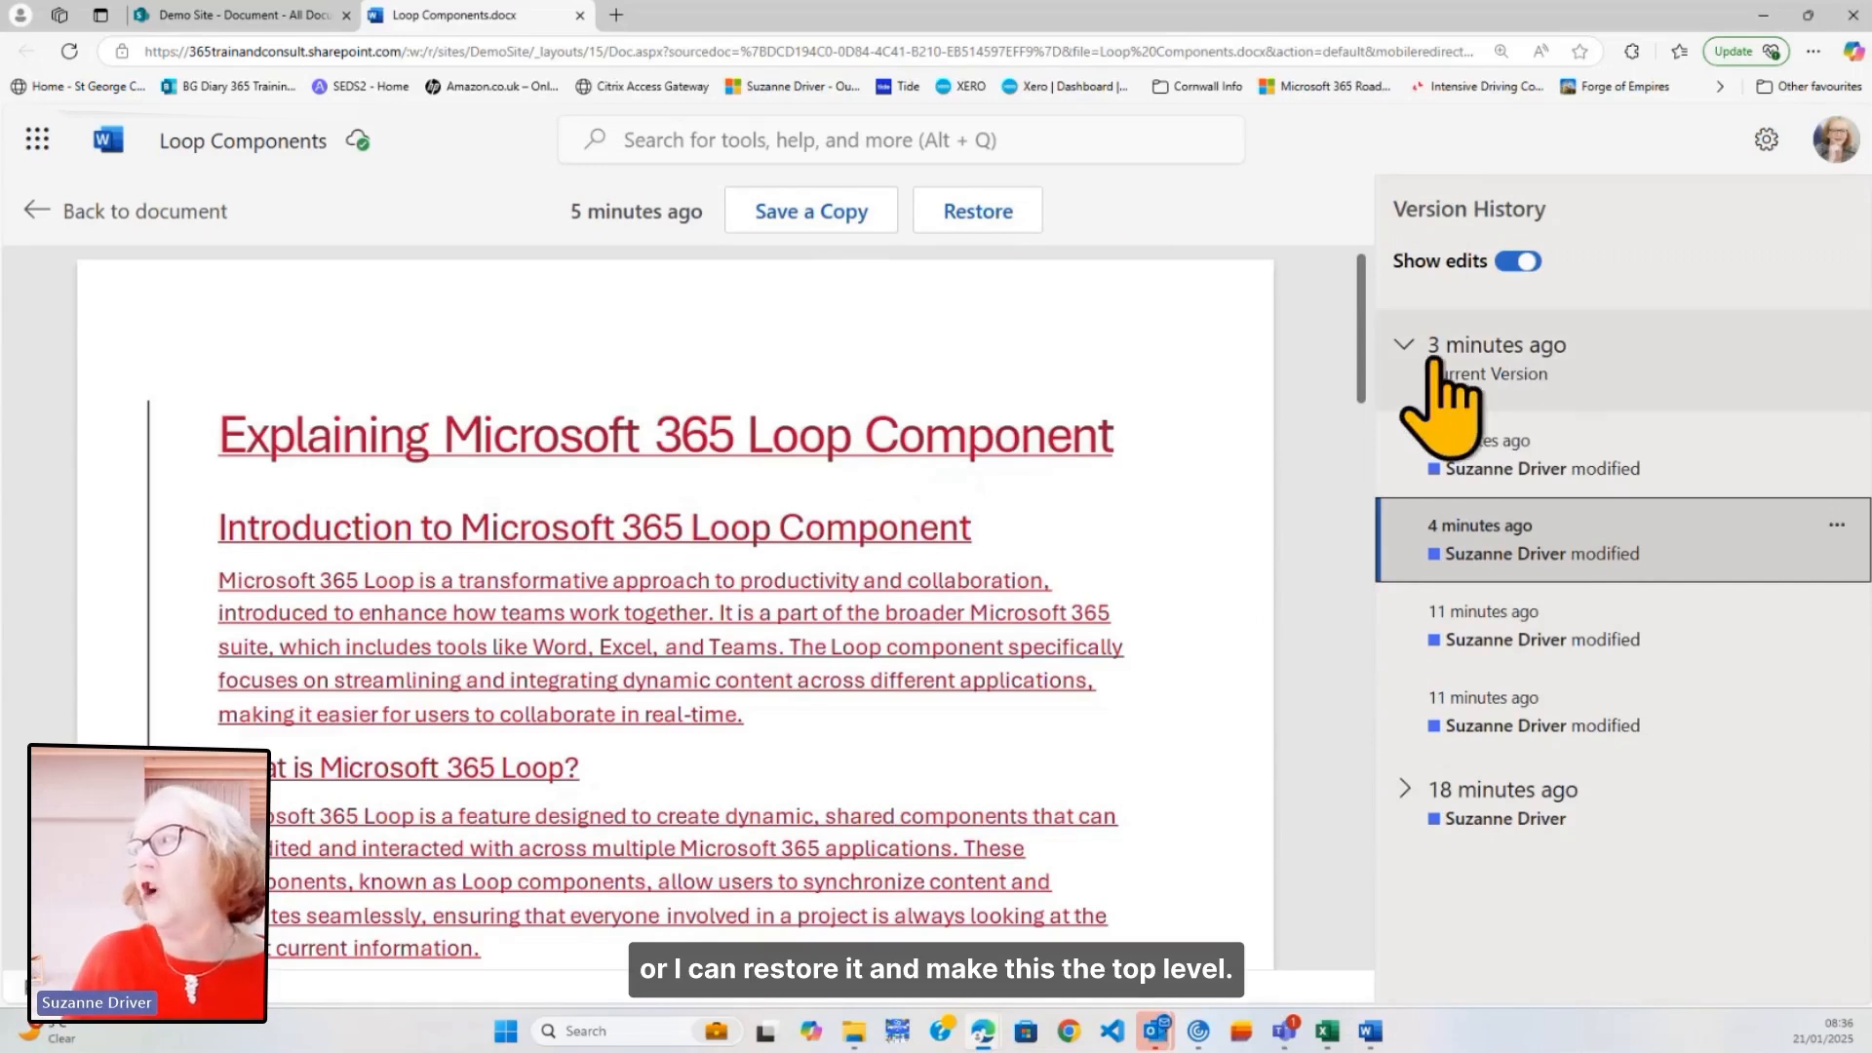
- Collapse the Current Version group while the five-minutes-ago version is displayed
left_click(1404, 346)
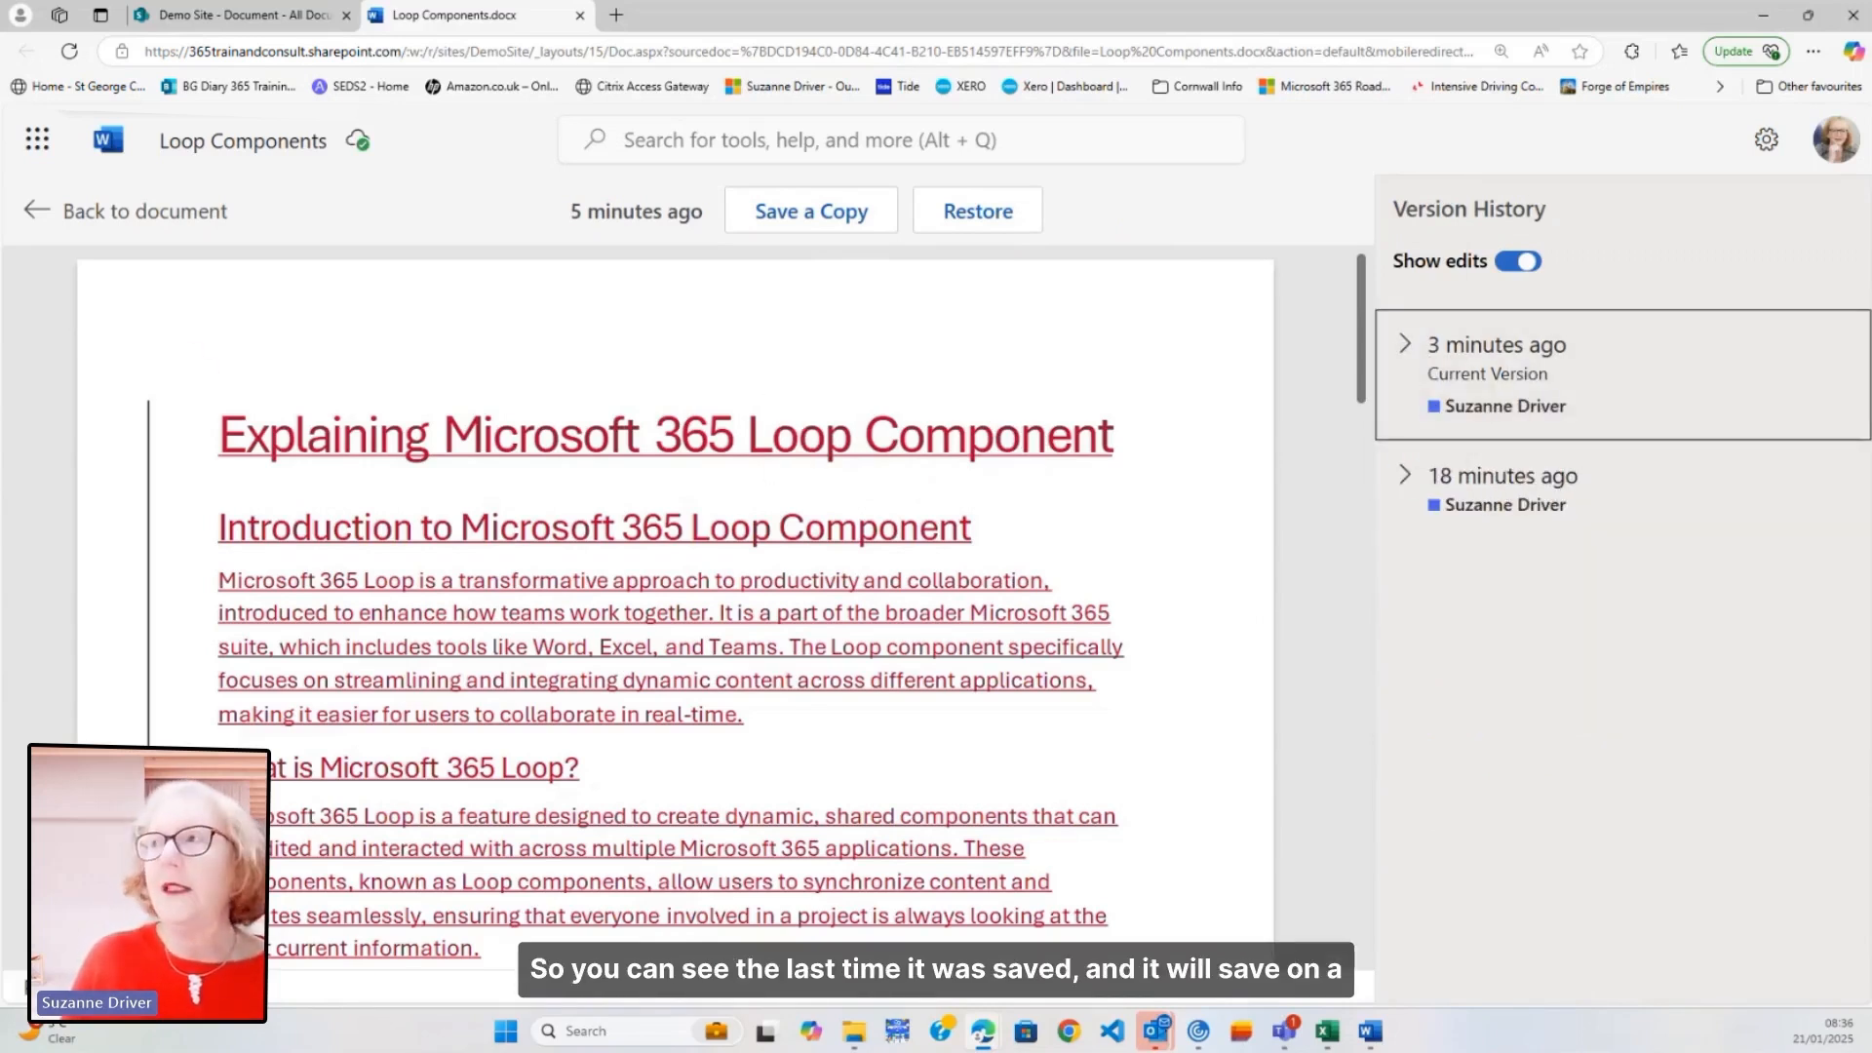
- Return to the editable Loop Components document and scroll back to the top
left_click(143, 212)
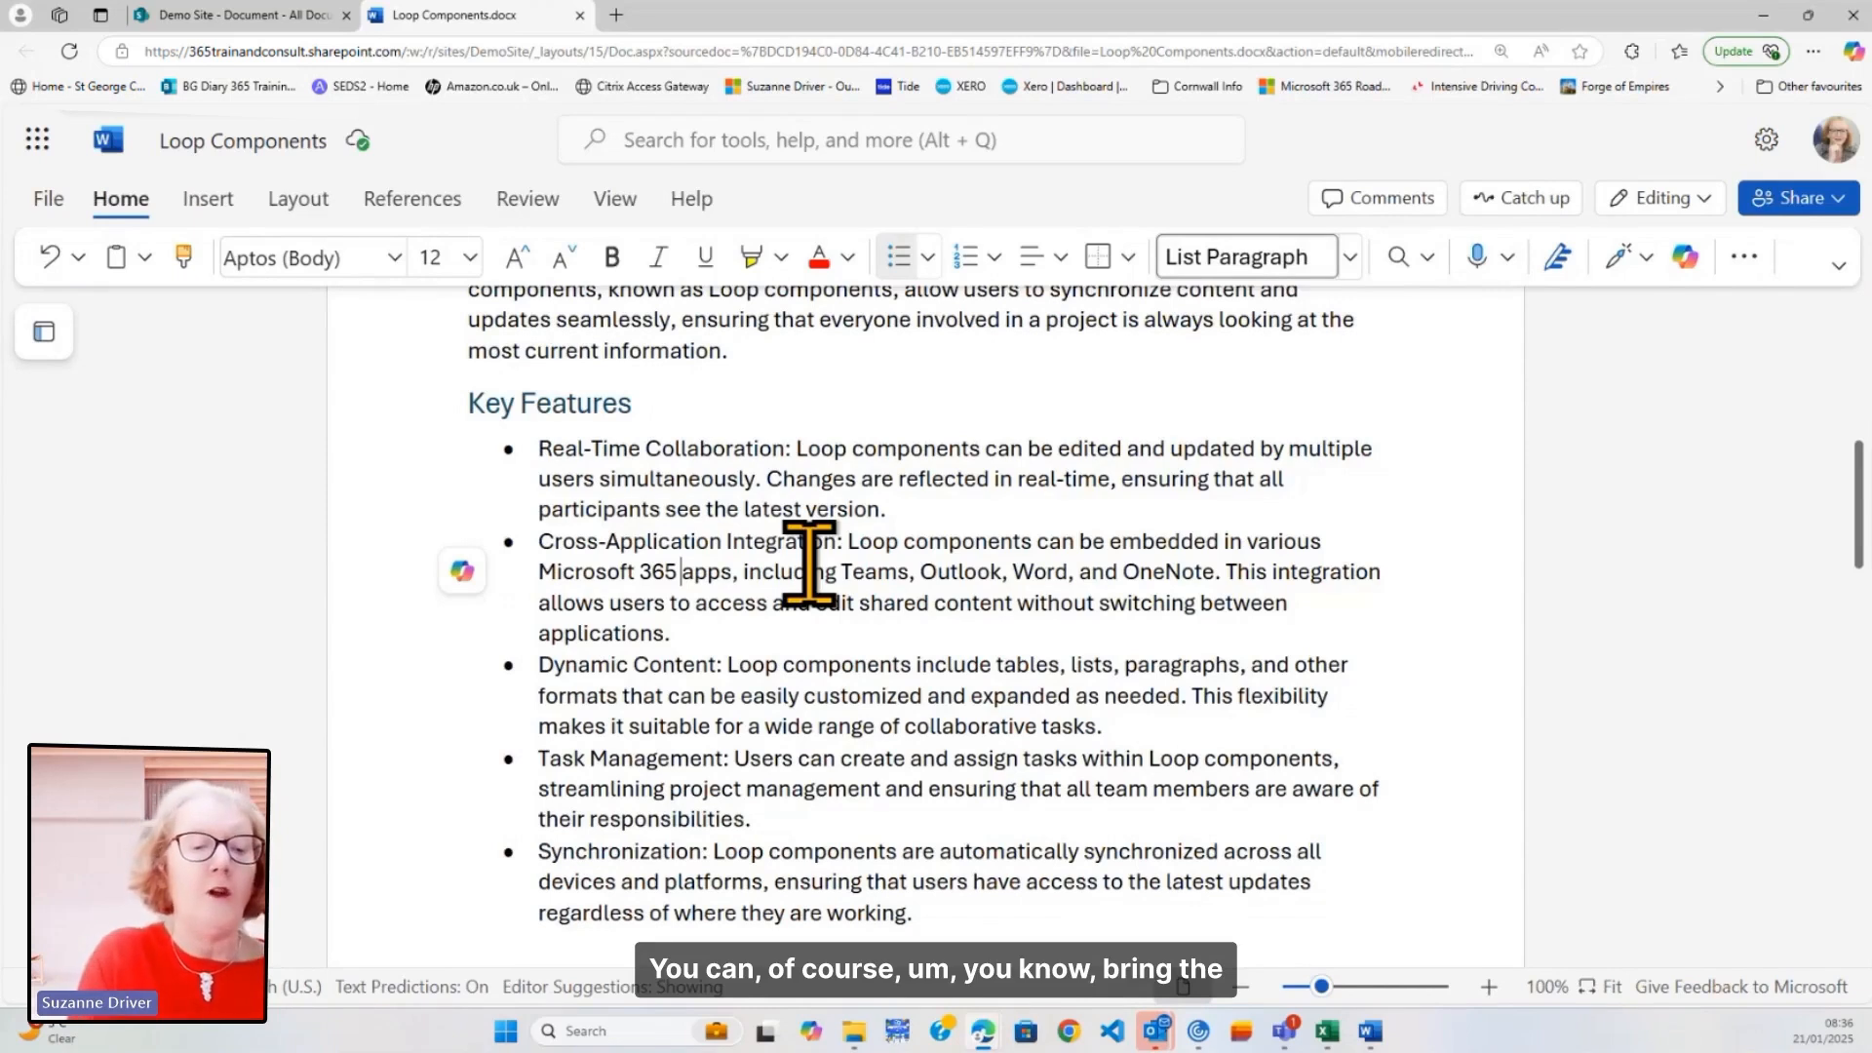
mouse_move(1541, 394)
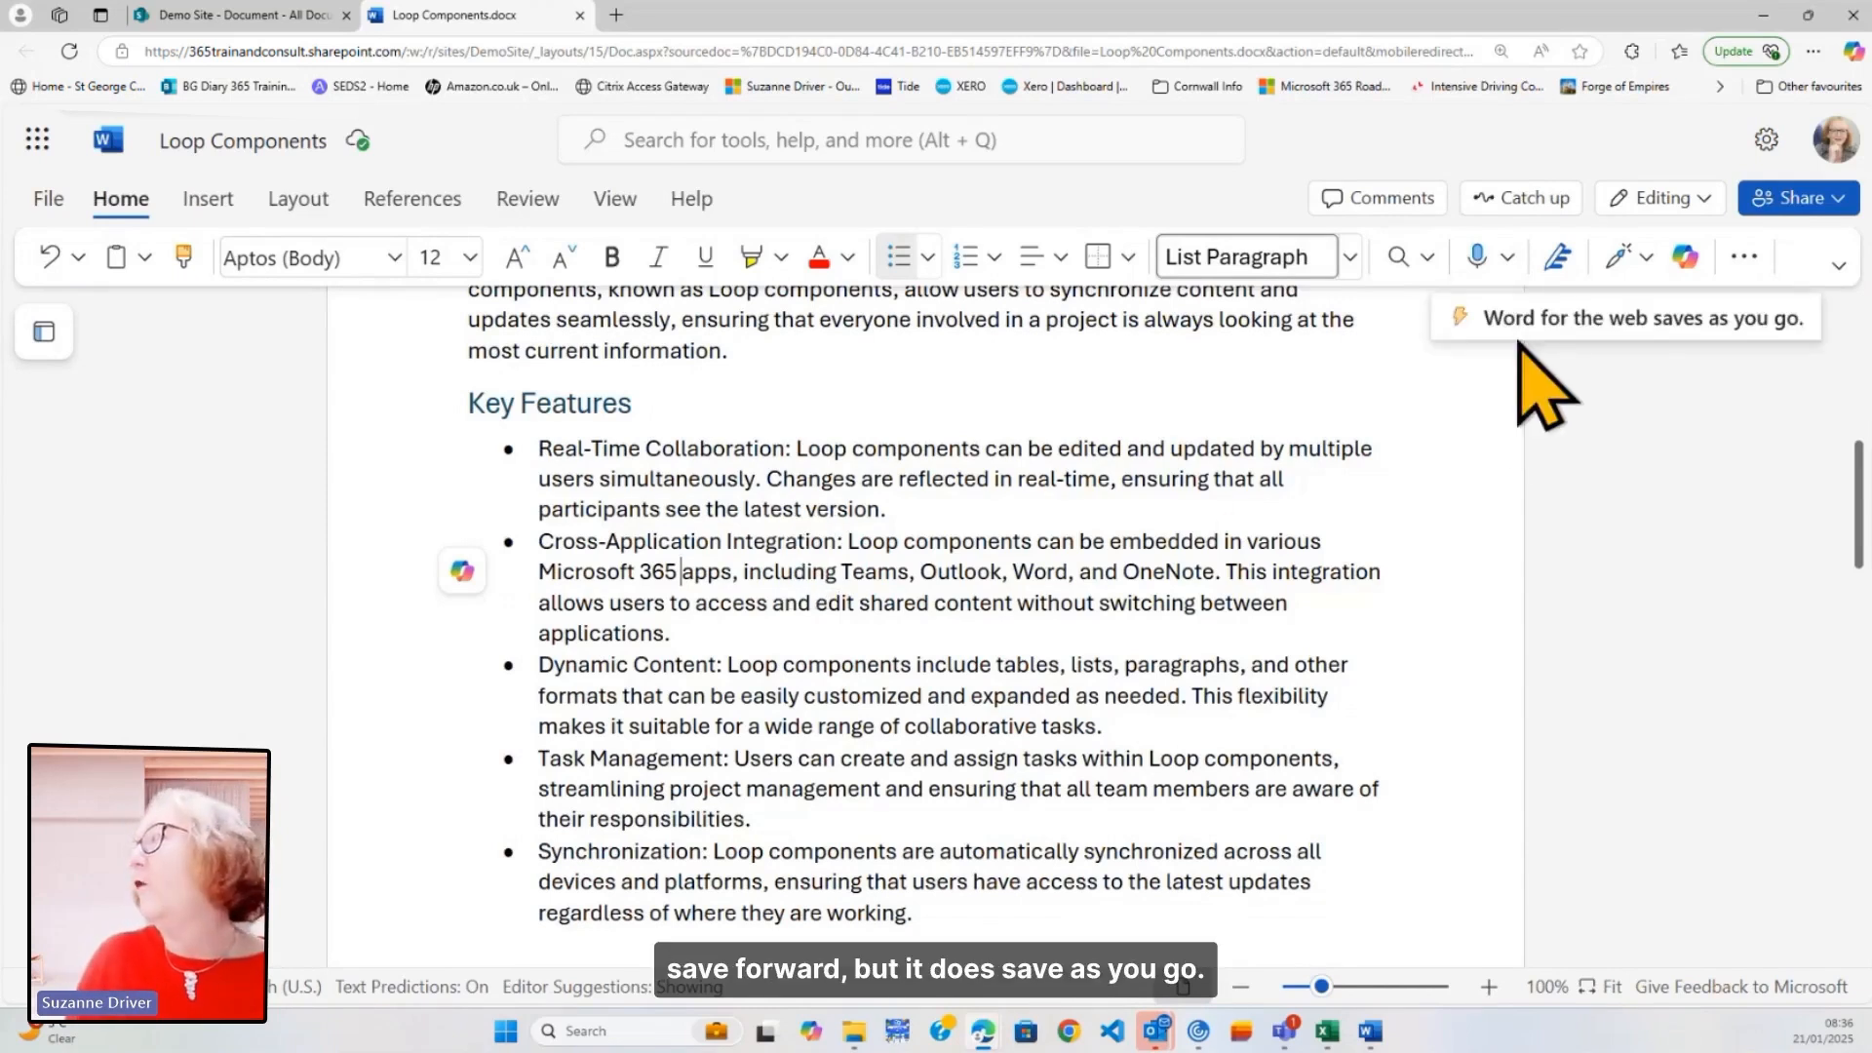
scroll("up", 3)
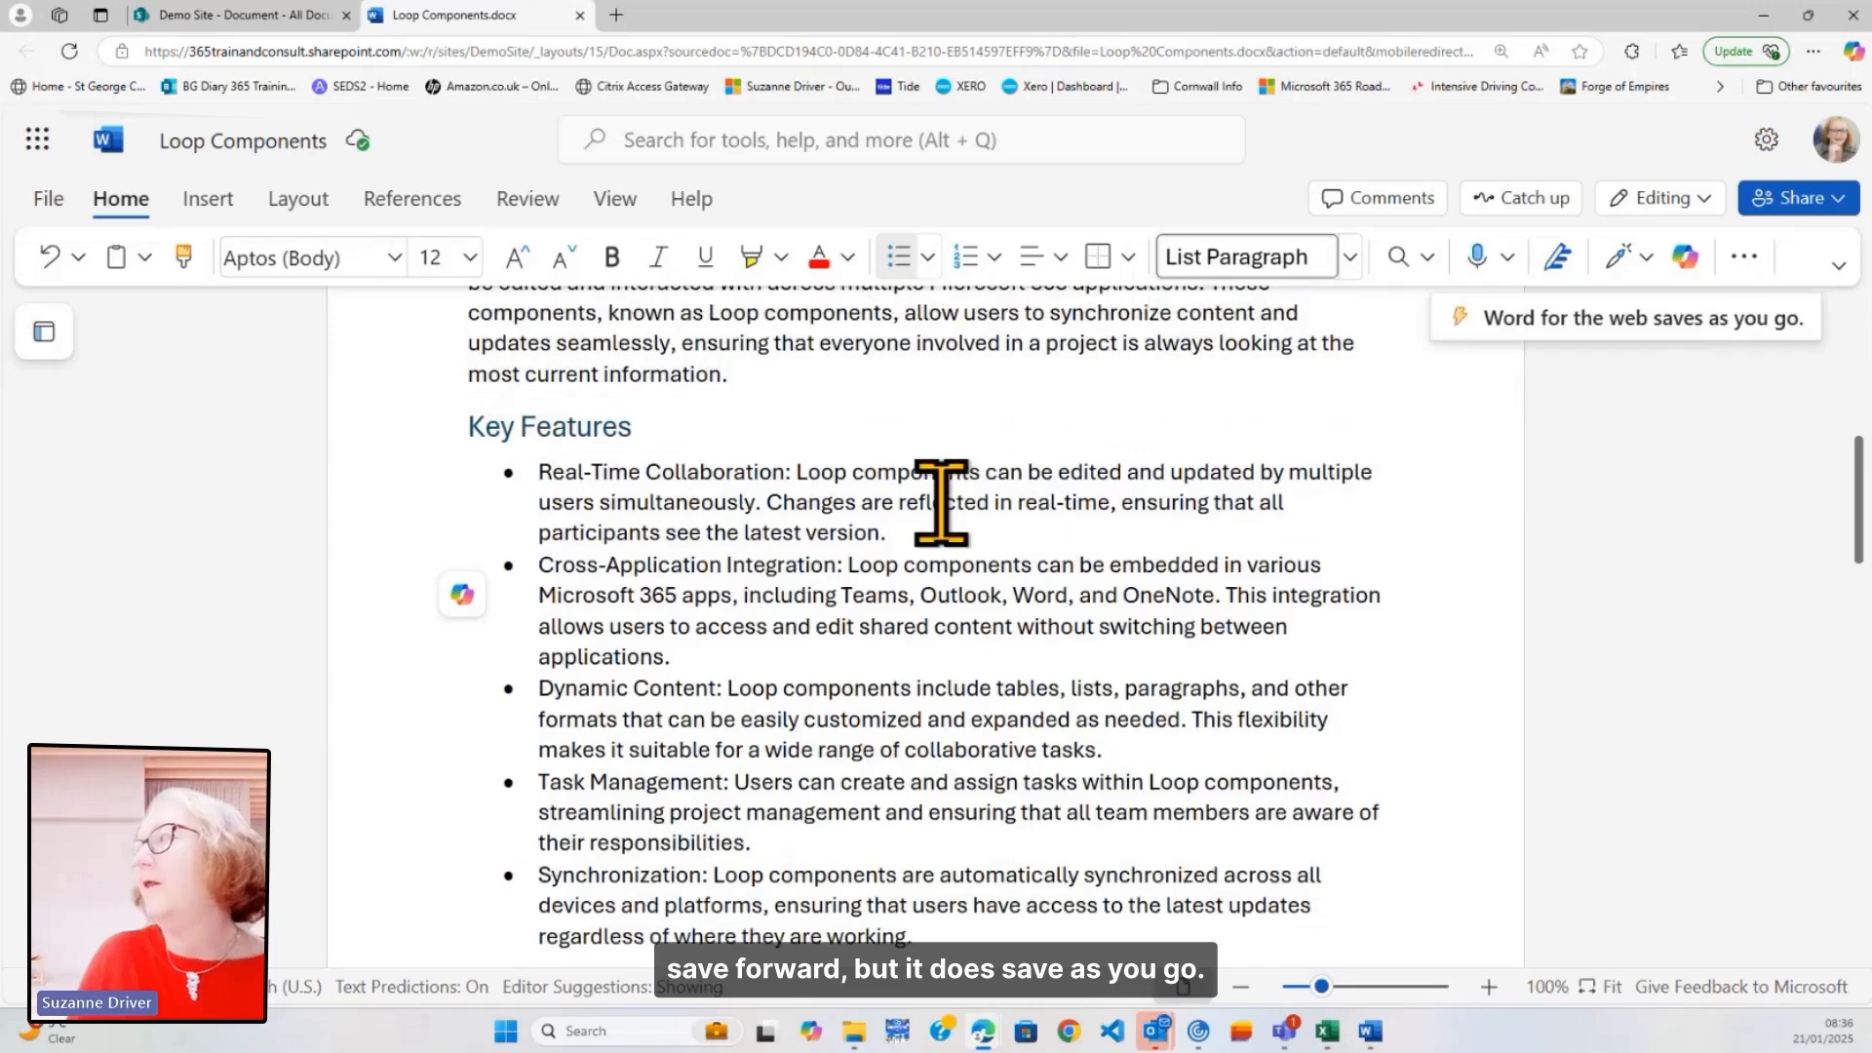
scroll("up", 3)
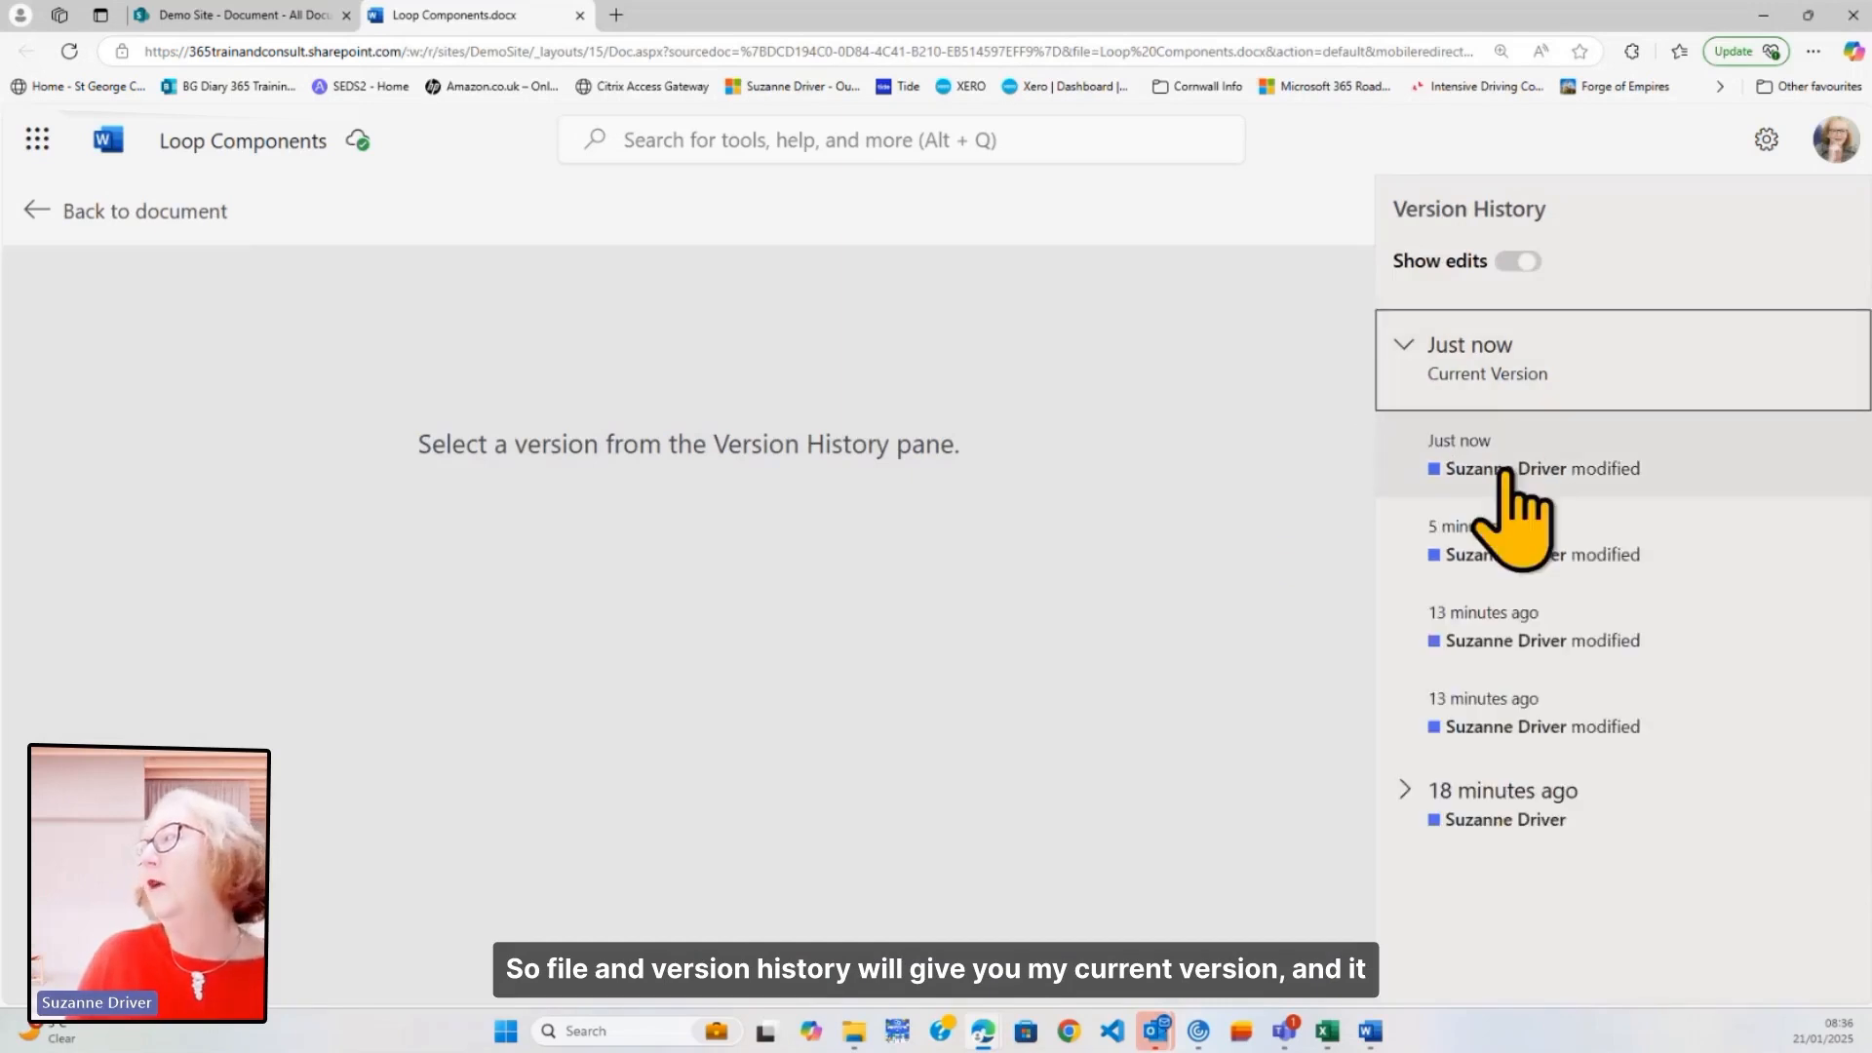
- Open the just-now saved version and scroll through its marked edits
left_click(1541, 453)
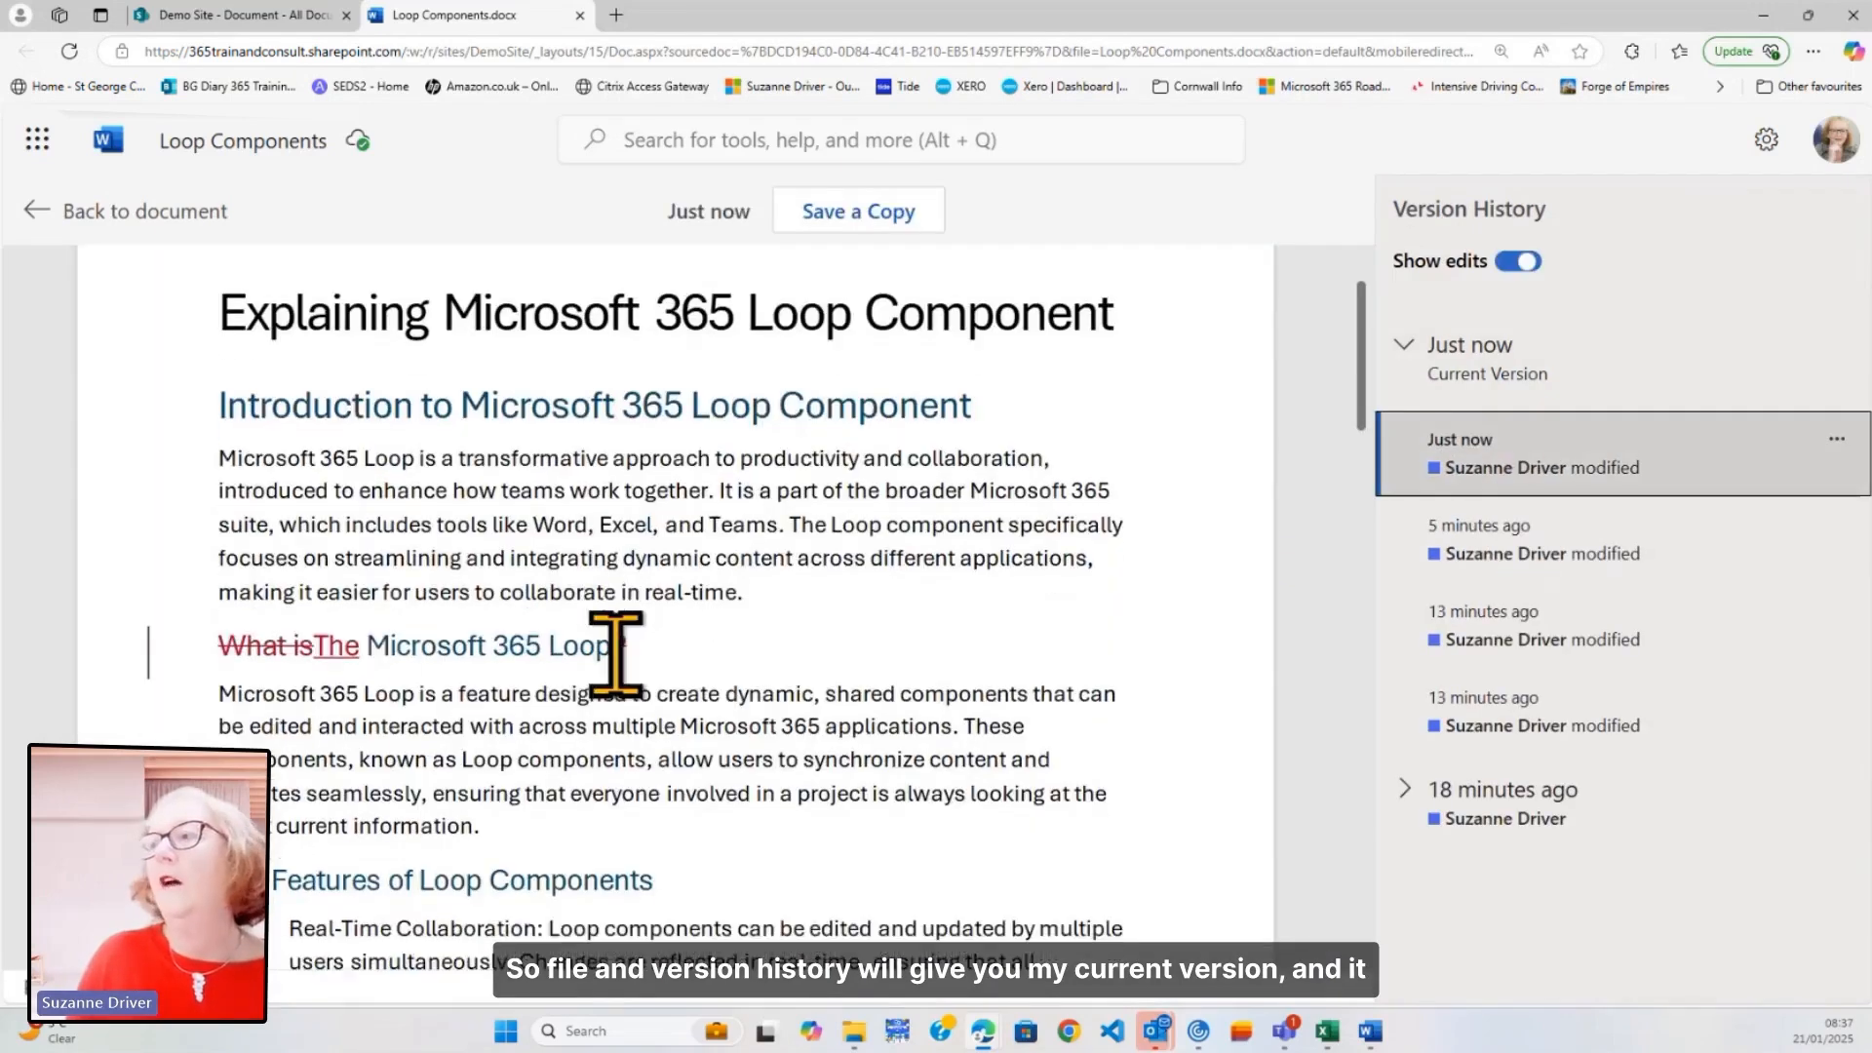
scroll("down", 3)
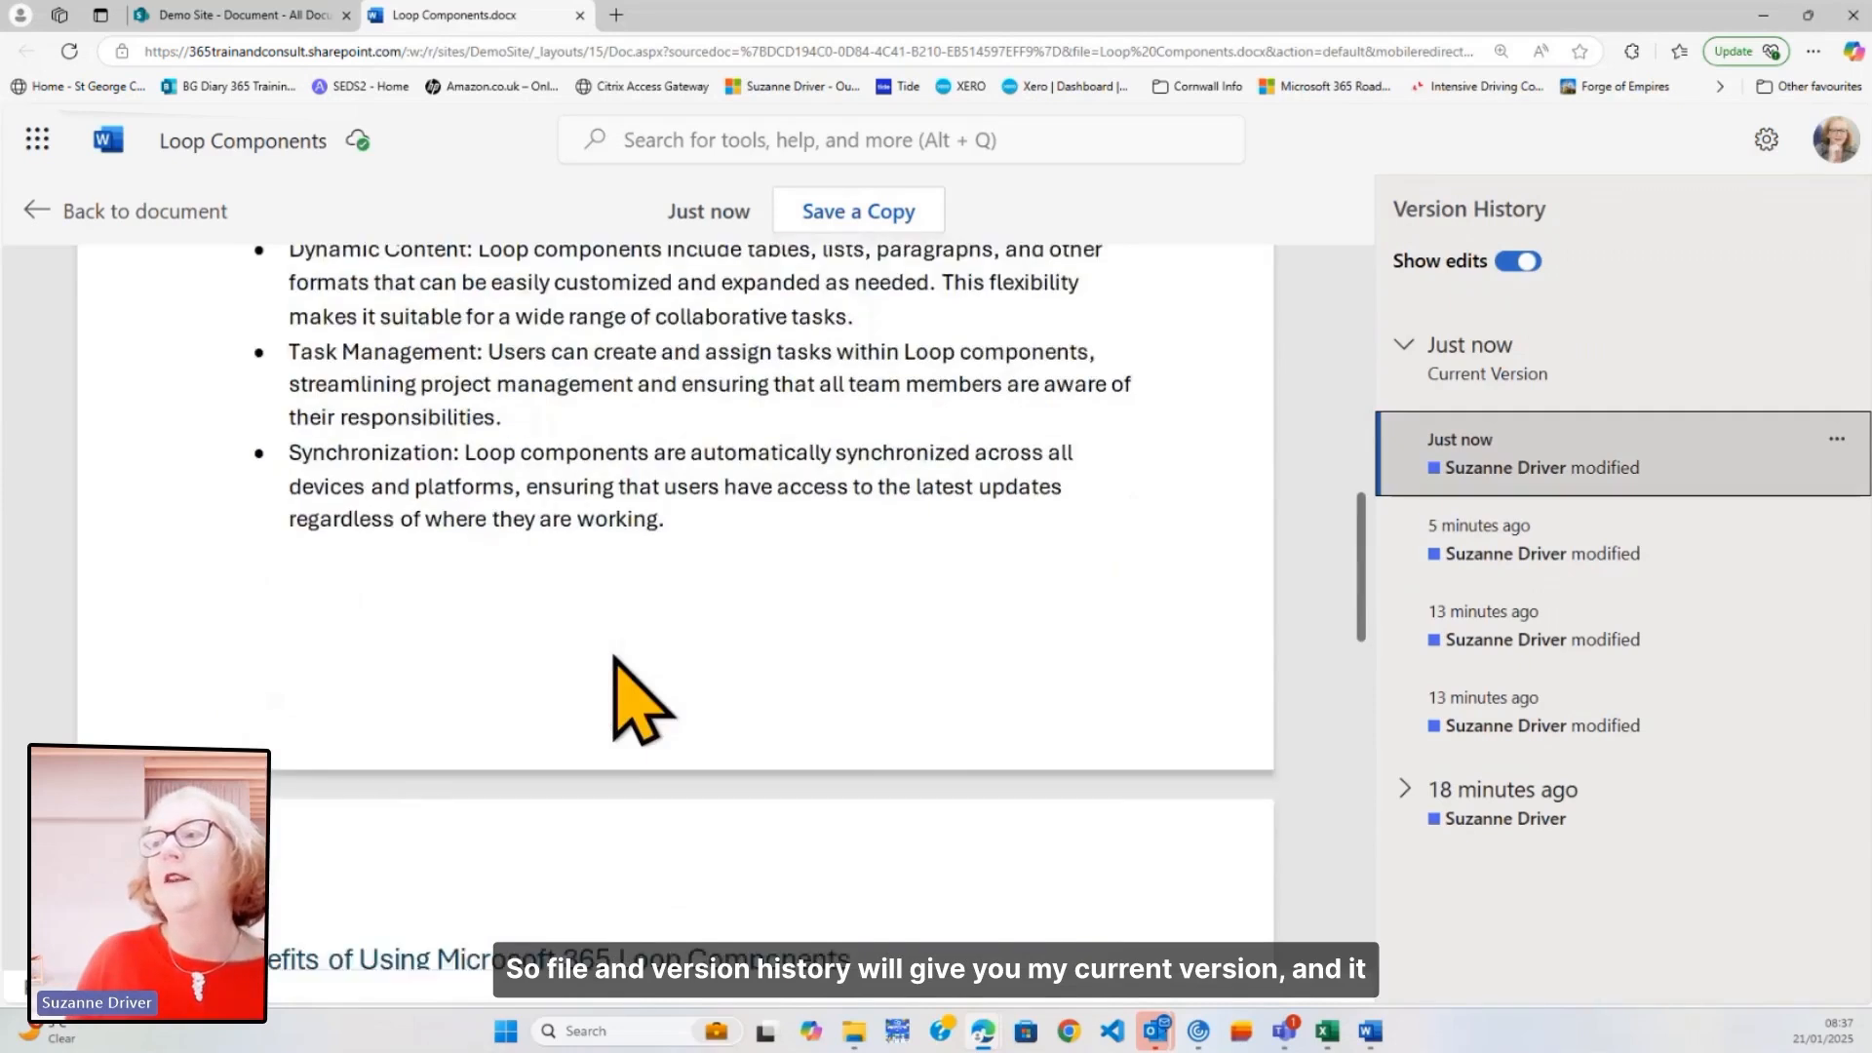
scroll("up", 3)
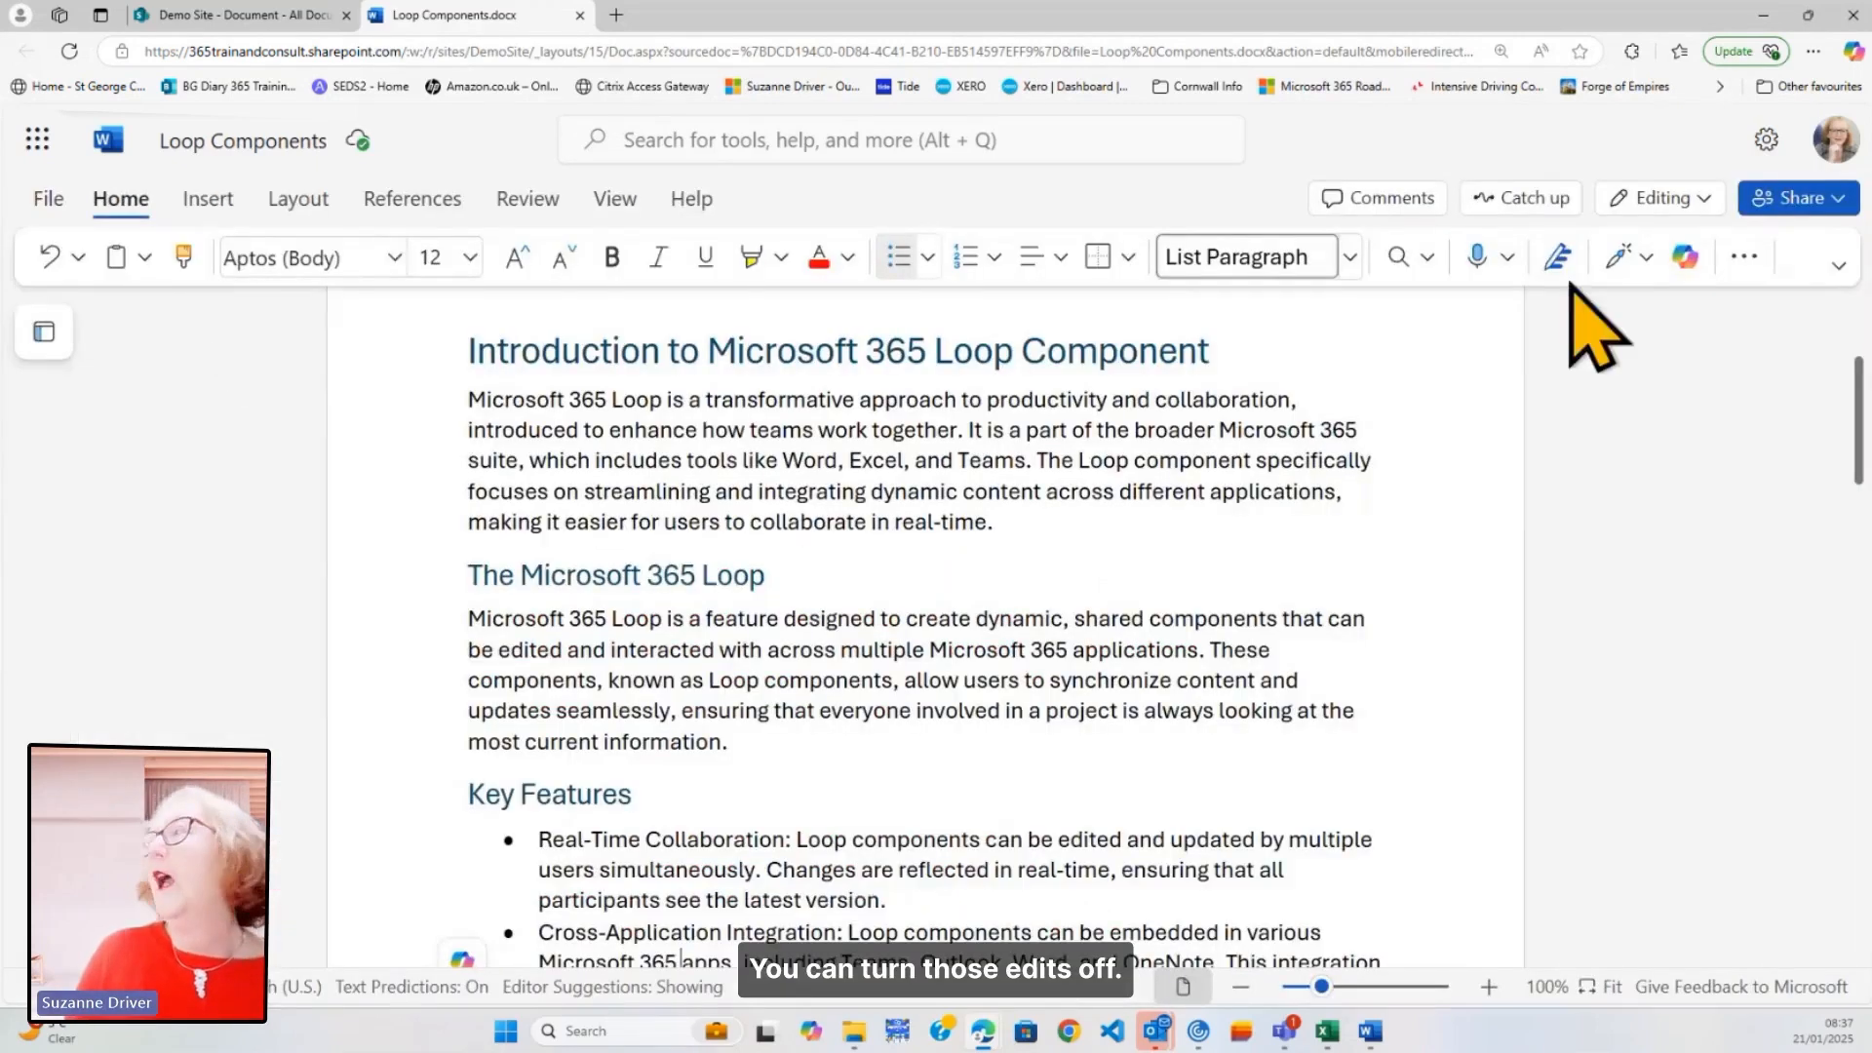
- Choose Open in Desktop from the Editing menu to launch Word for desktop
left_click(1658, 197)
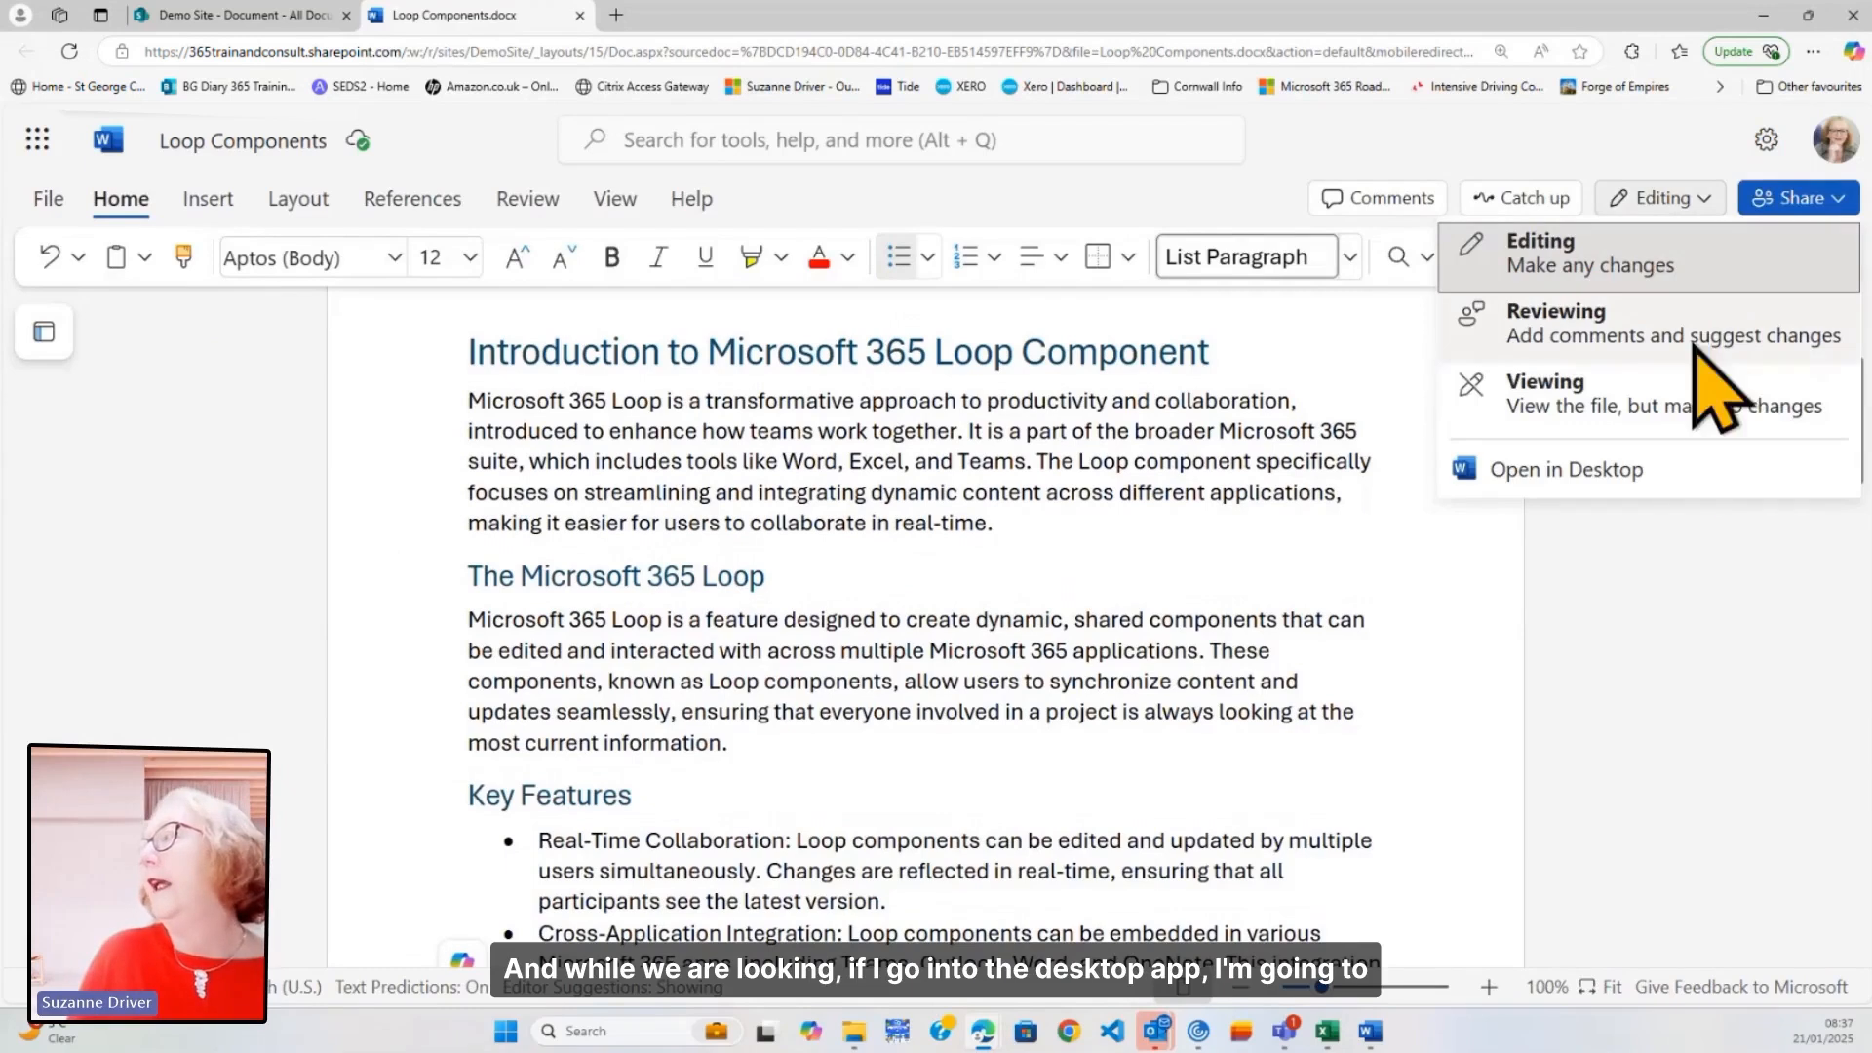
left_click(1570, 468)
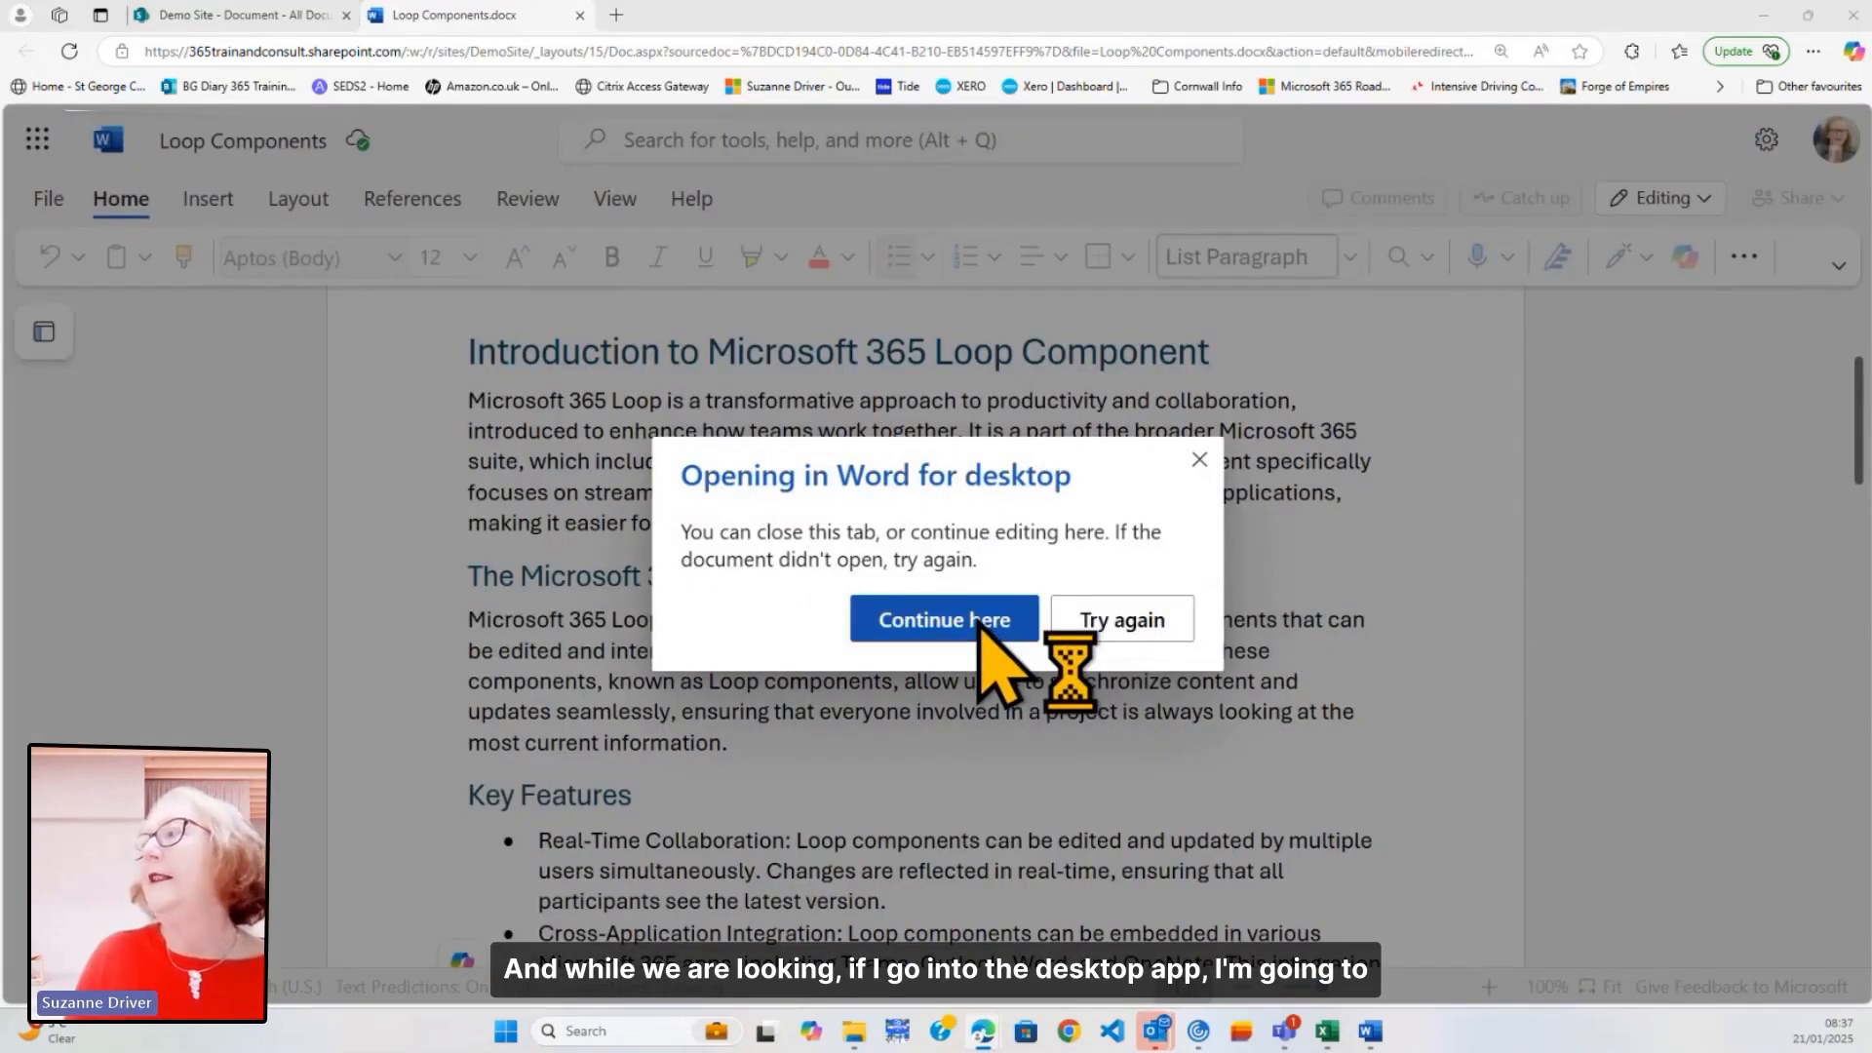
mouse_move(233, 717)
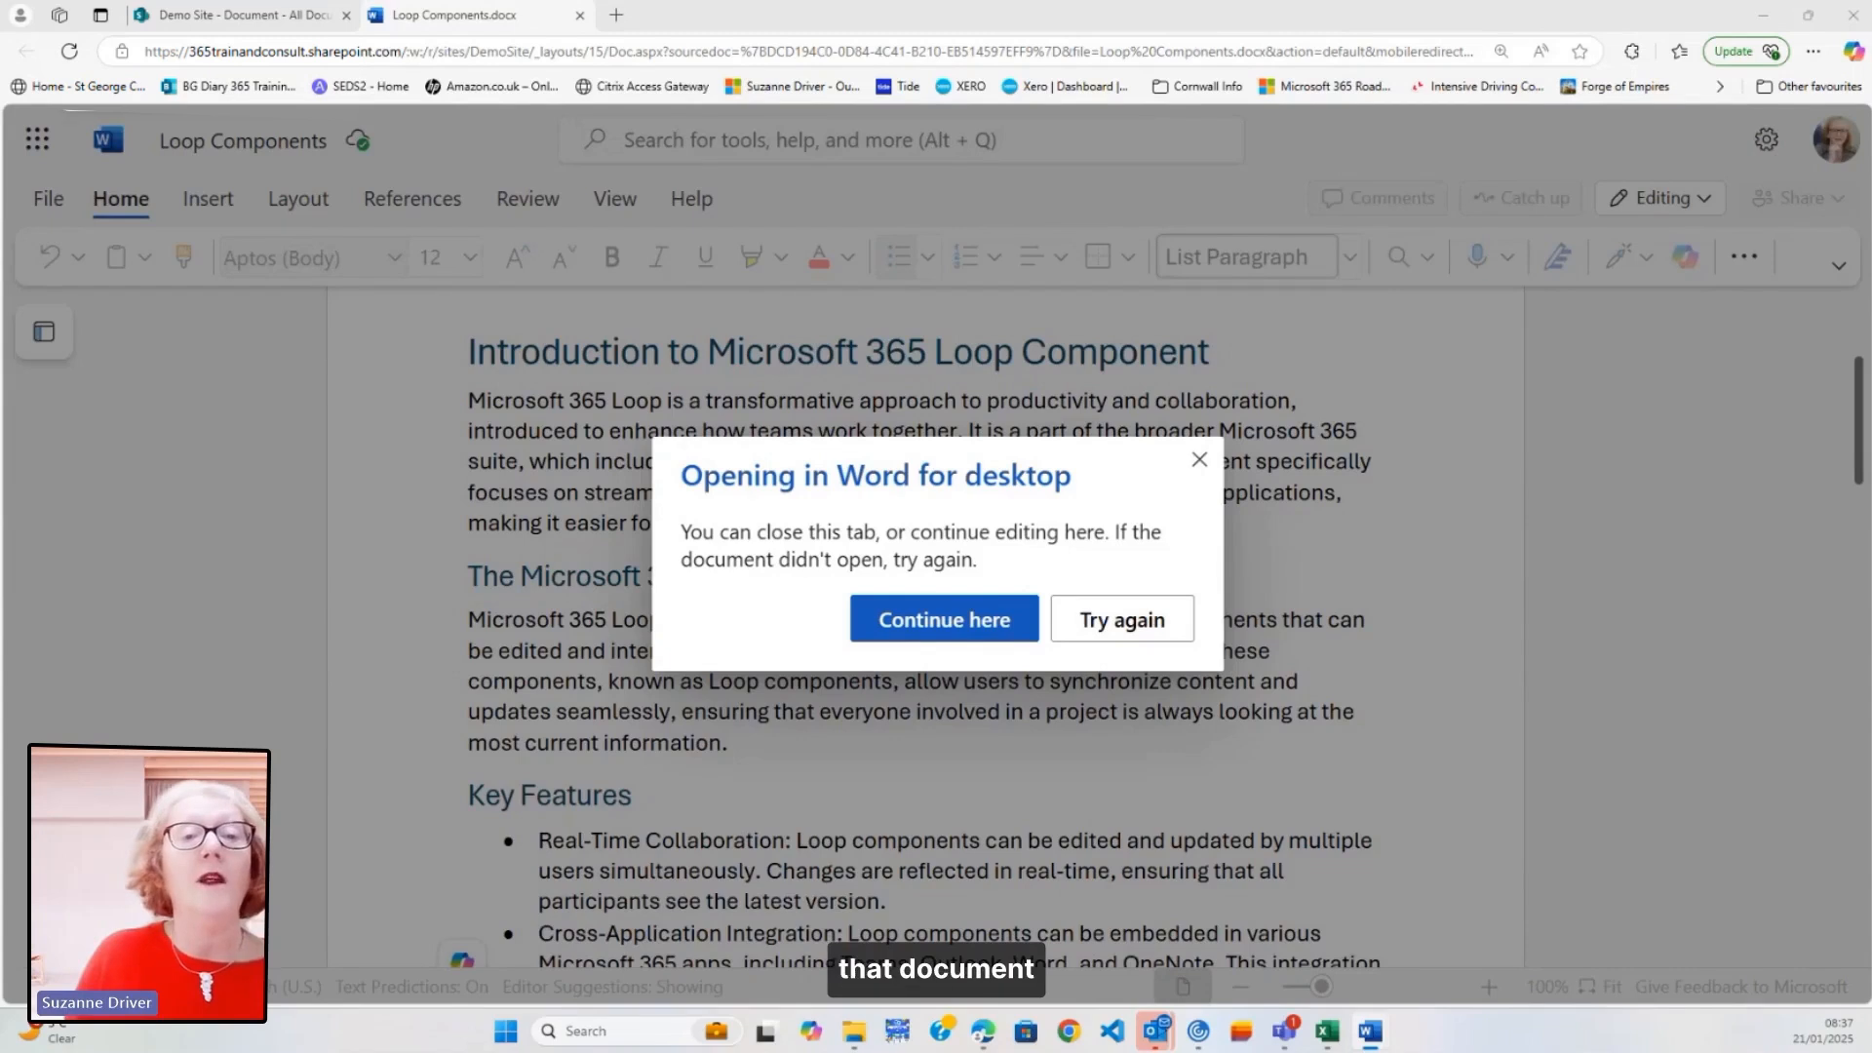
- Maximize the desktop Word window, view the File > Info page, then return
left_click(942, 618)
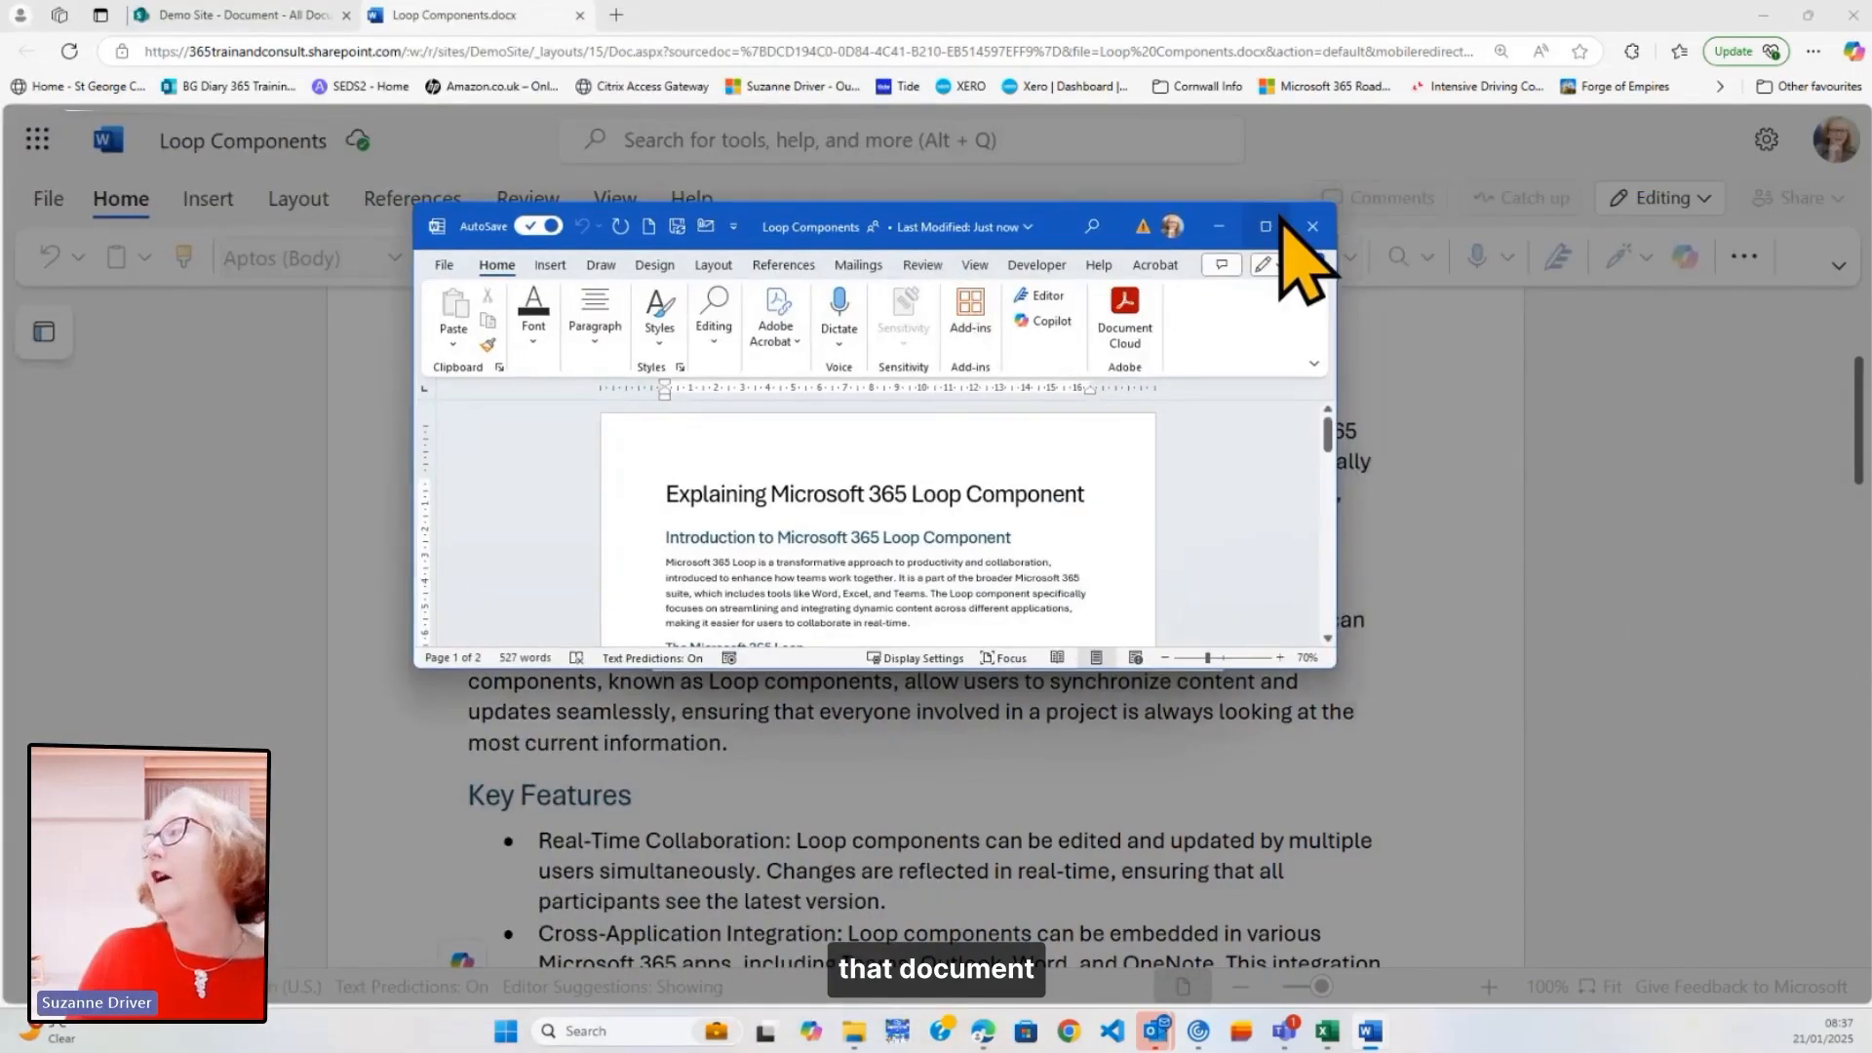
left_click(1264, 227)
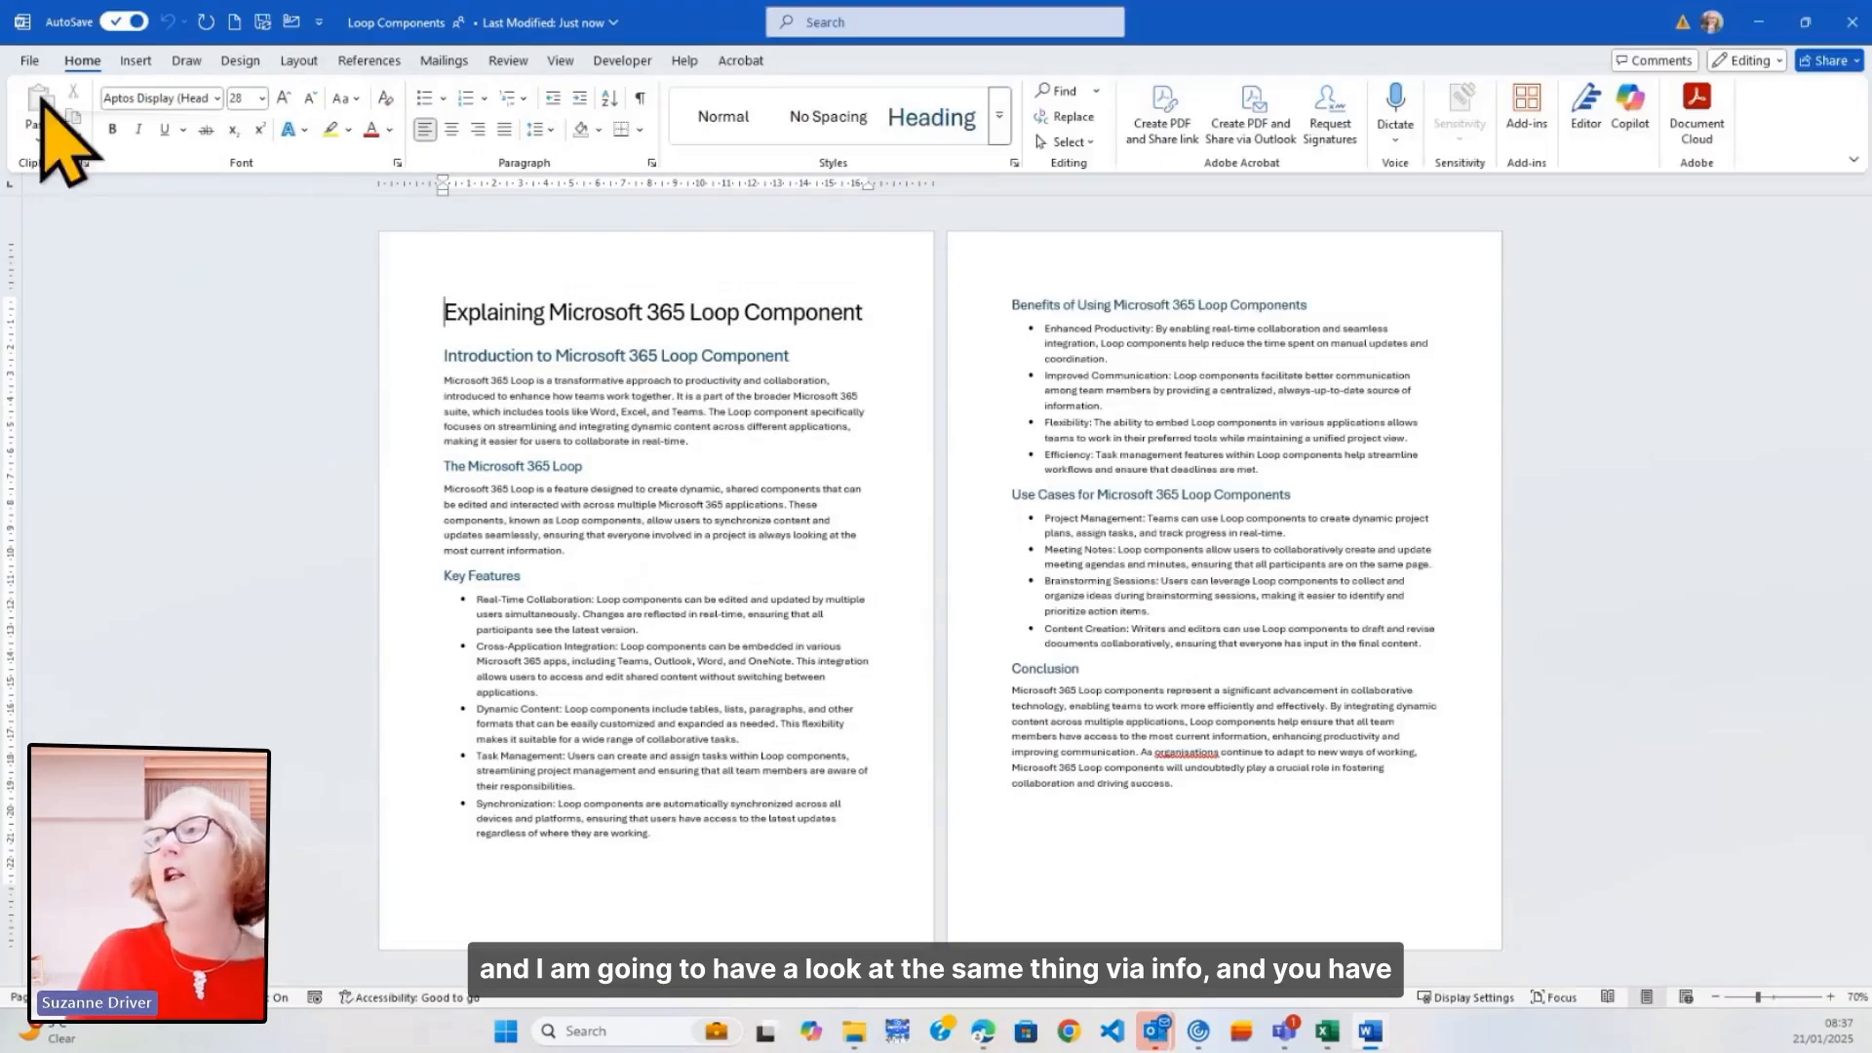
left_click(28, 59)
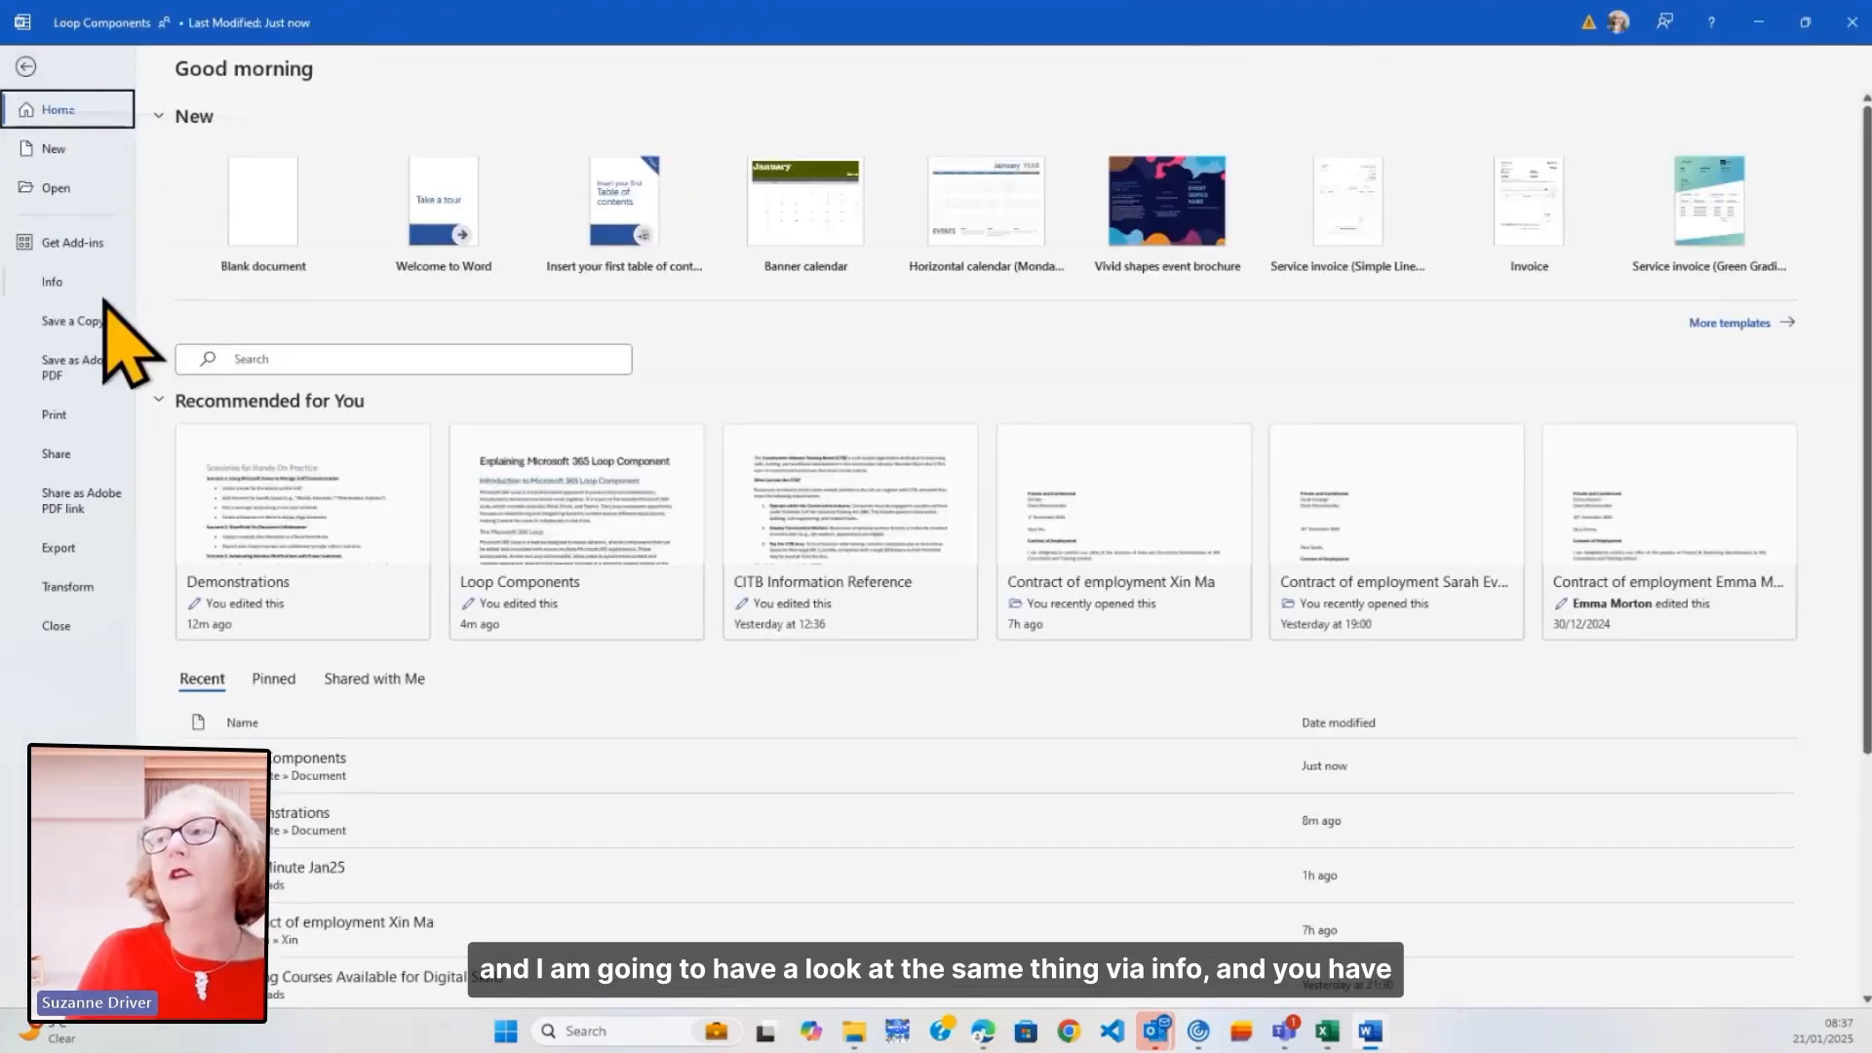
left_click(52, 280)
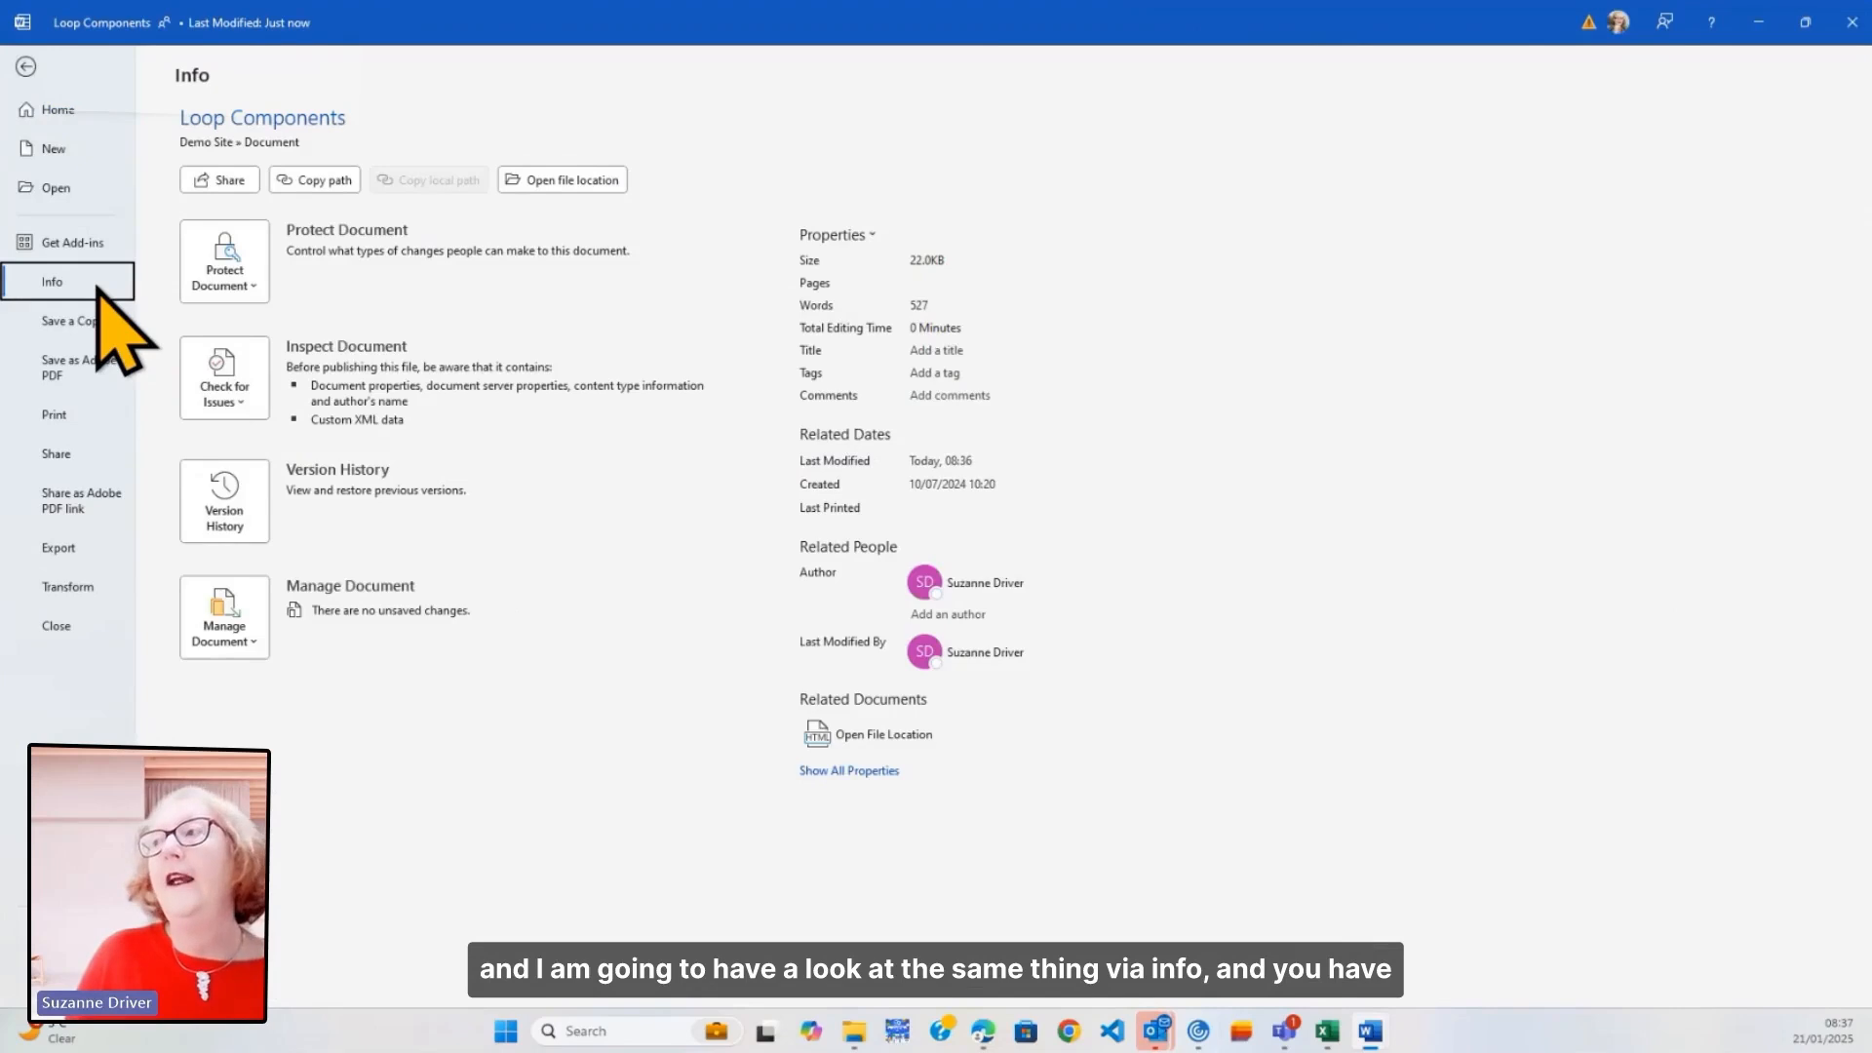
mouse_move(239, 537)
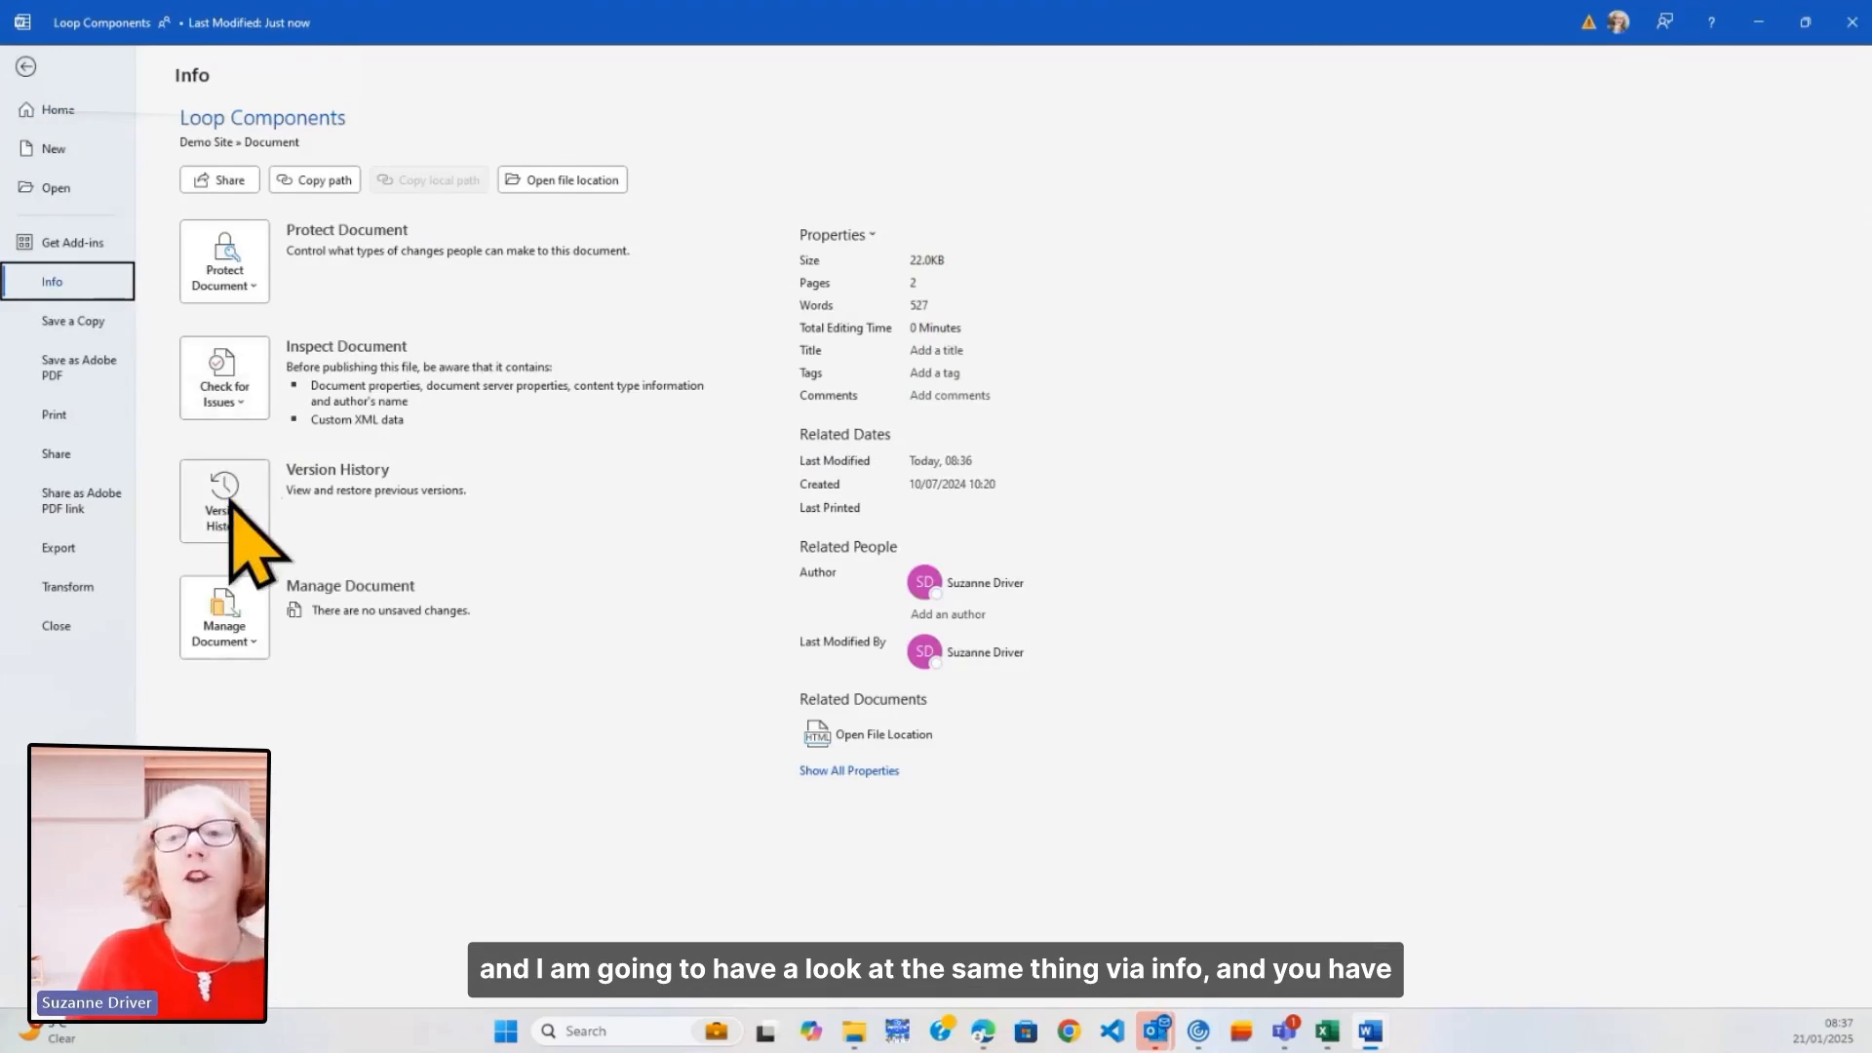
mouse_move(59, 131)
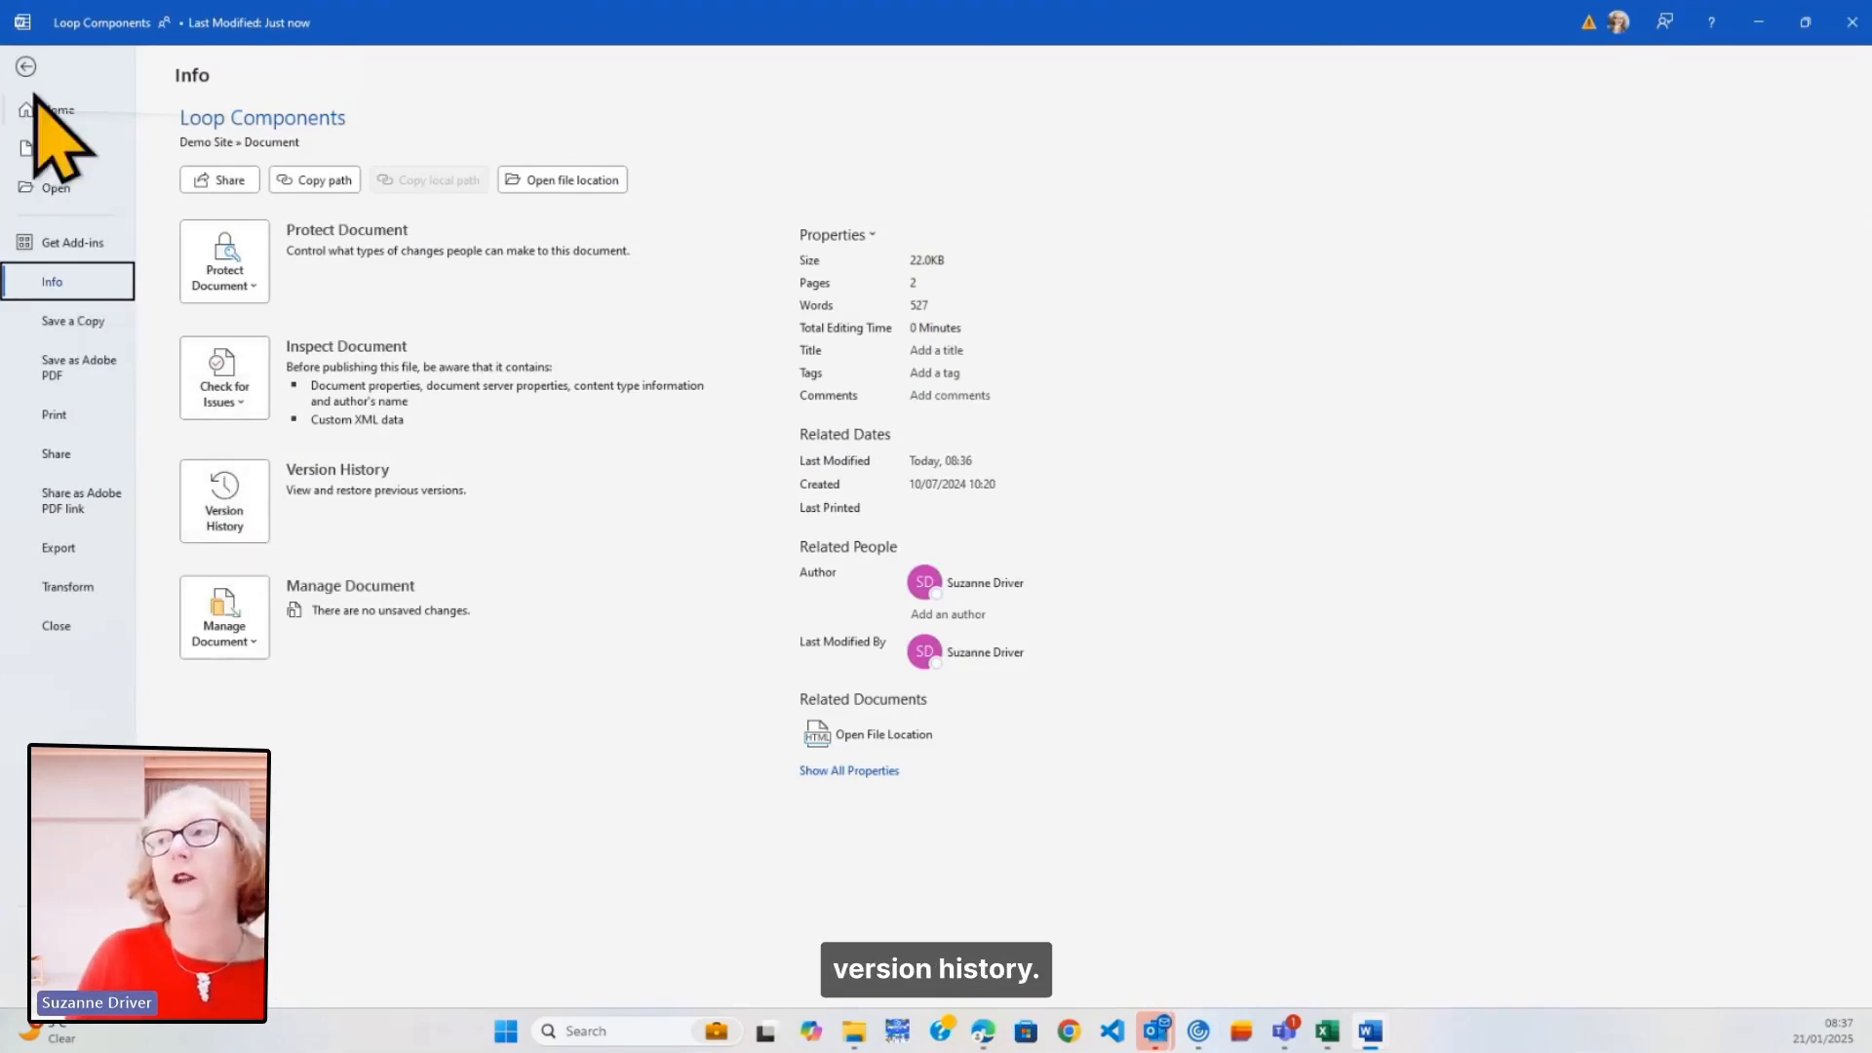
left_click(26, 65)
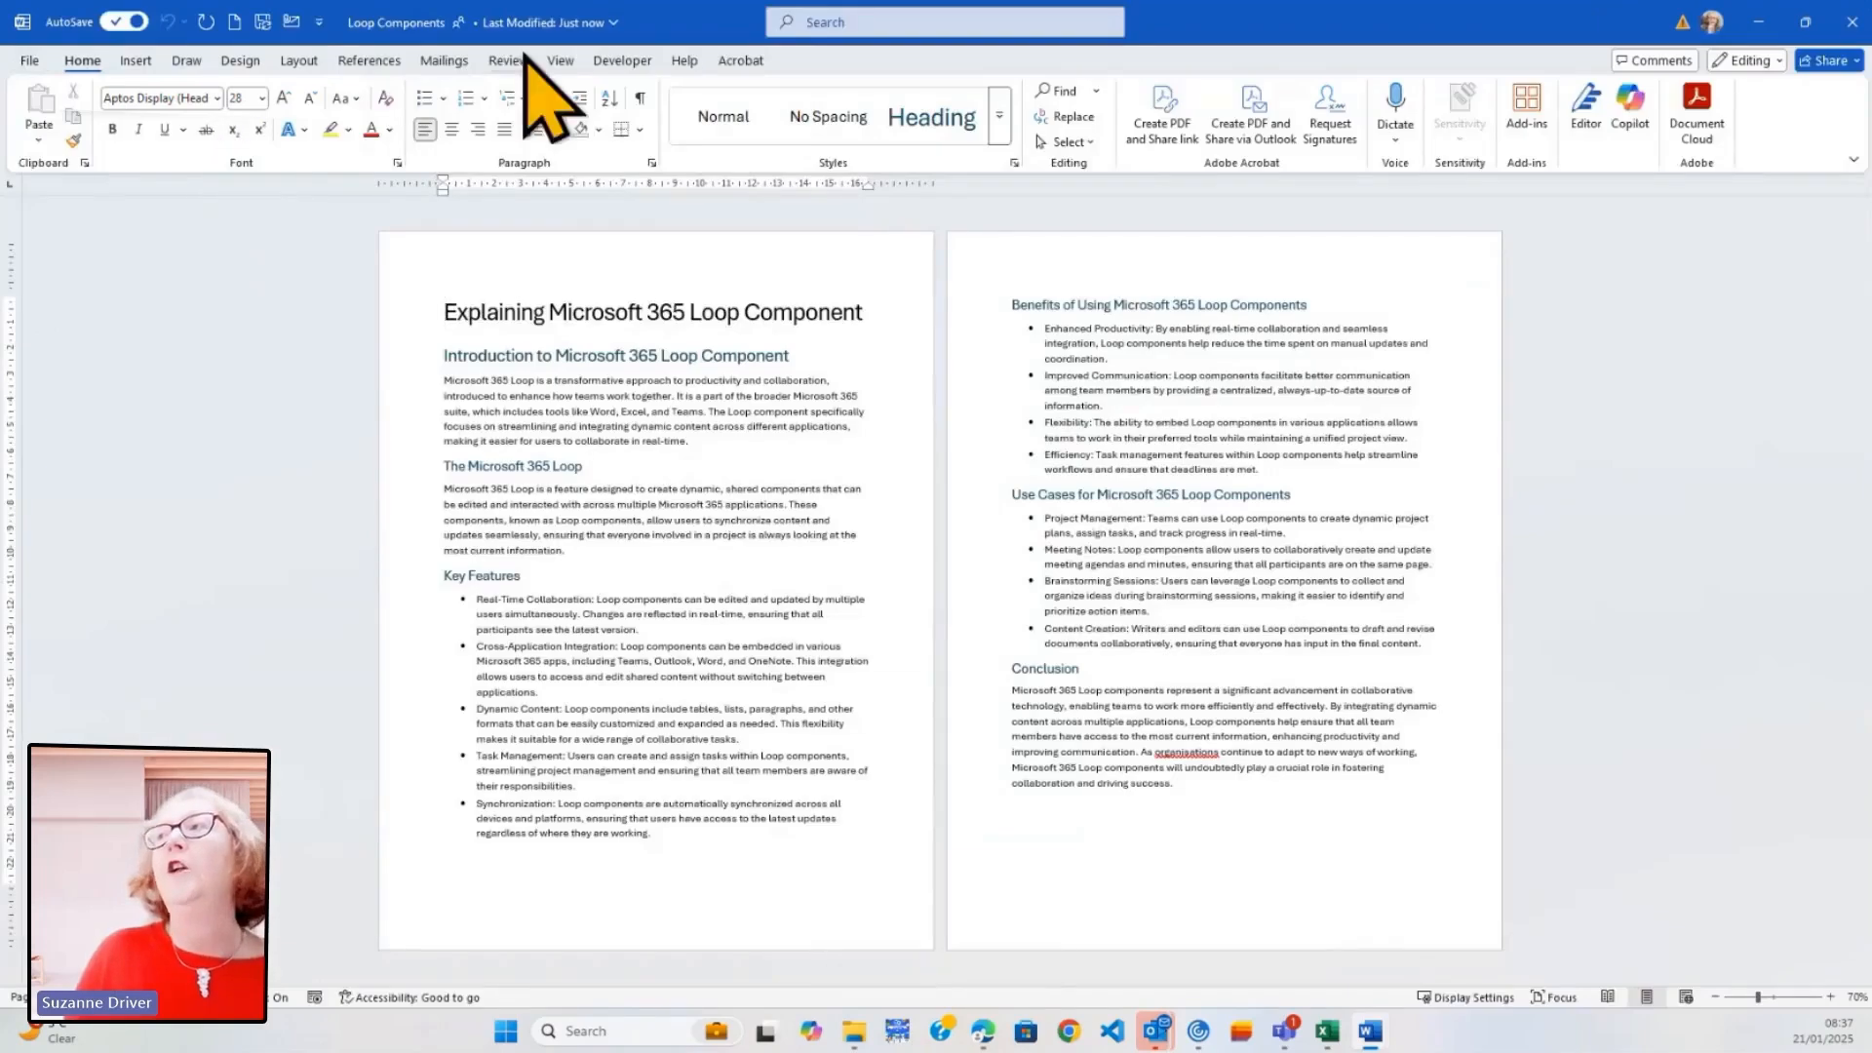
- Open the title-bar file details menu to reach Version History
left_click(606, 22)
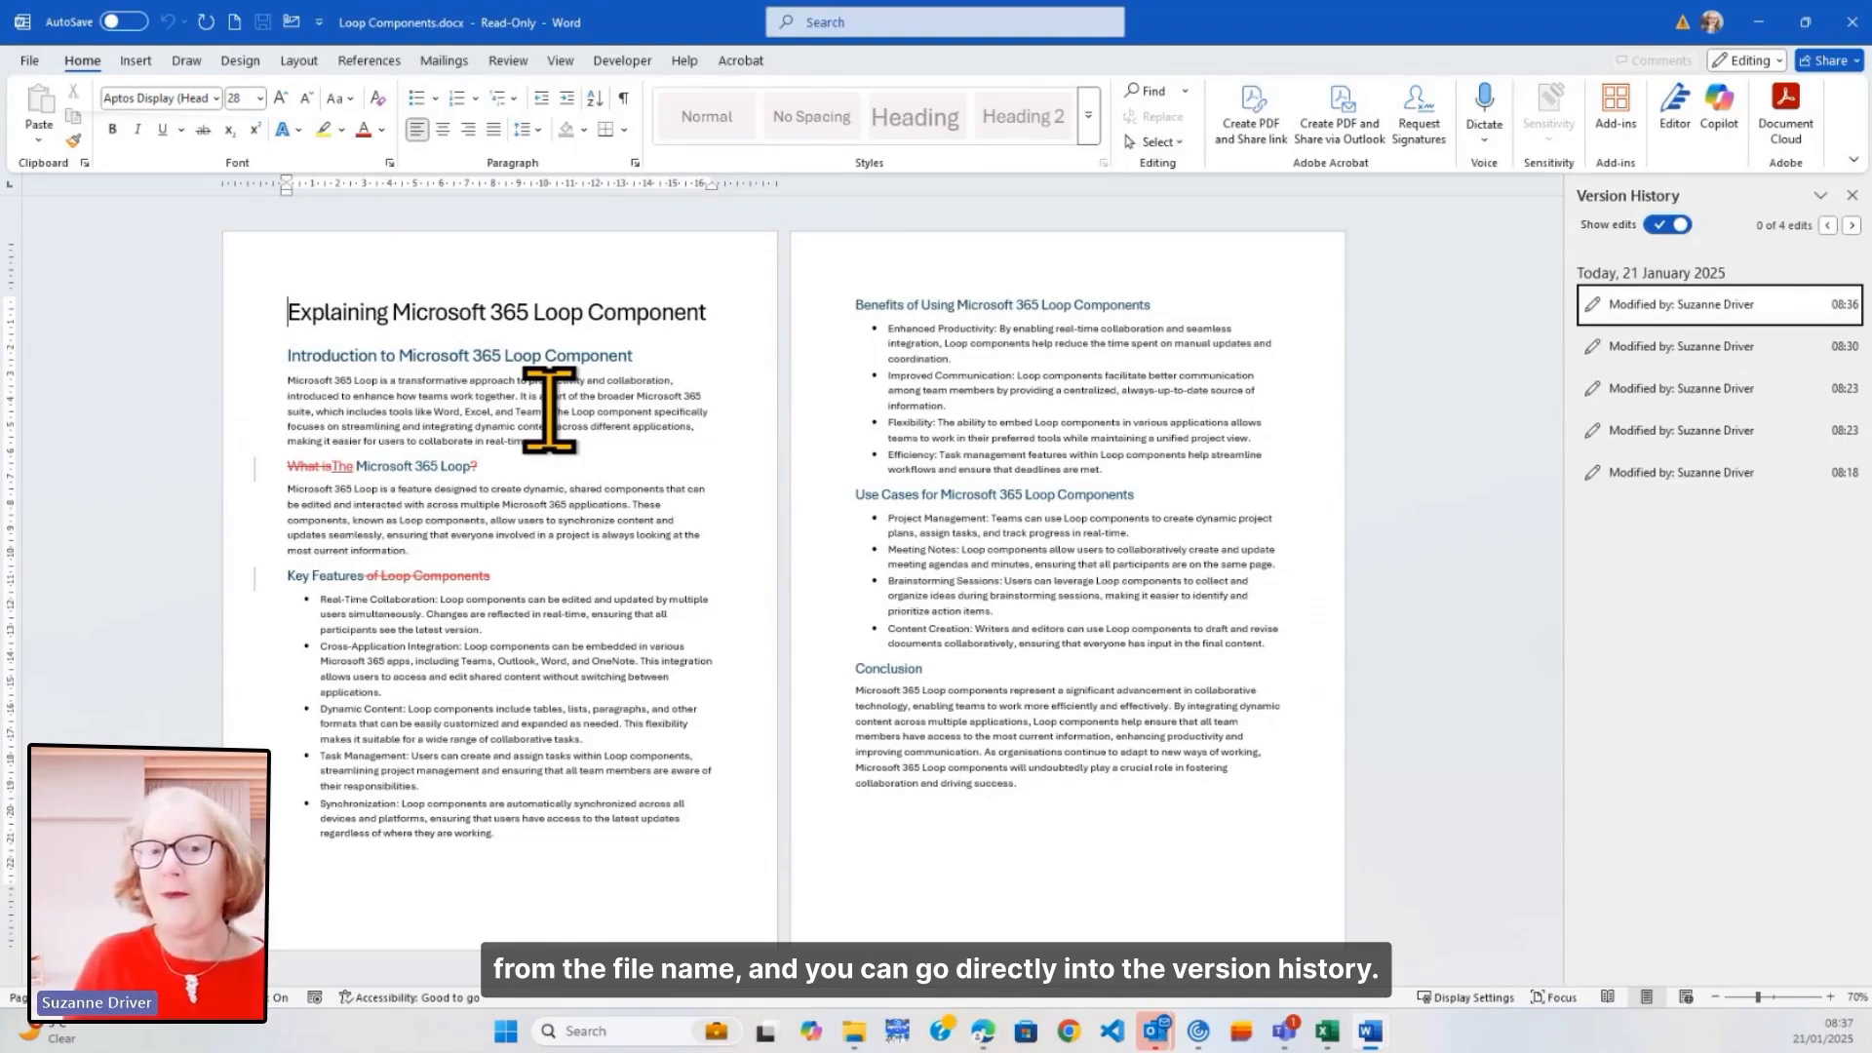
mouse_move(1612, 335)
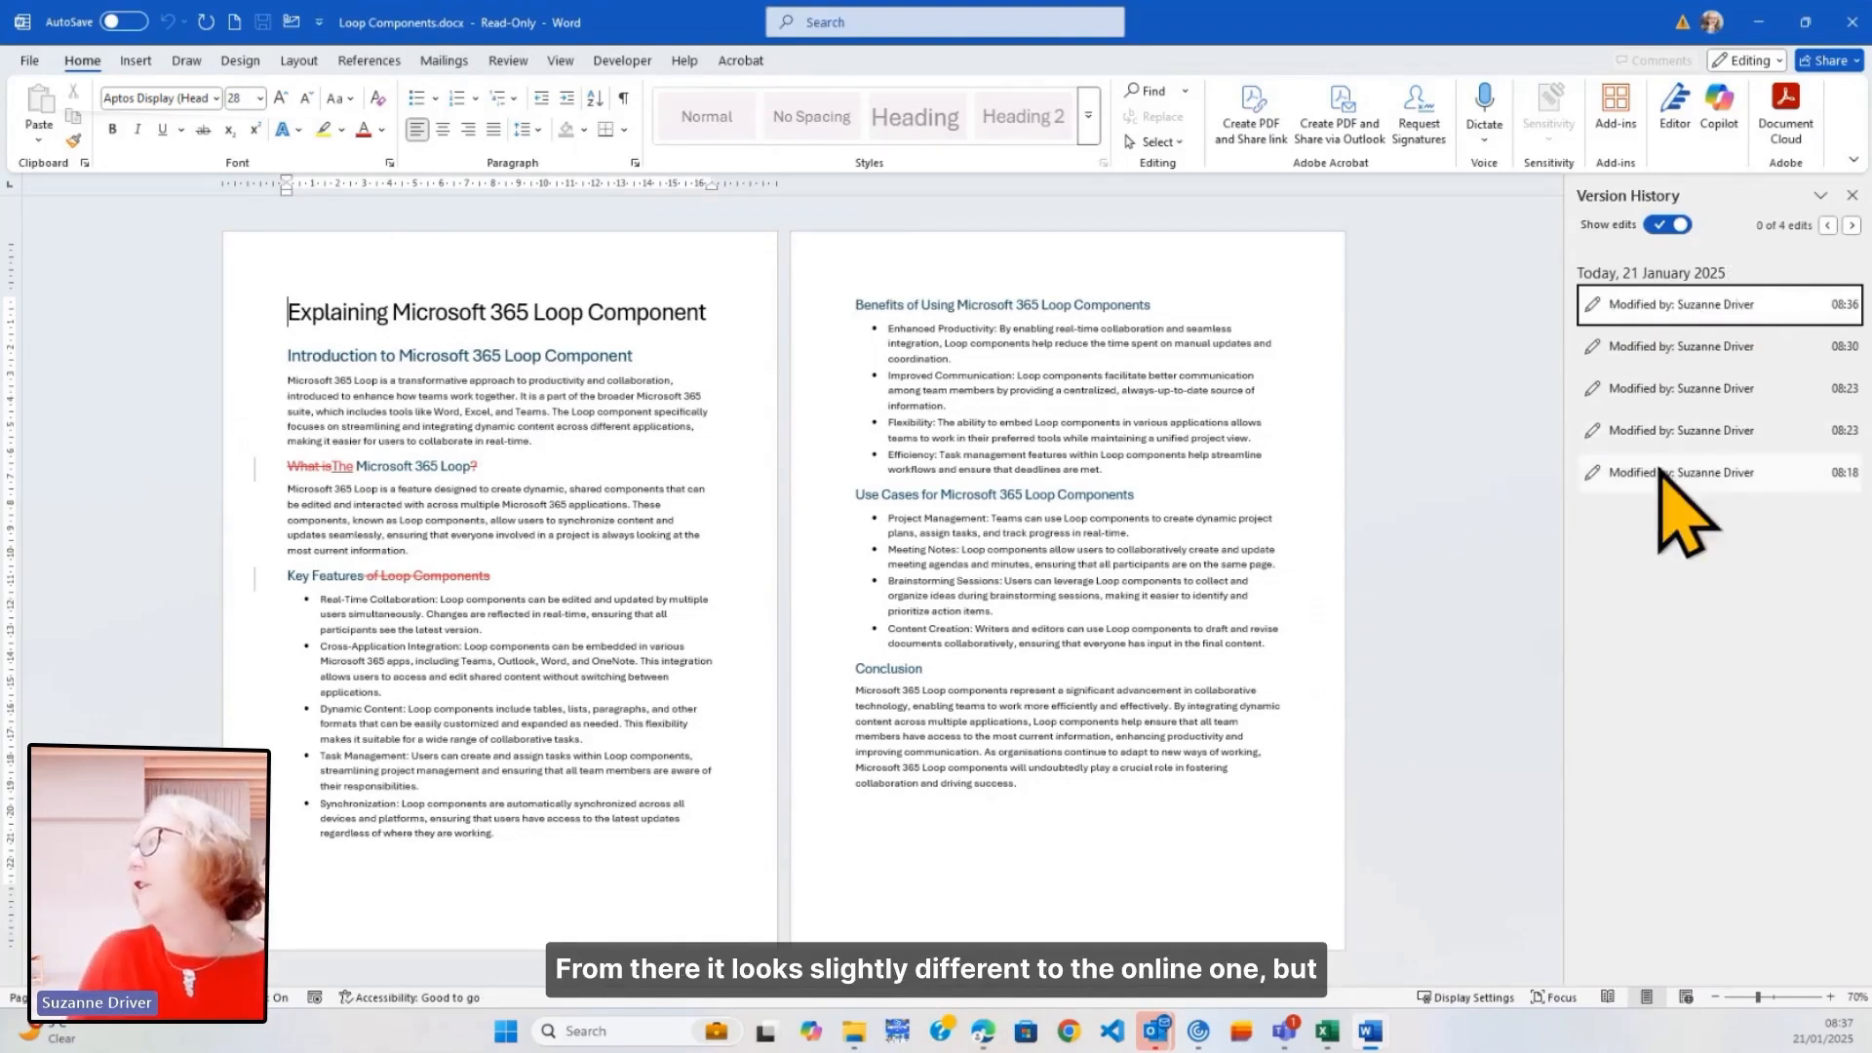
left_click(1684, 472)
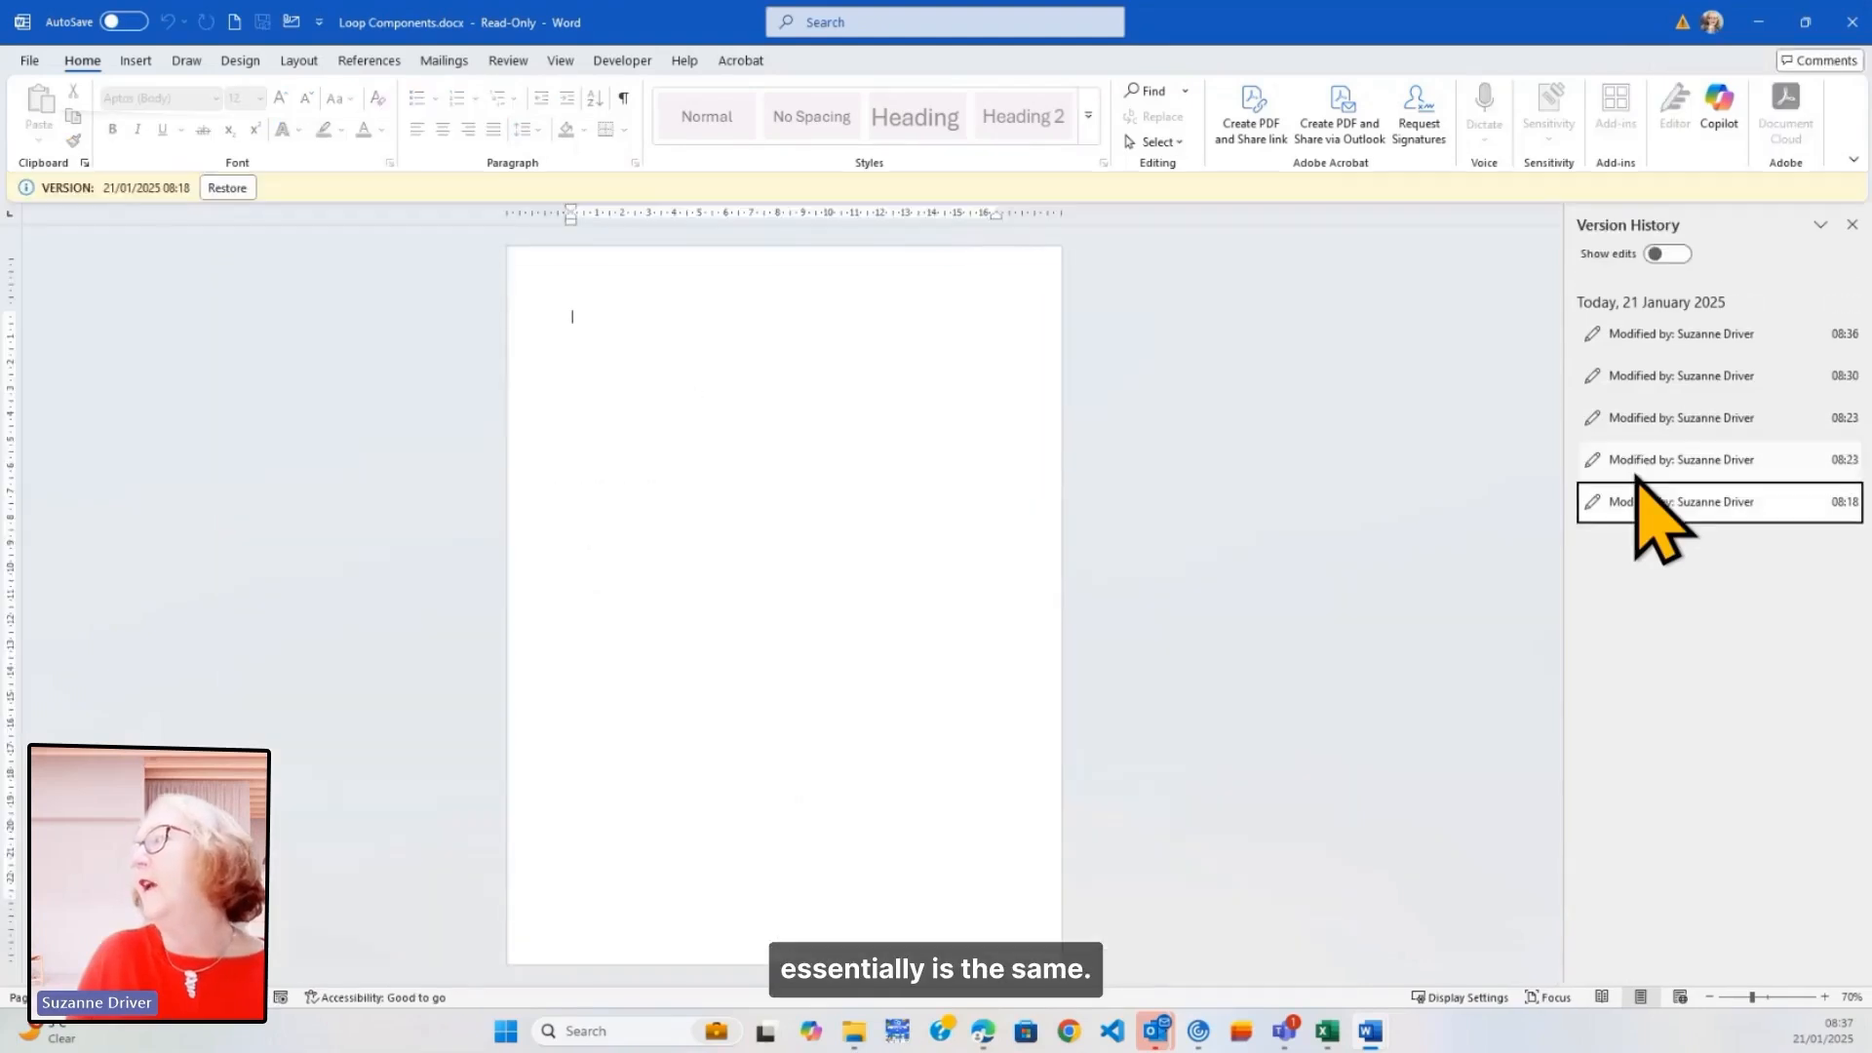
left_click(1684, 334)
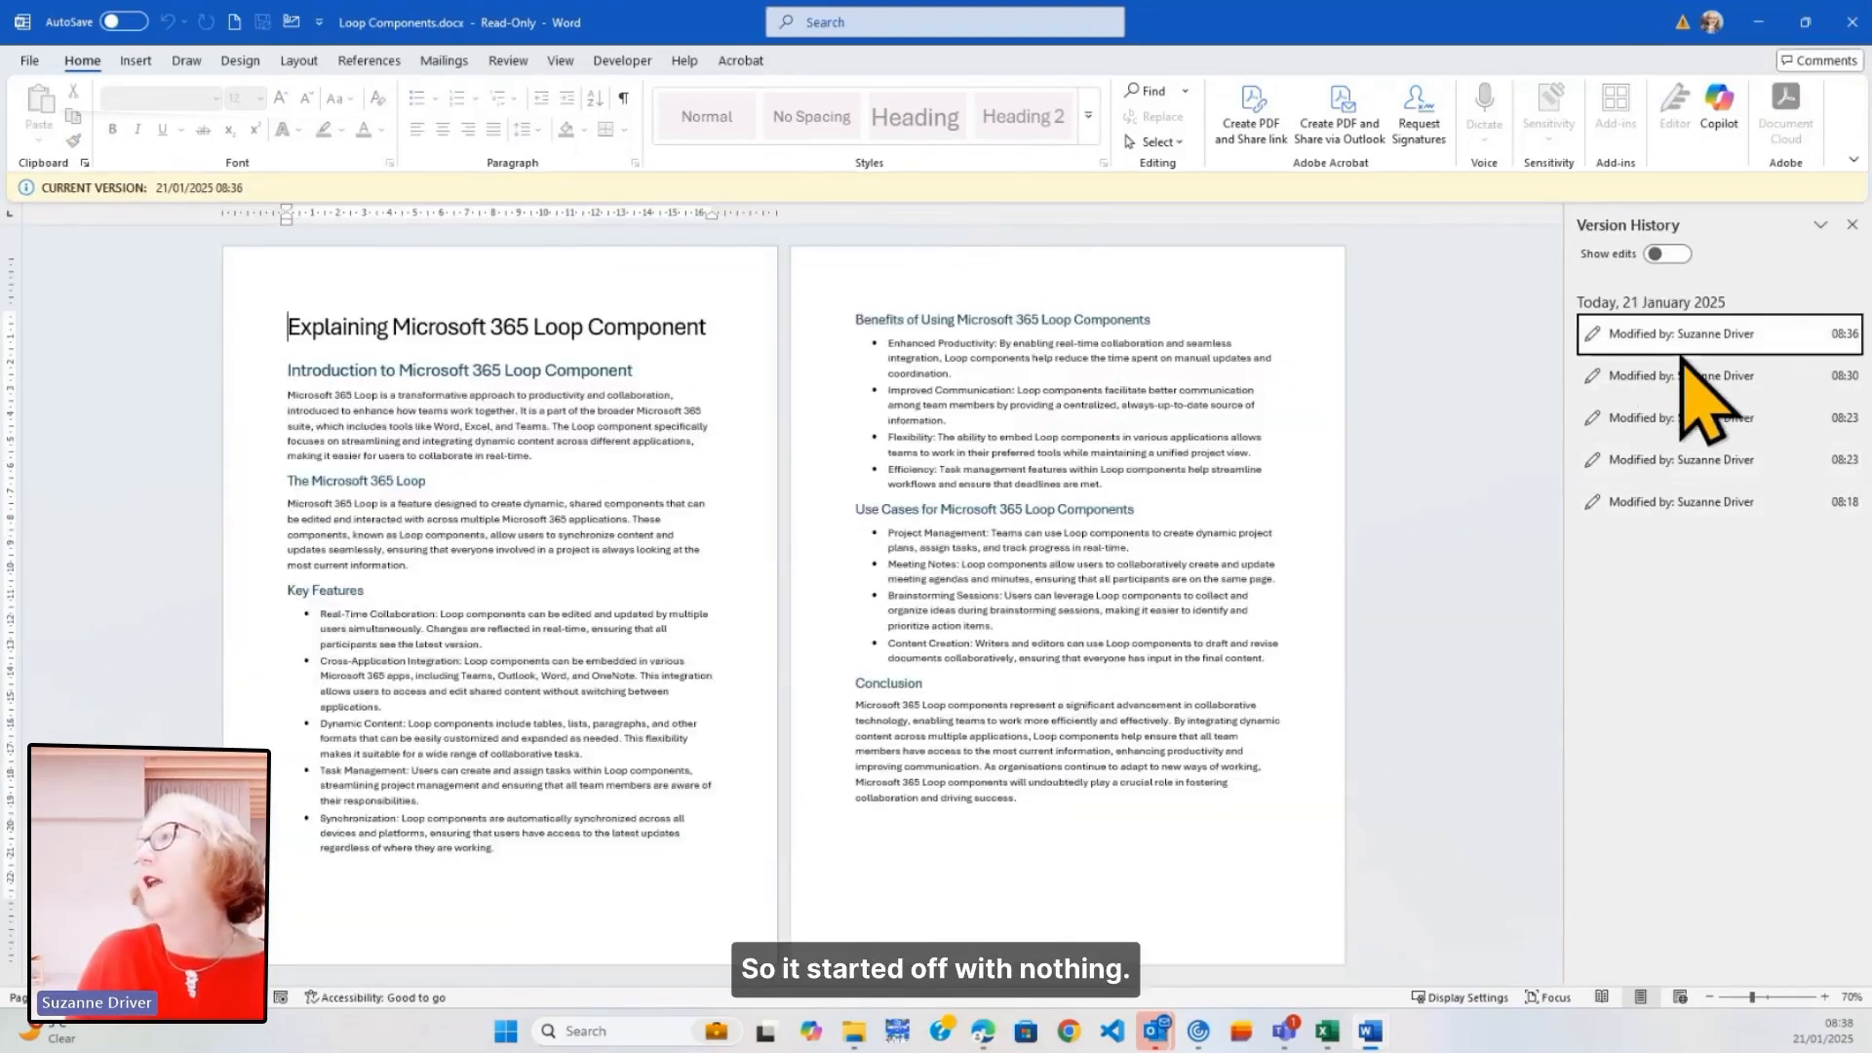
left_click(1717, 374)
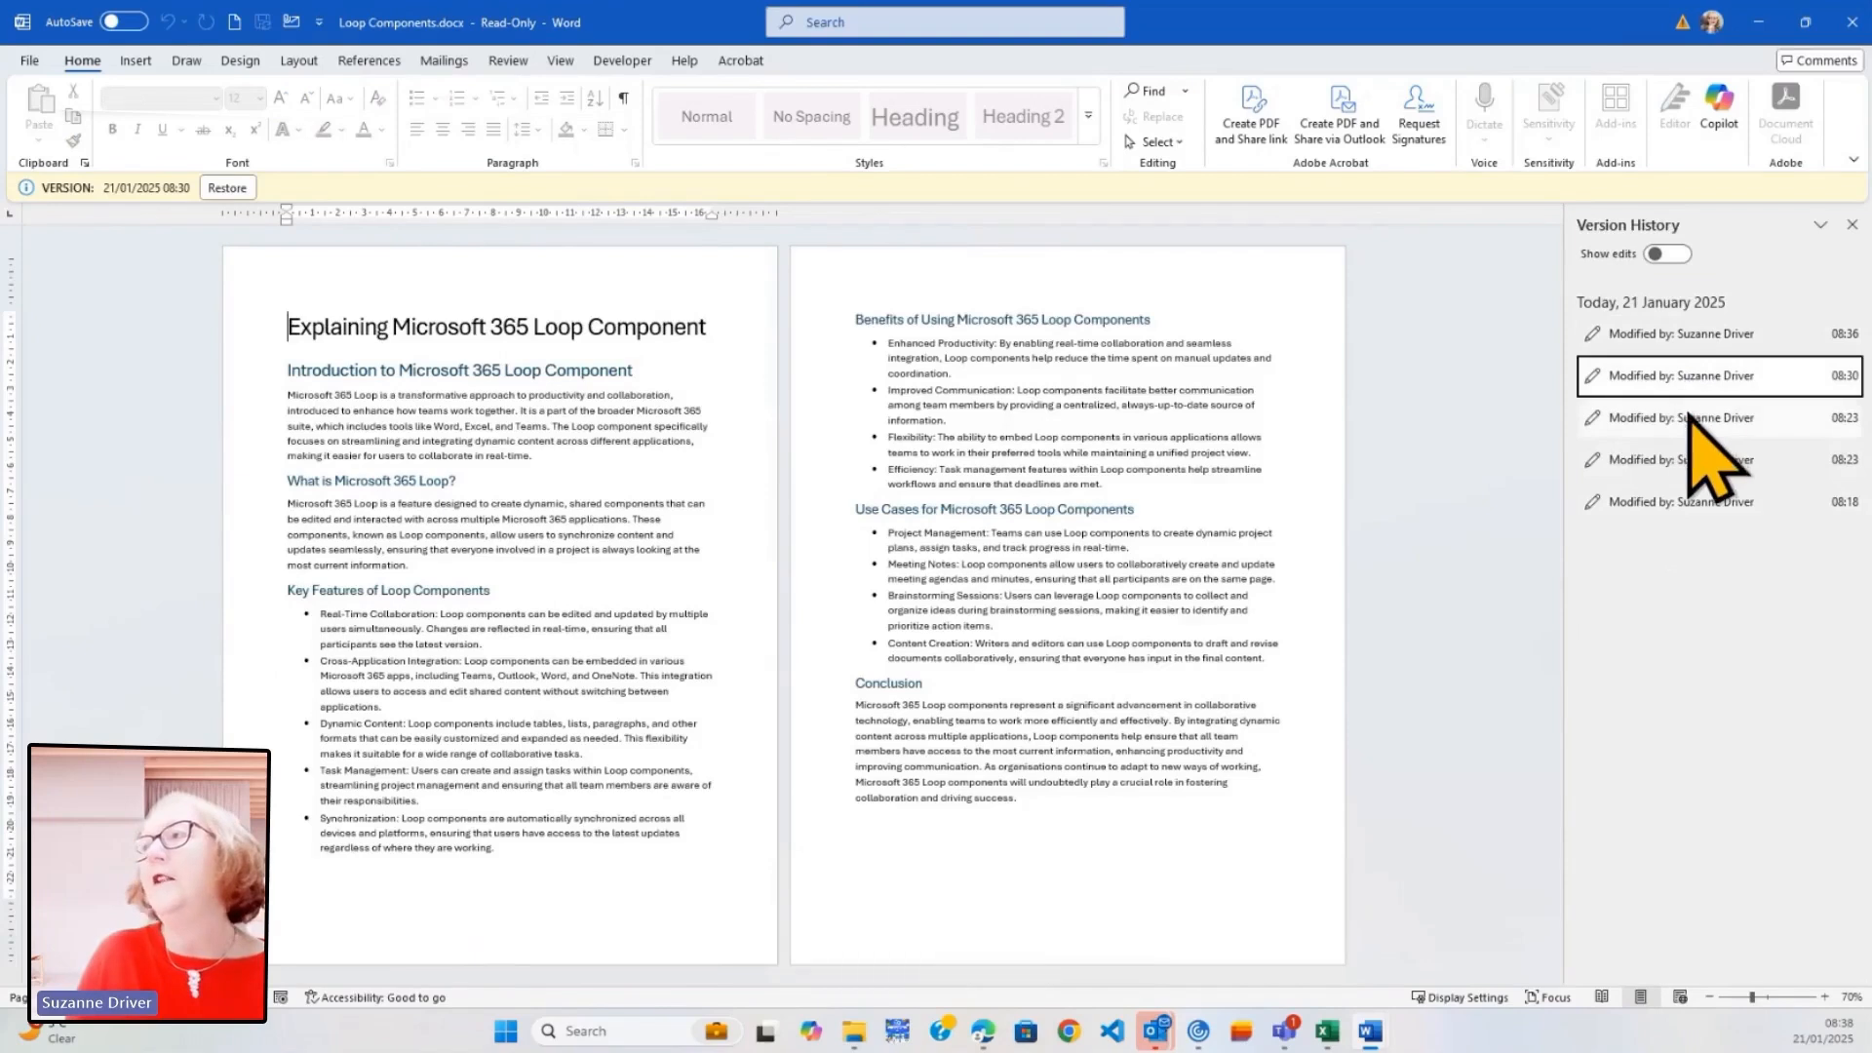
left_click(1659, 253)
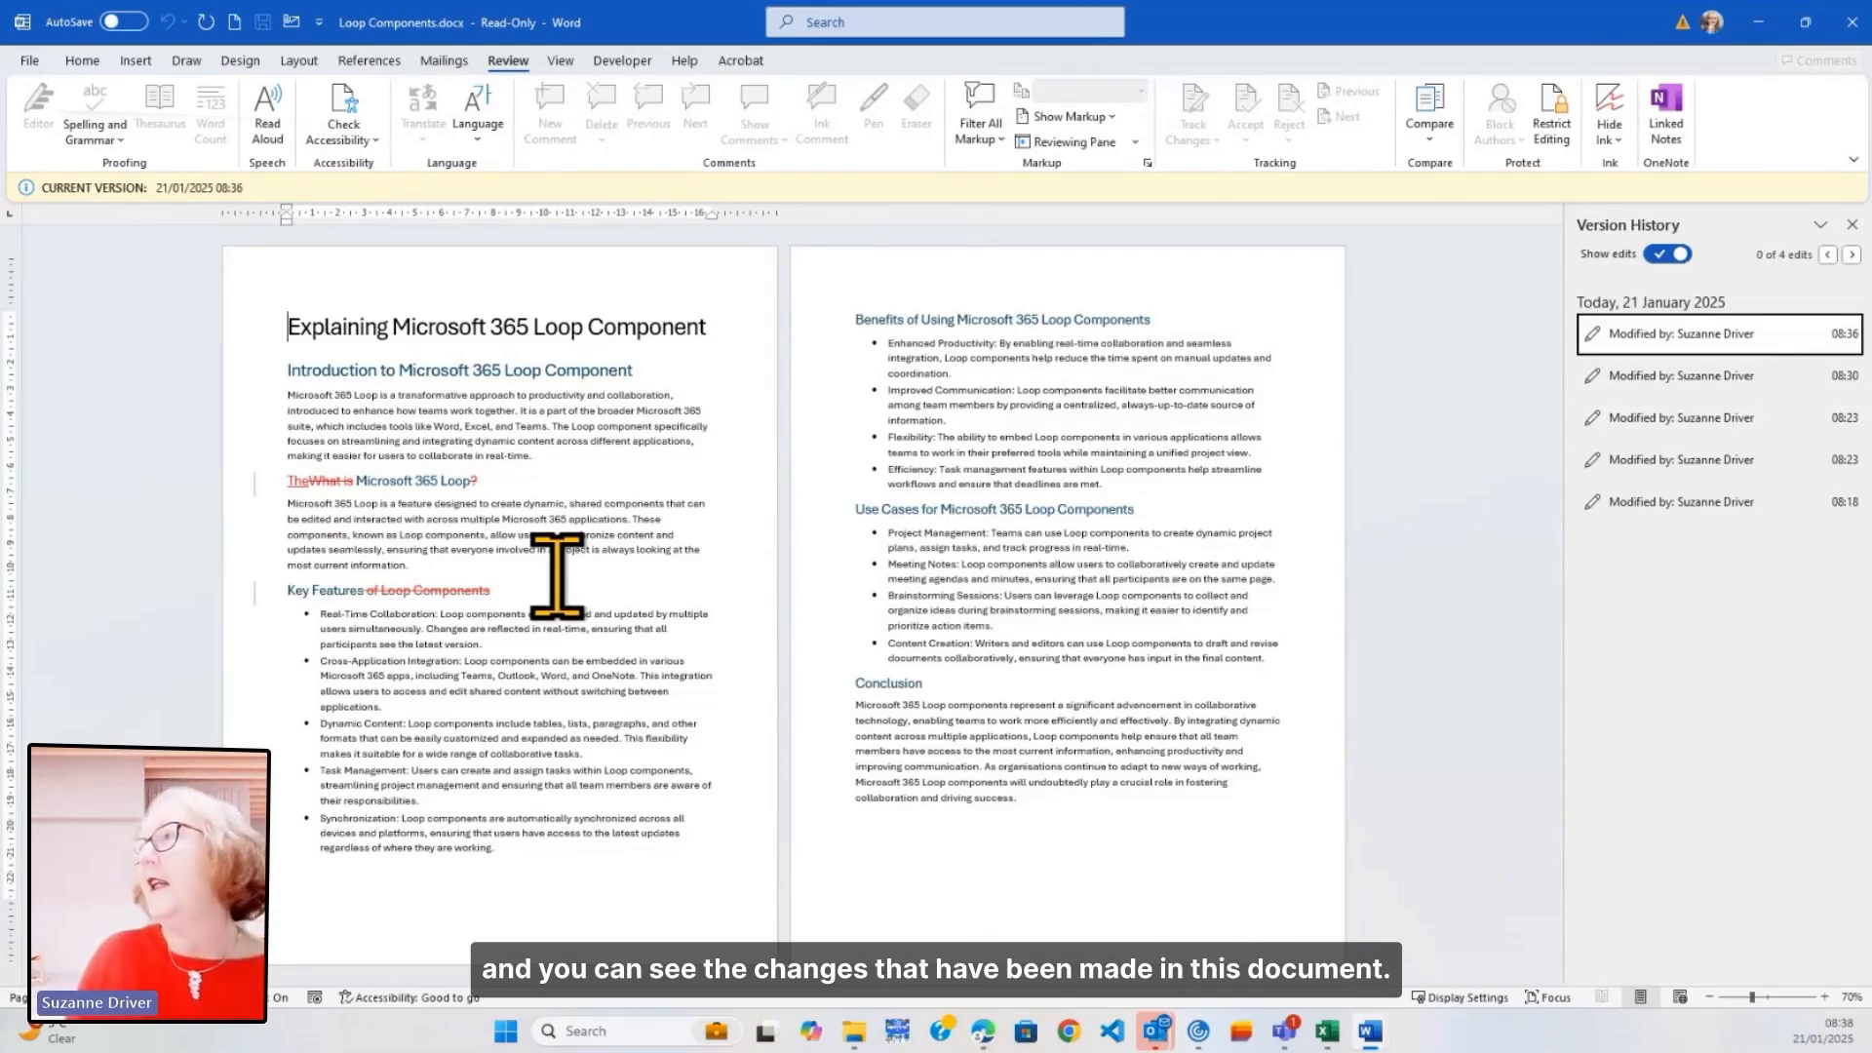
mouse_move(1406, 475)
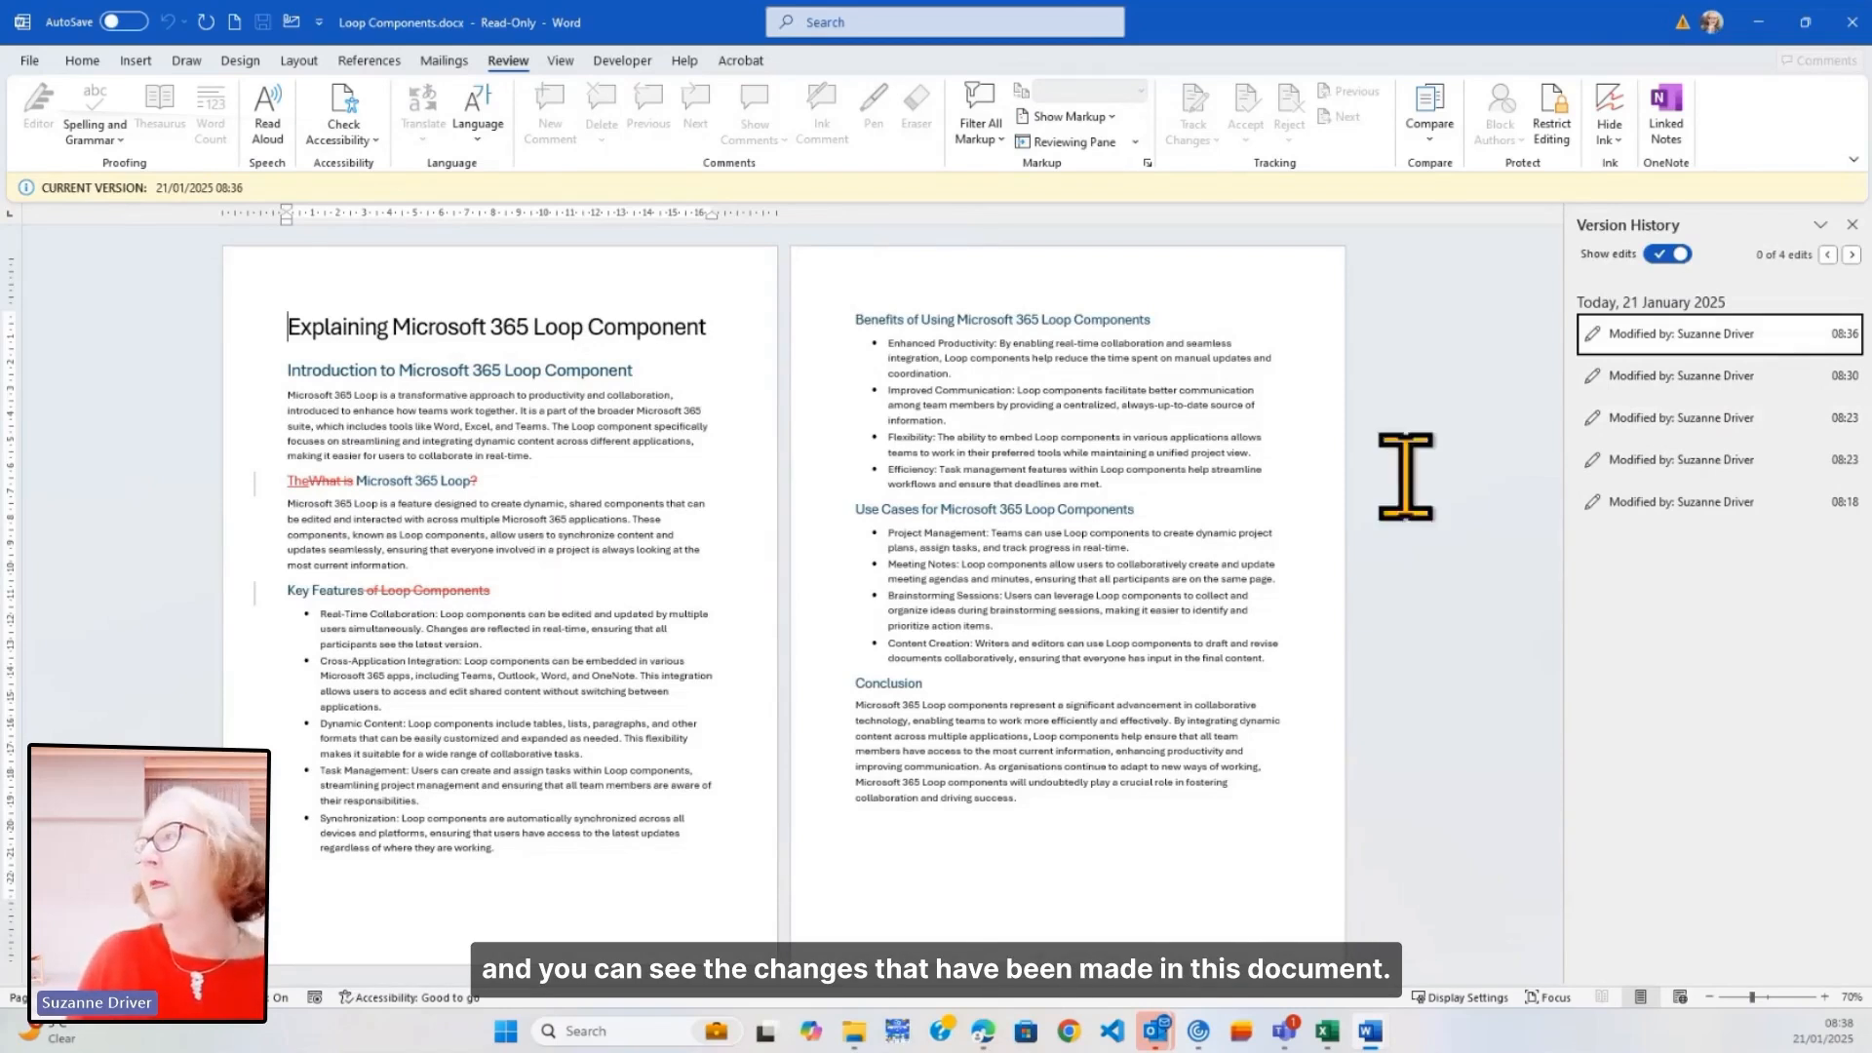
- Compare the 08:23 and 08:30 versions in Version History with edits shown
left_click(1684, 418)
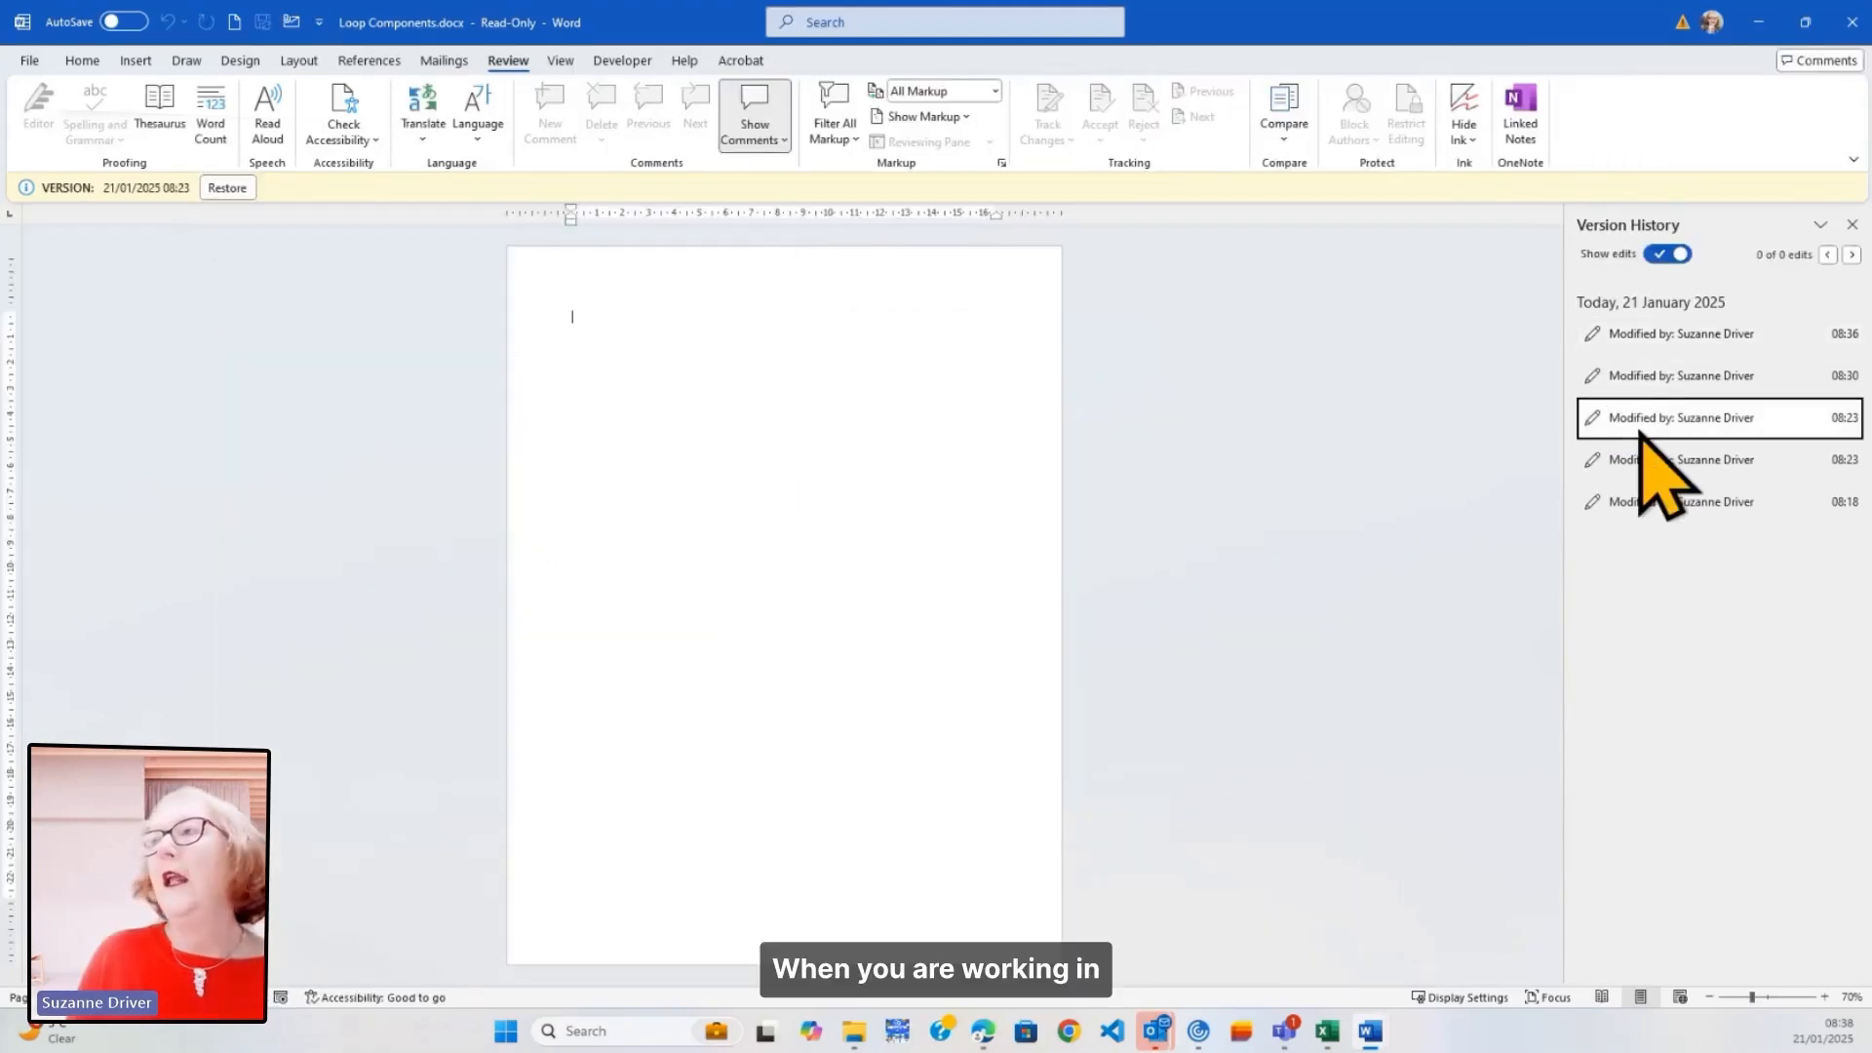
mouse_move(126, 244)
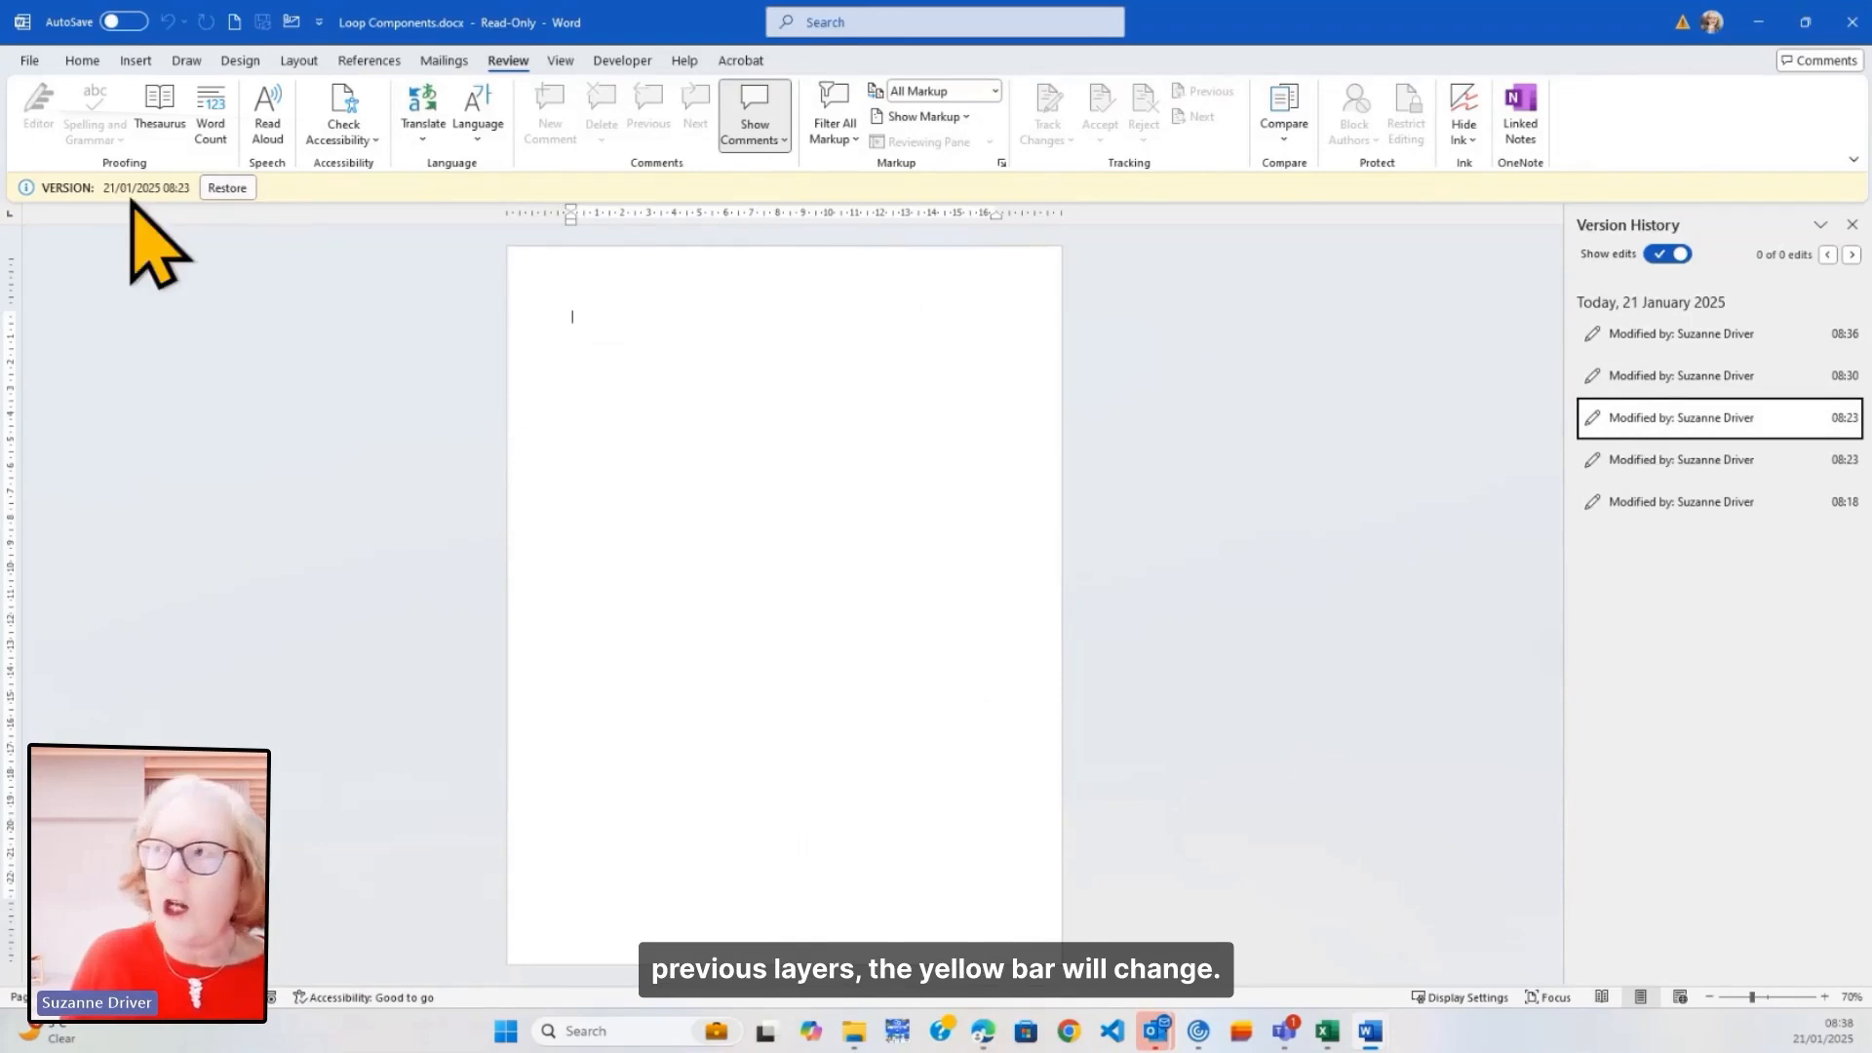
mouse_move(1326, 463)
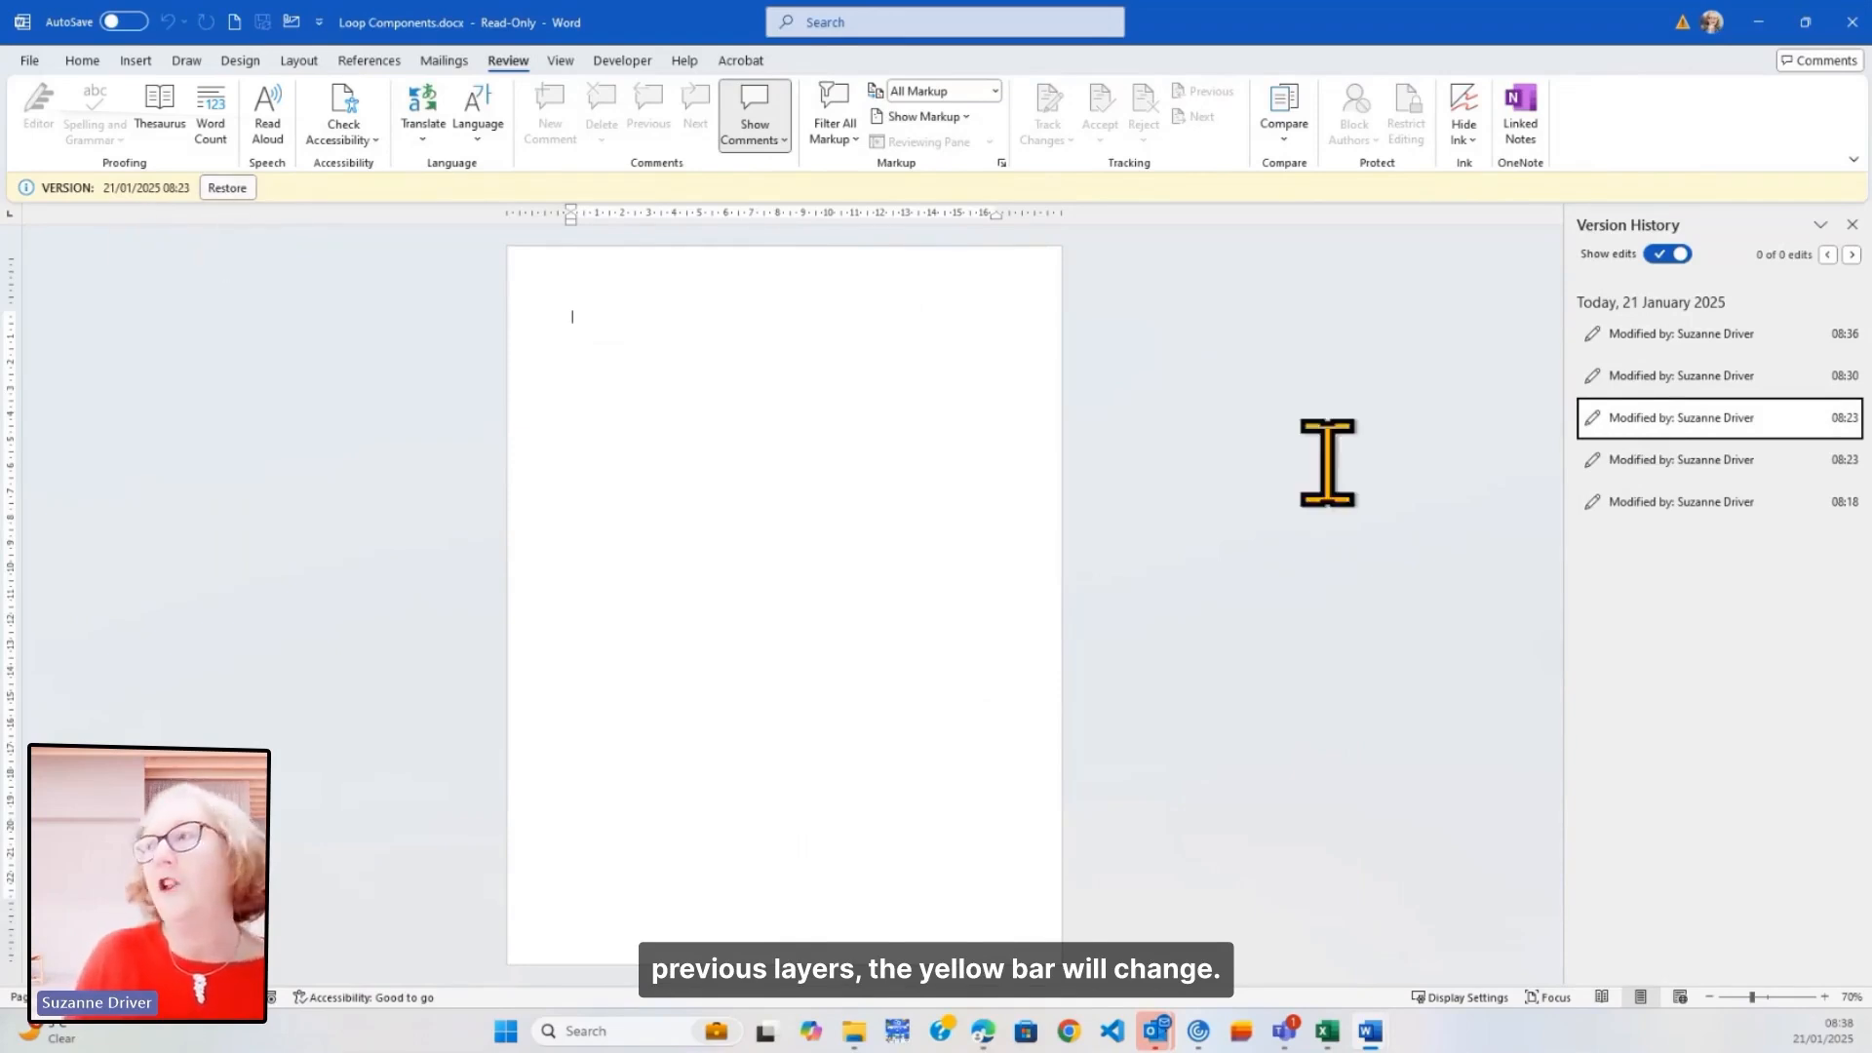
left_click(1684, 375)
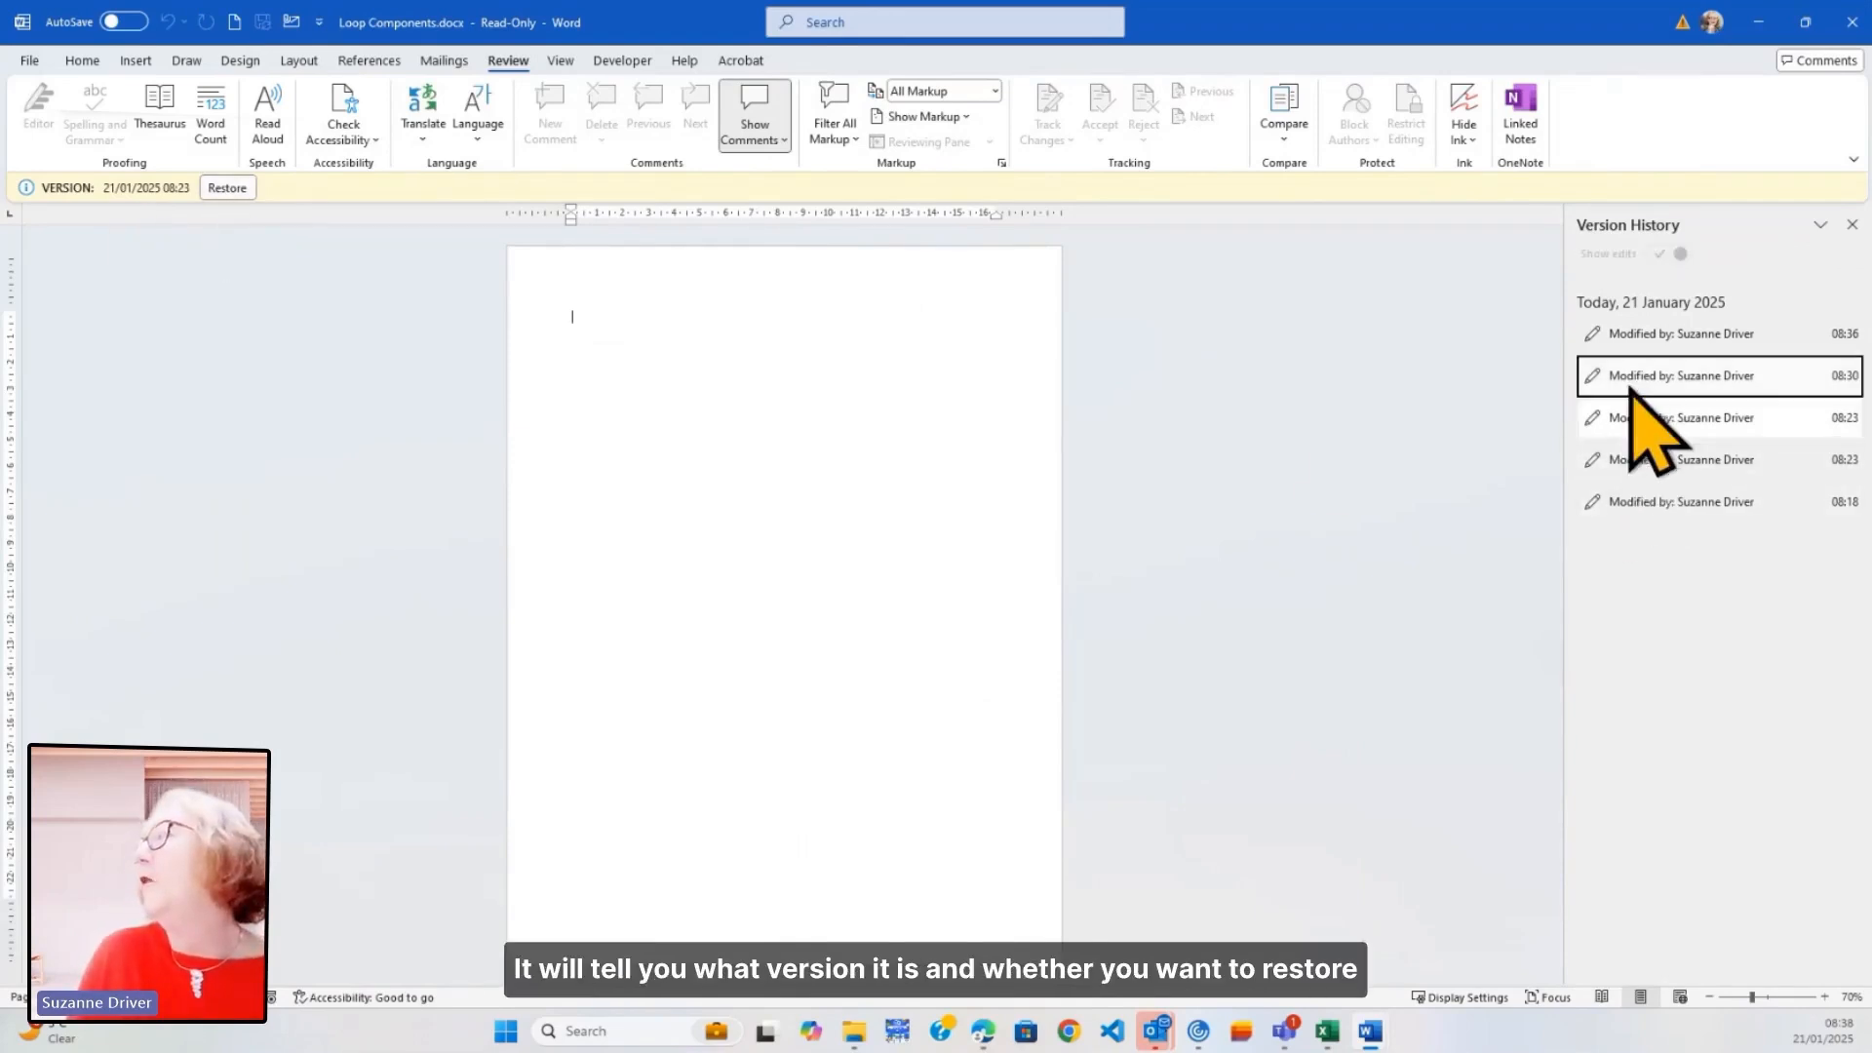
left_click(1684, 374)
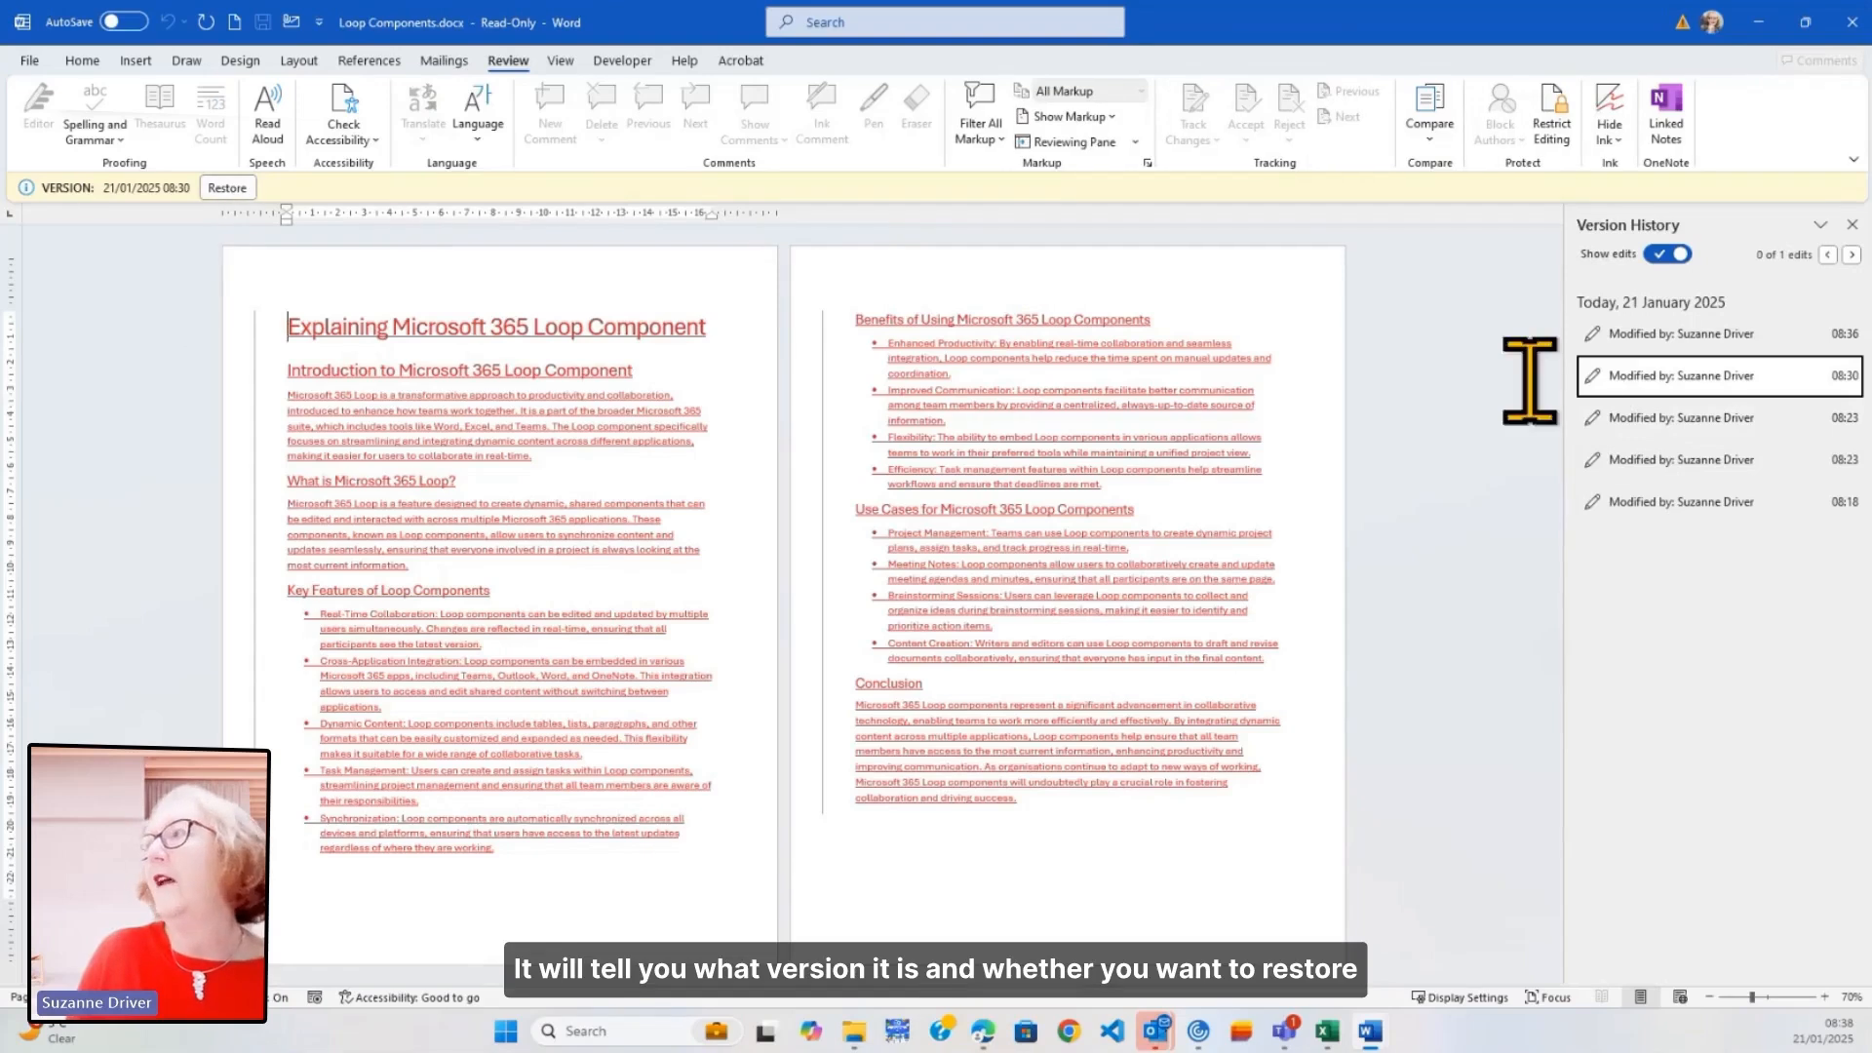
mouse_move(1696, 418)
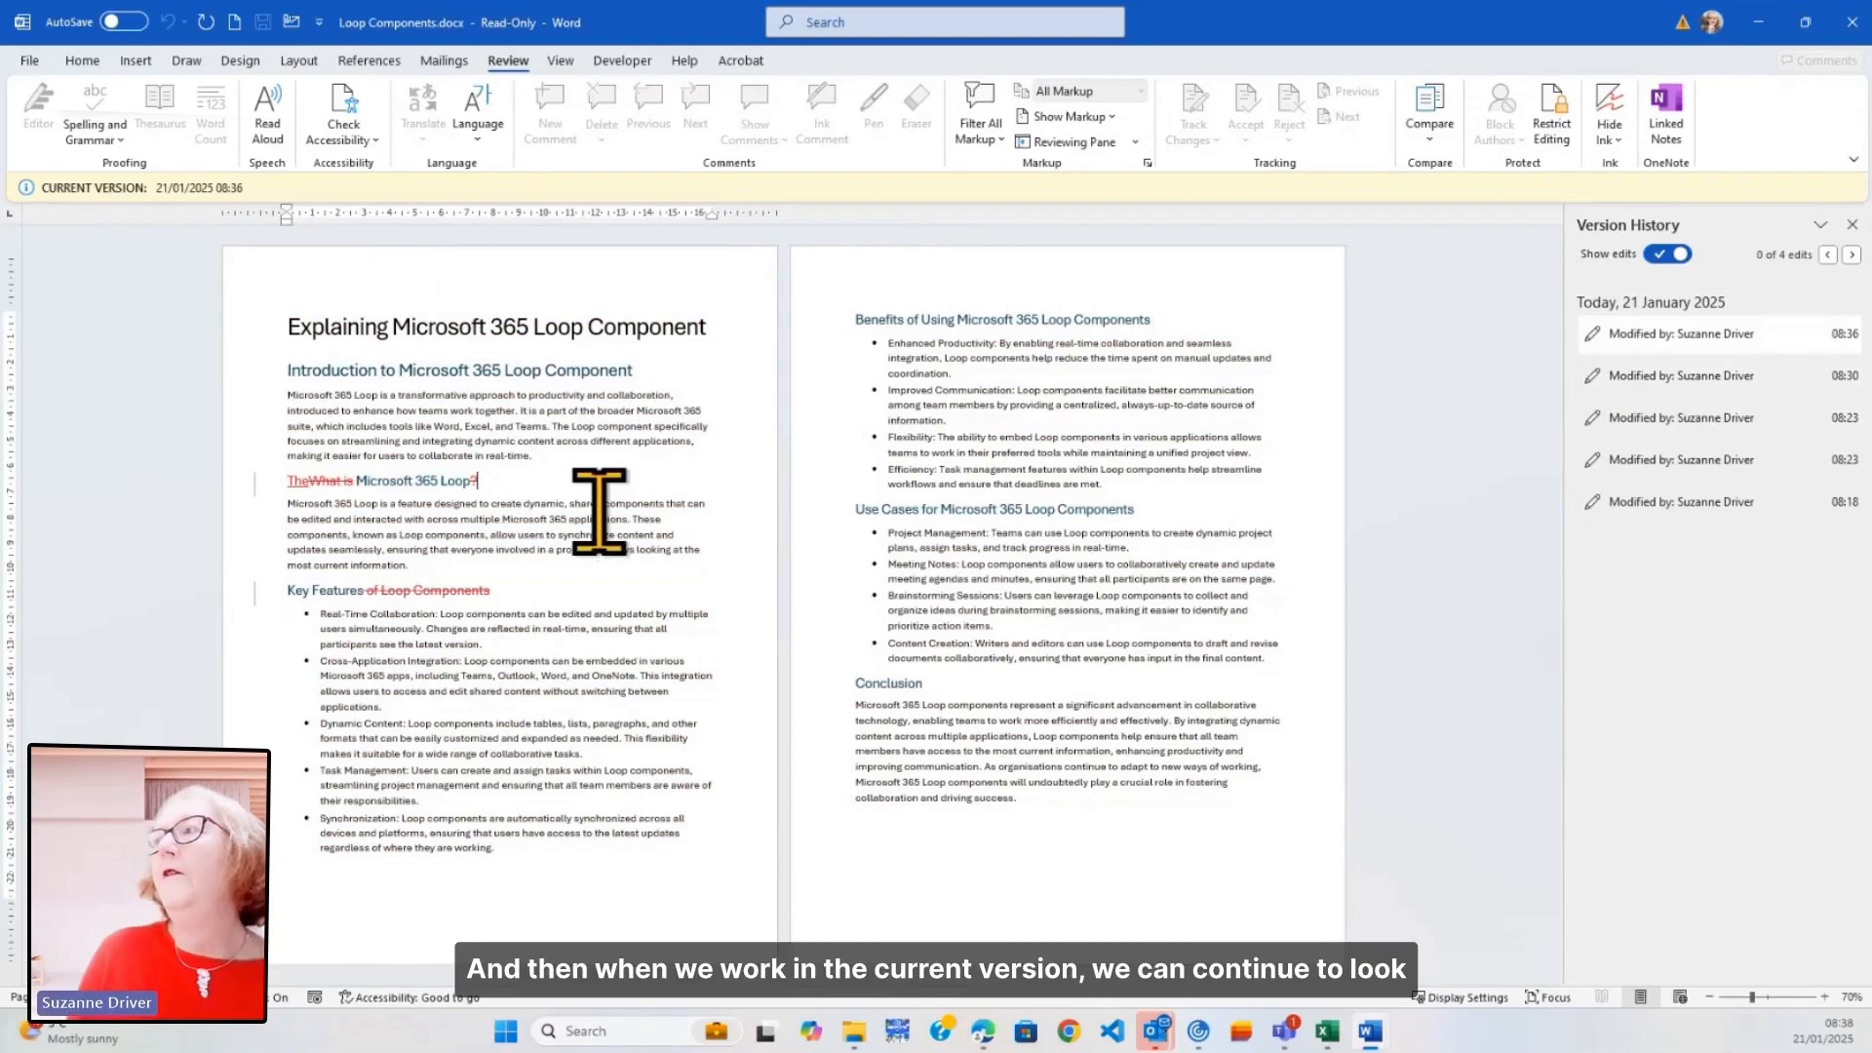
mouse_move(735, 466)
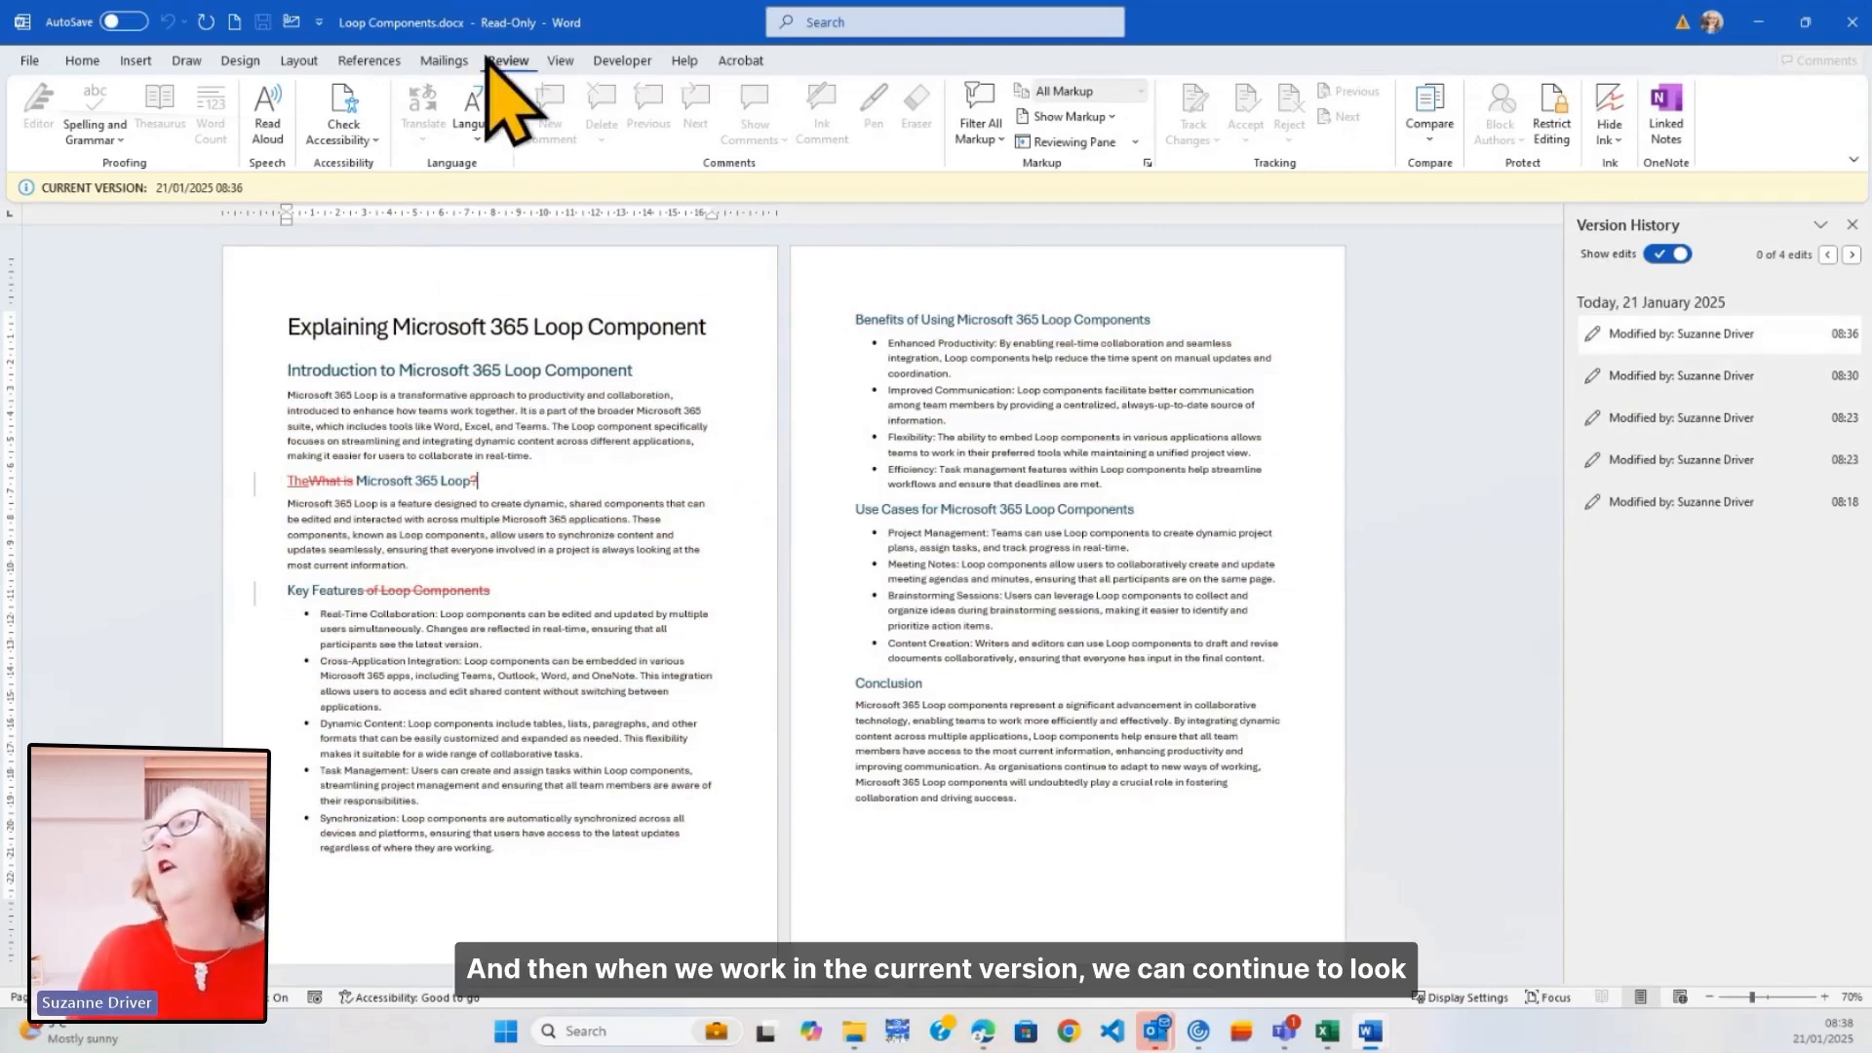
mouse_move(1552, 256)
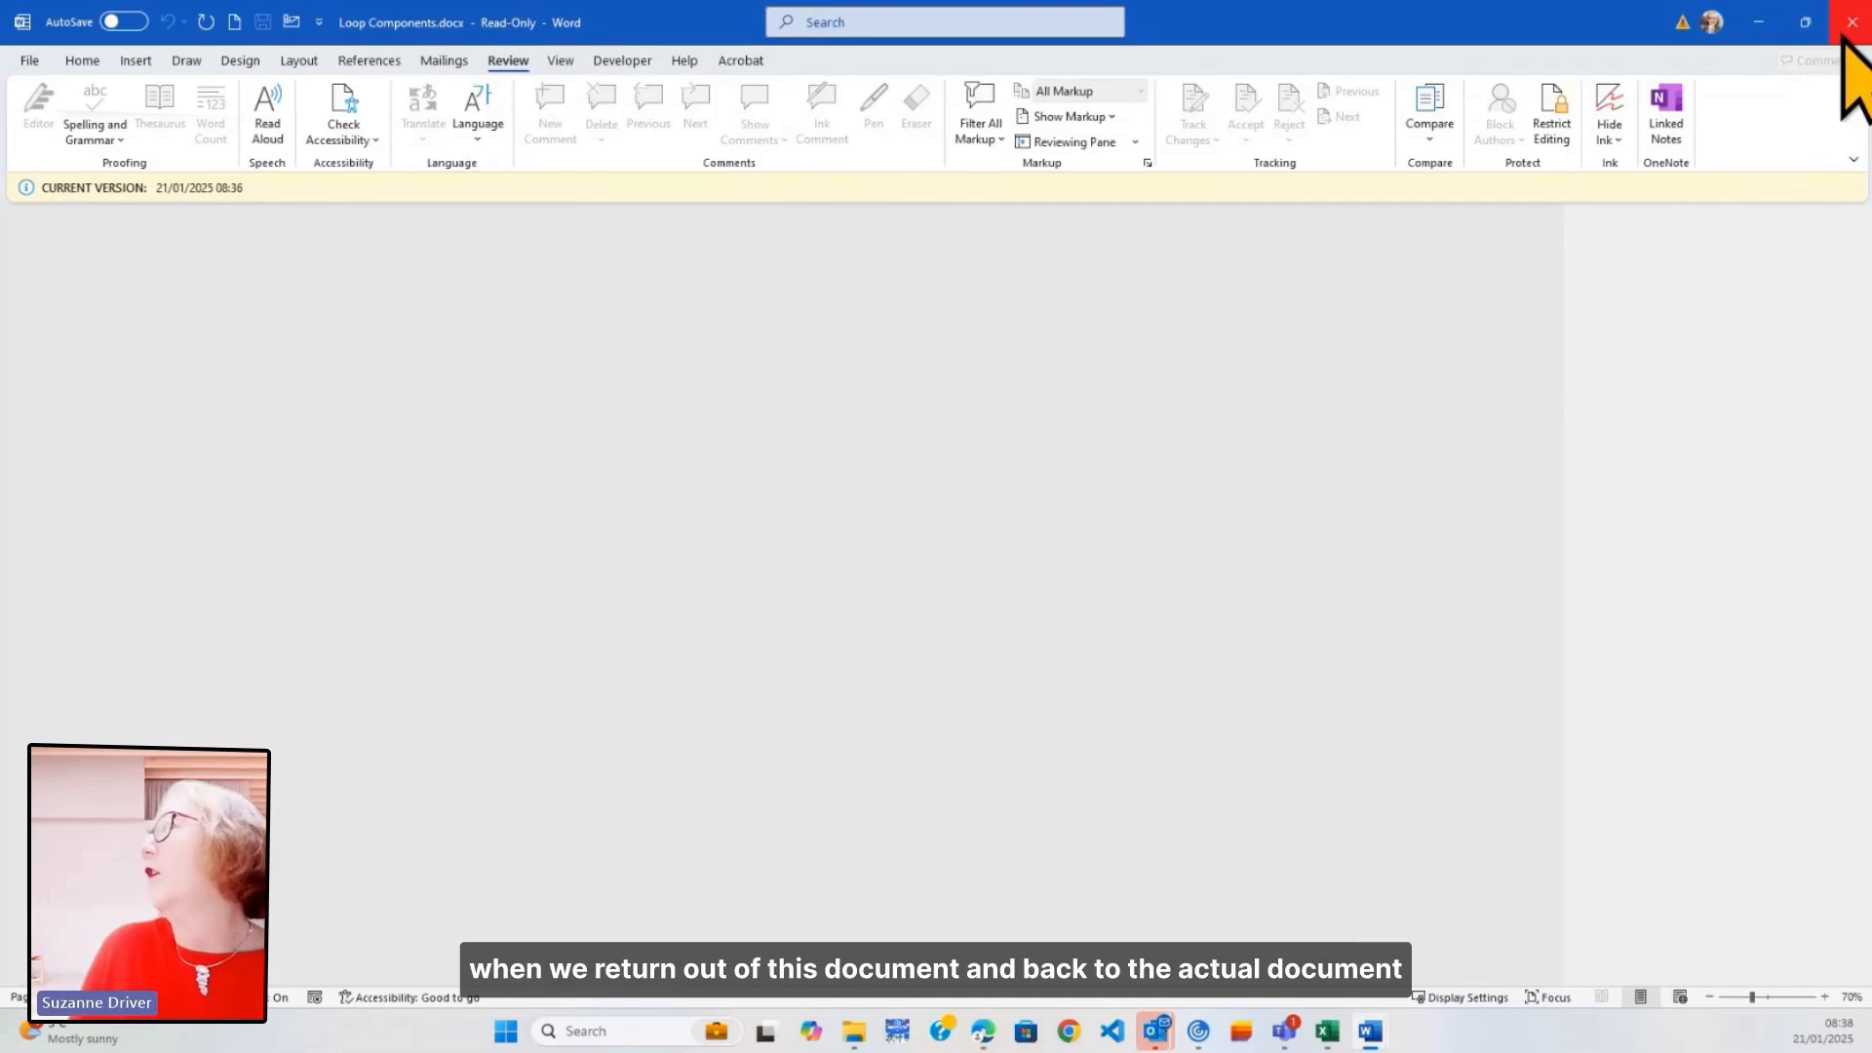
mouse_move(750, 483)
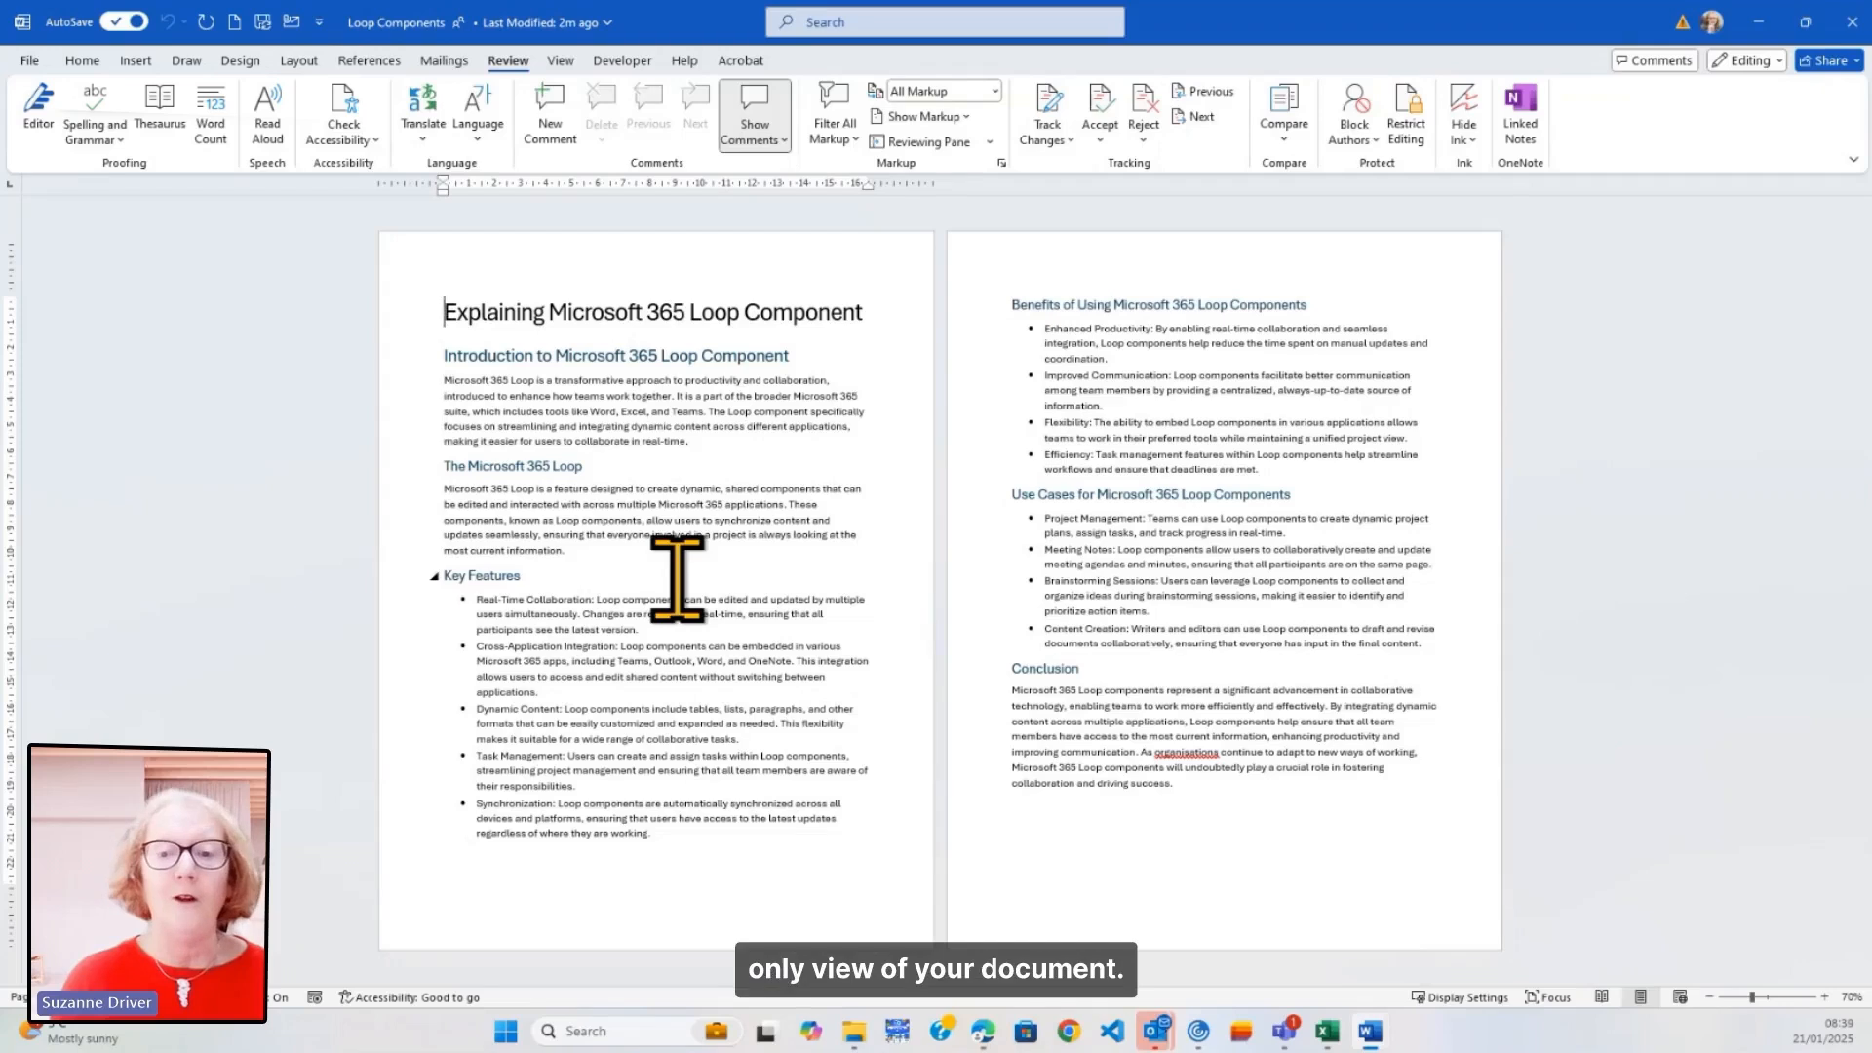
mouse_move(304, 824)
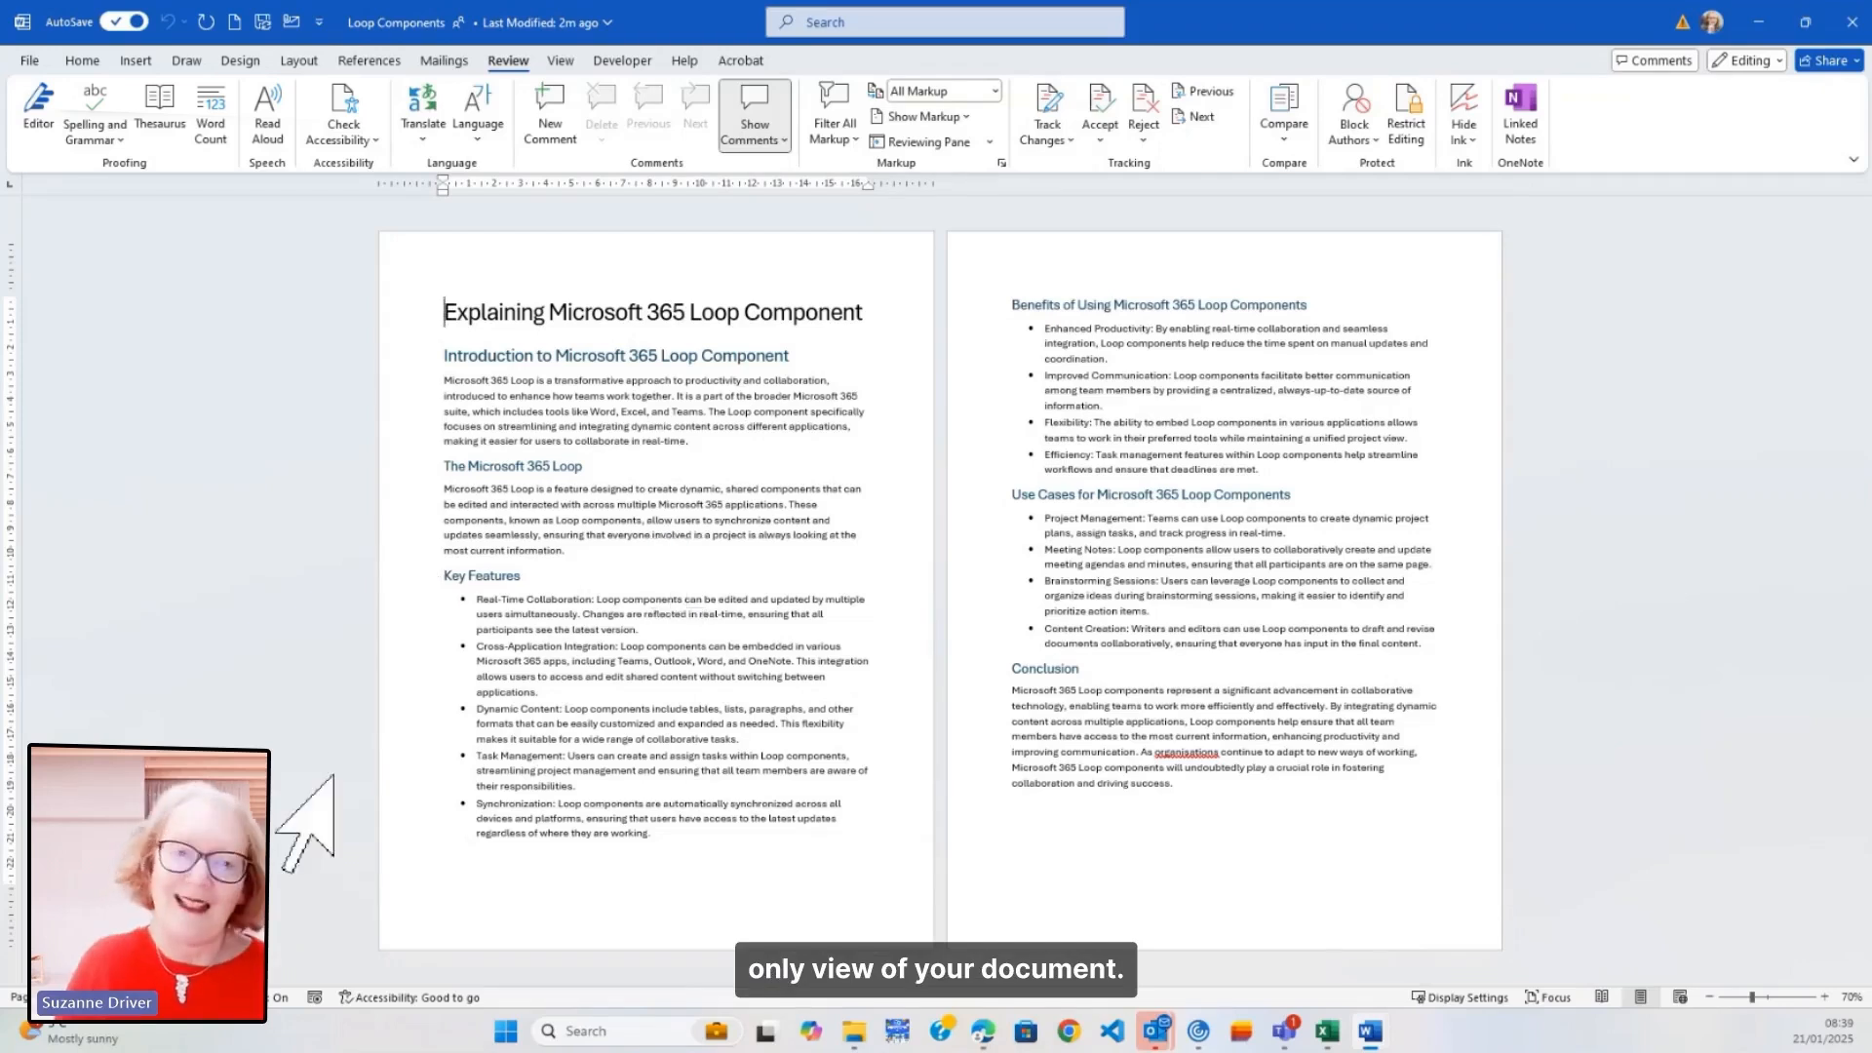